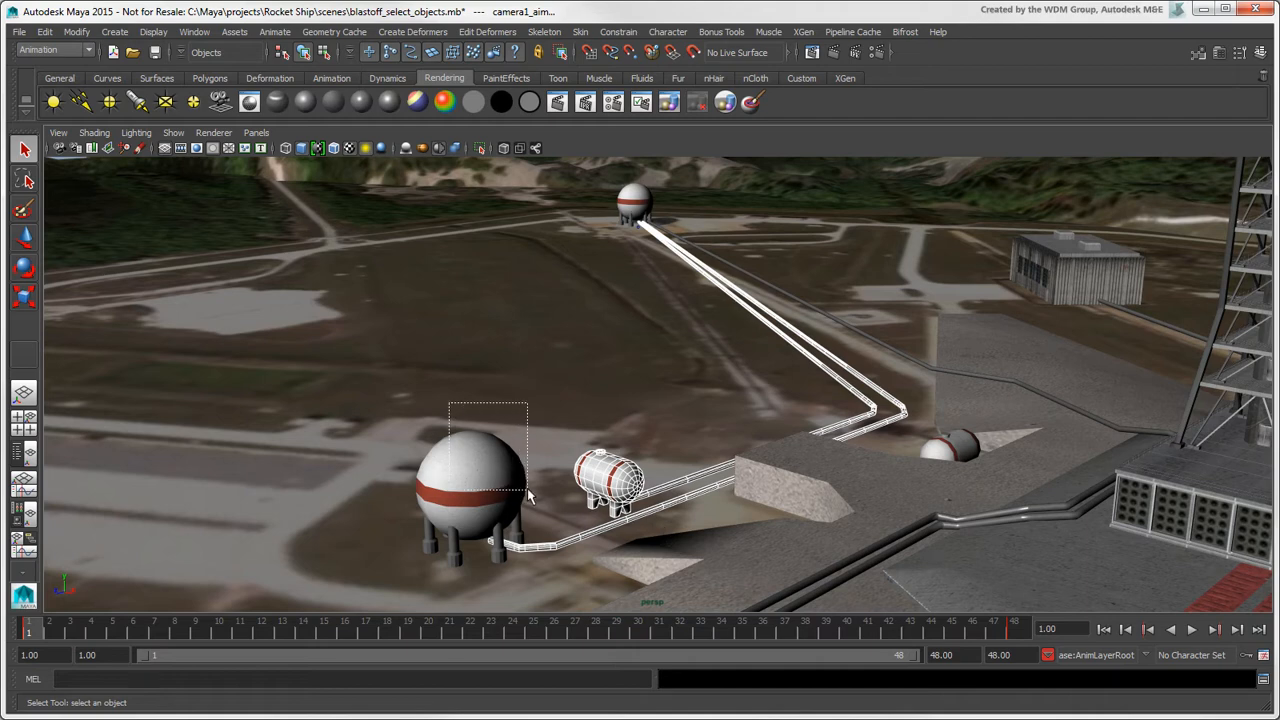
# Step: Select the big spherical fuel tank near the launch pad in the viewport
pyautogui.press('alt')
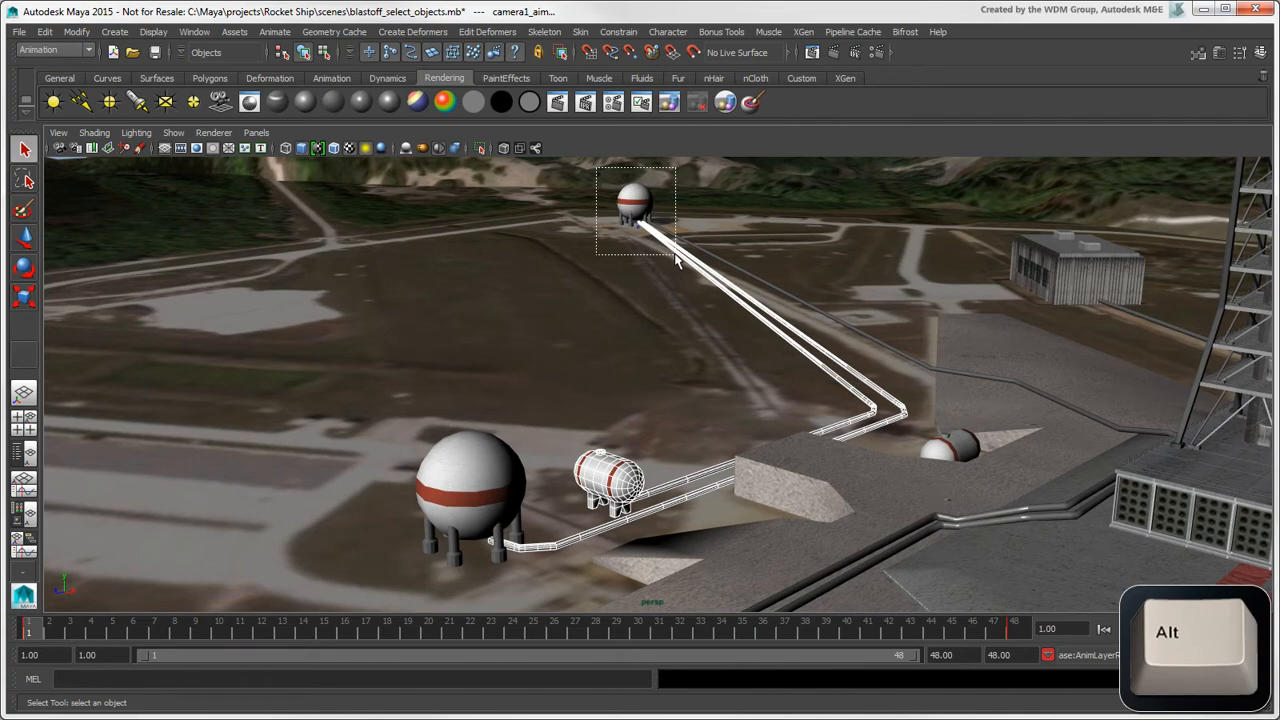
pyautogui.click(636, 204)
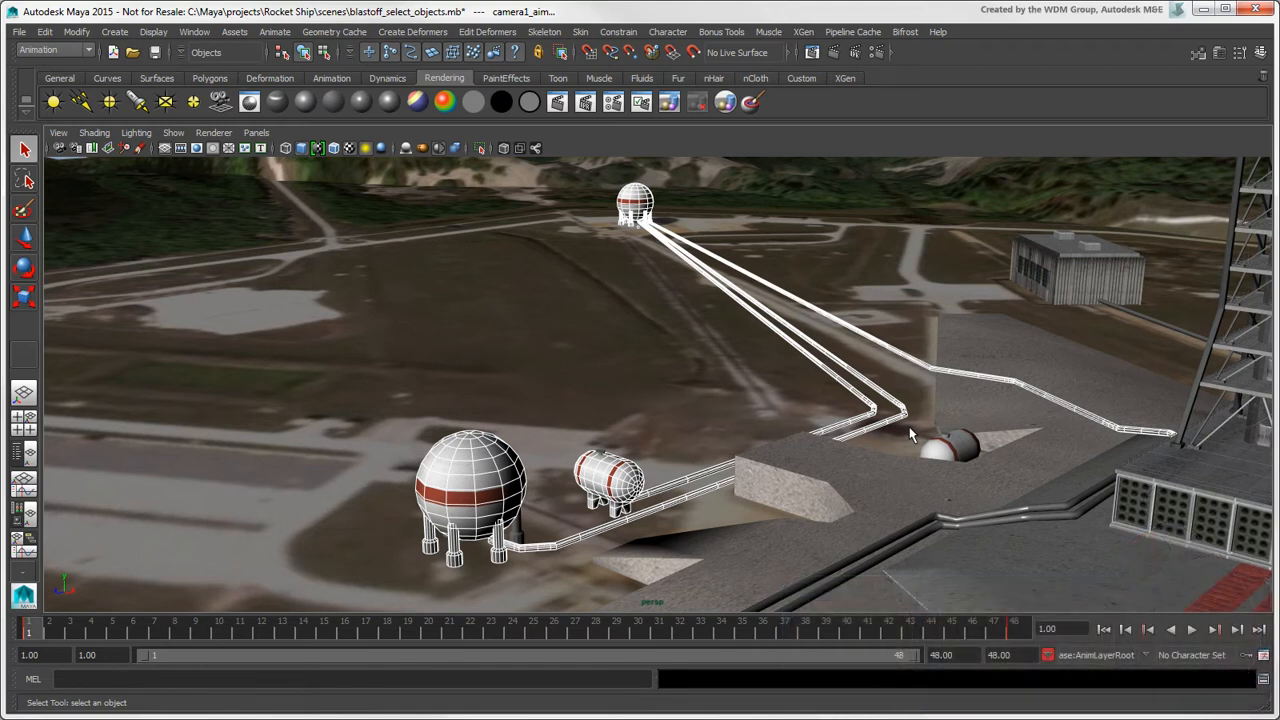
pyautogui.moveTo(912, 422)
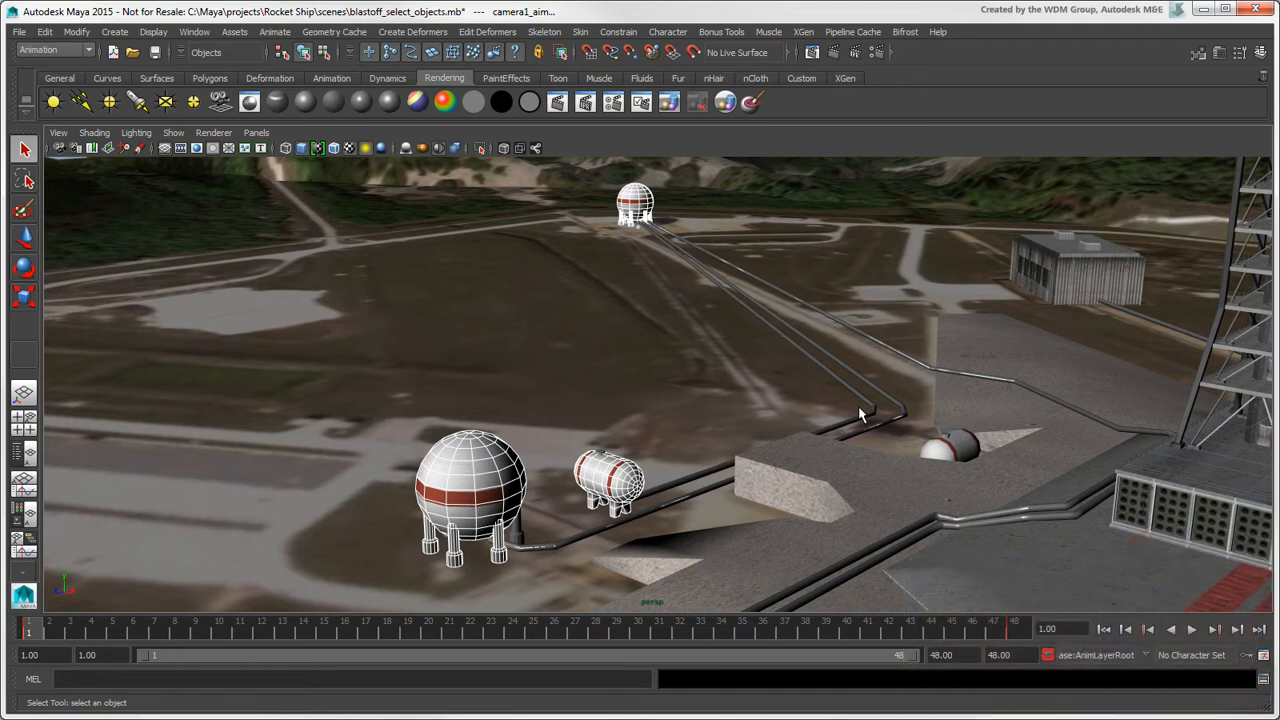
pyautogui.moveTo(628, 488)
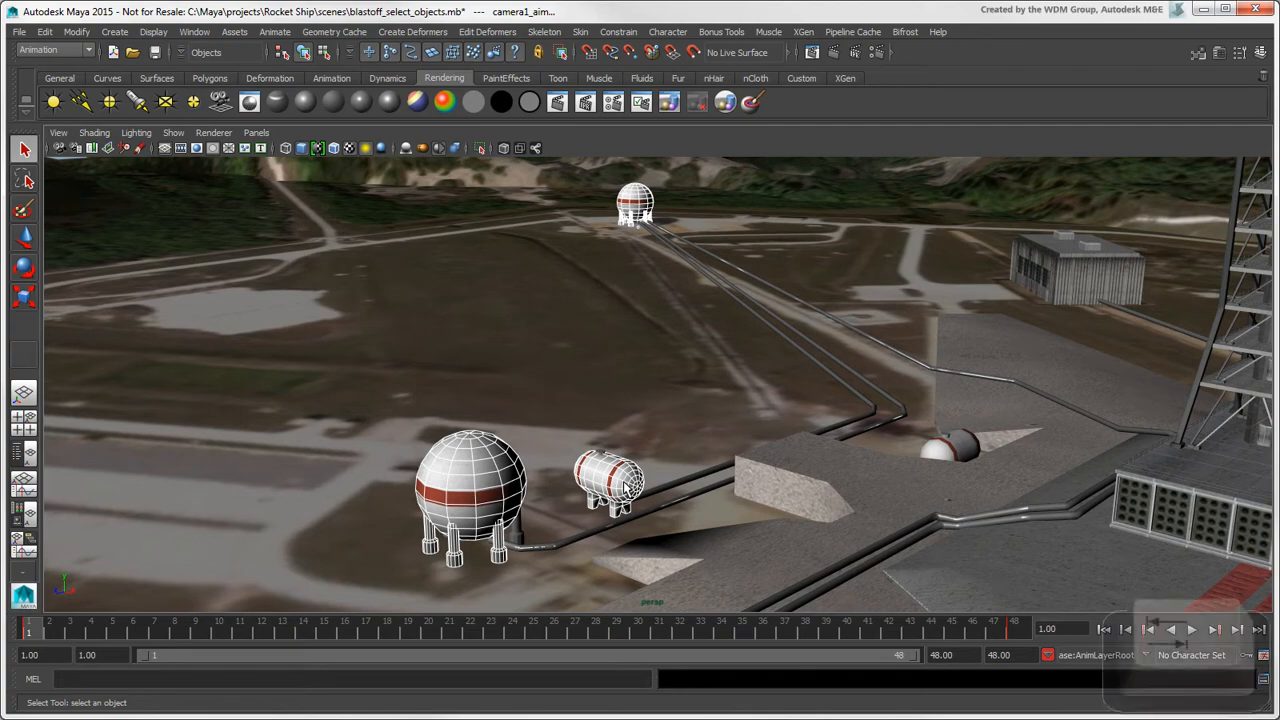
# Step: Select one striped cylinder and invert the selection via Edit > Invert Selection
pyautogui.click(610, 482)
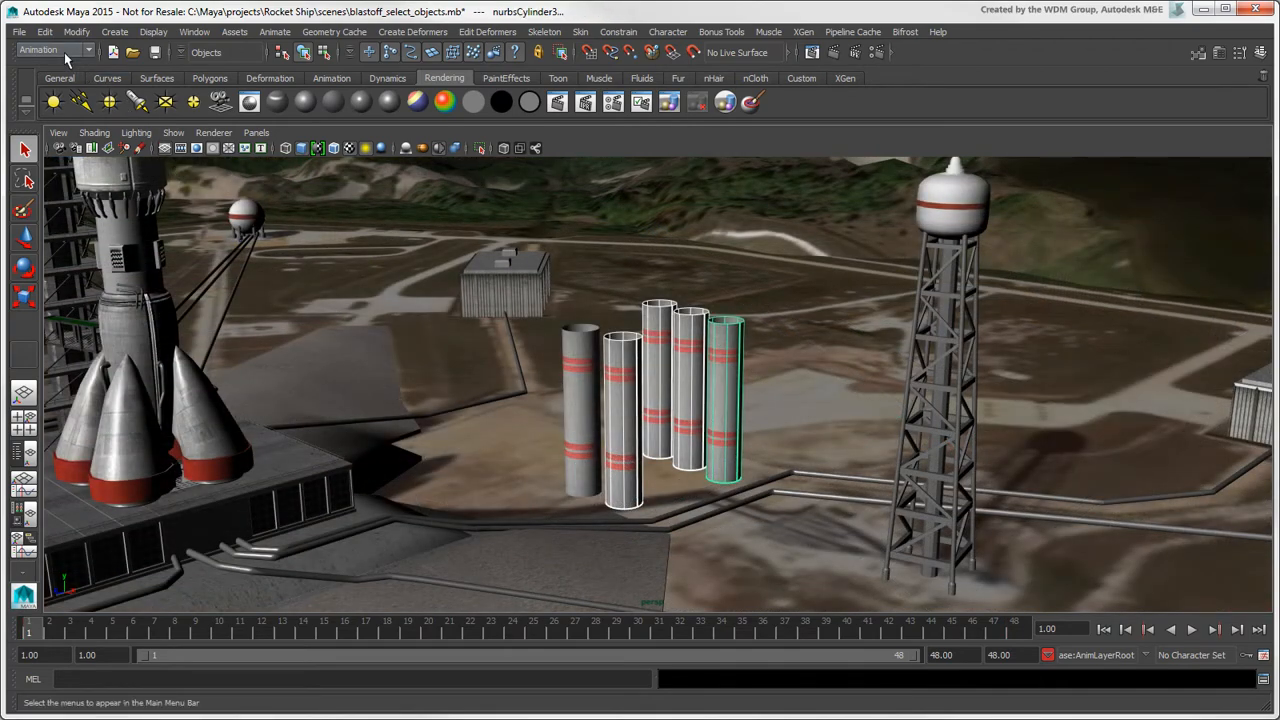
pyautogui.click(44, 32)
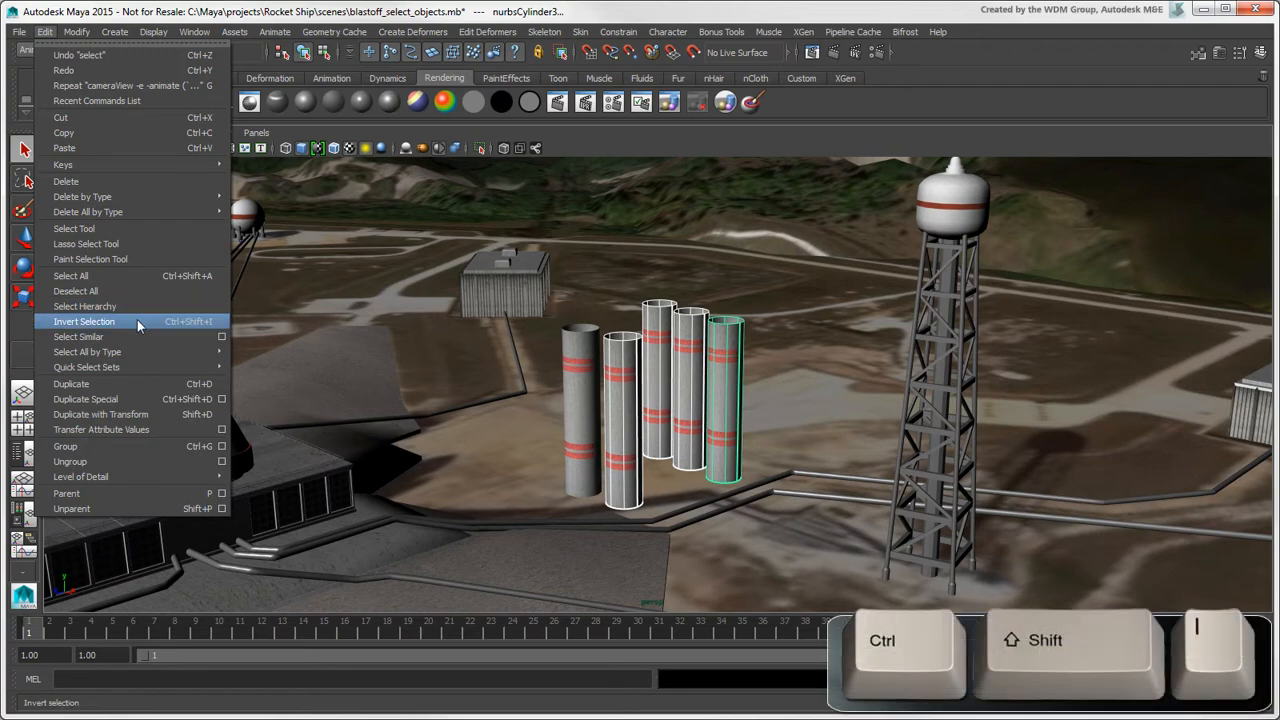
pyautogui.click(84, 320)
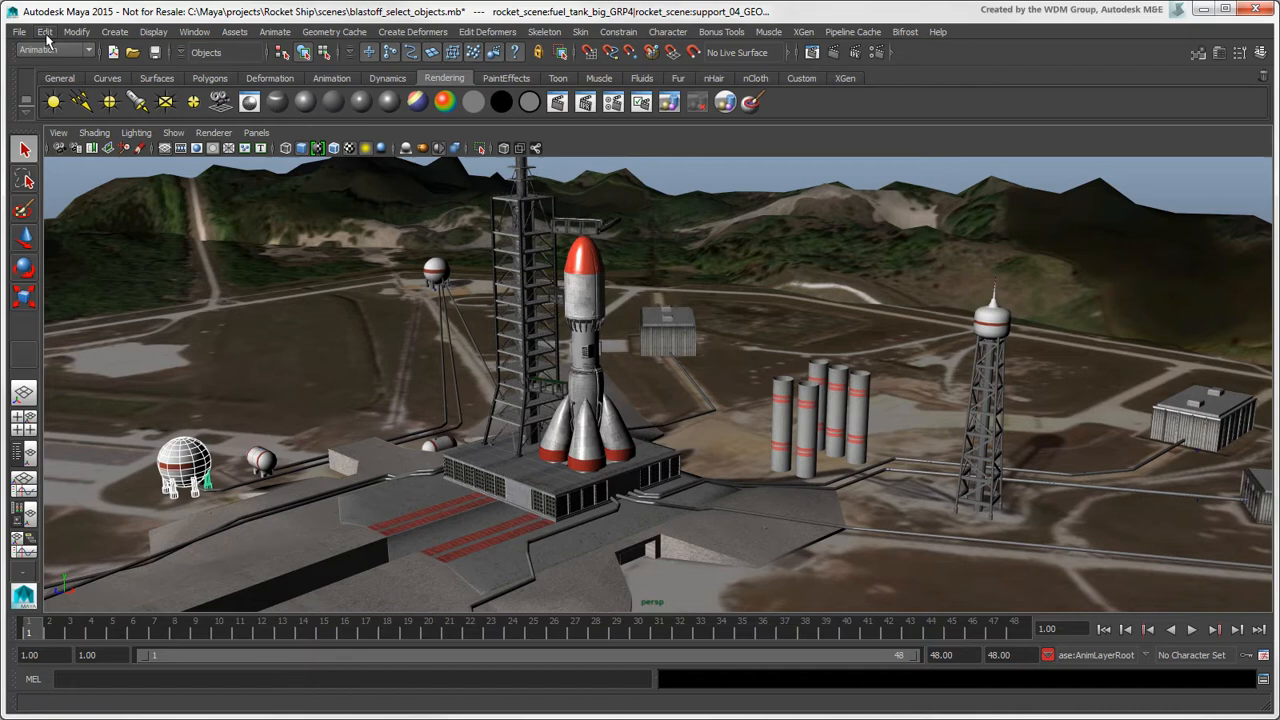
# Step: Select everything in the scene, then clear the selection with Edit > Deselect All
pyautogui.click(44, 32)
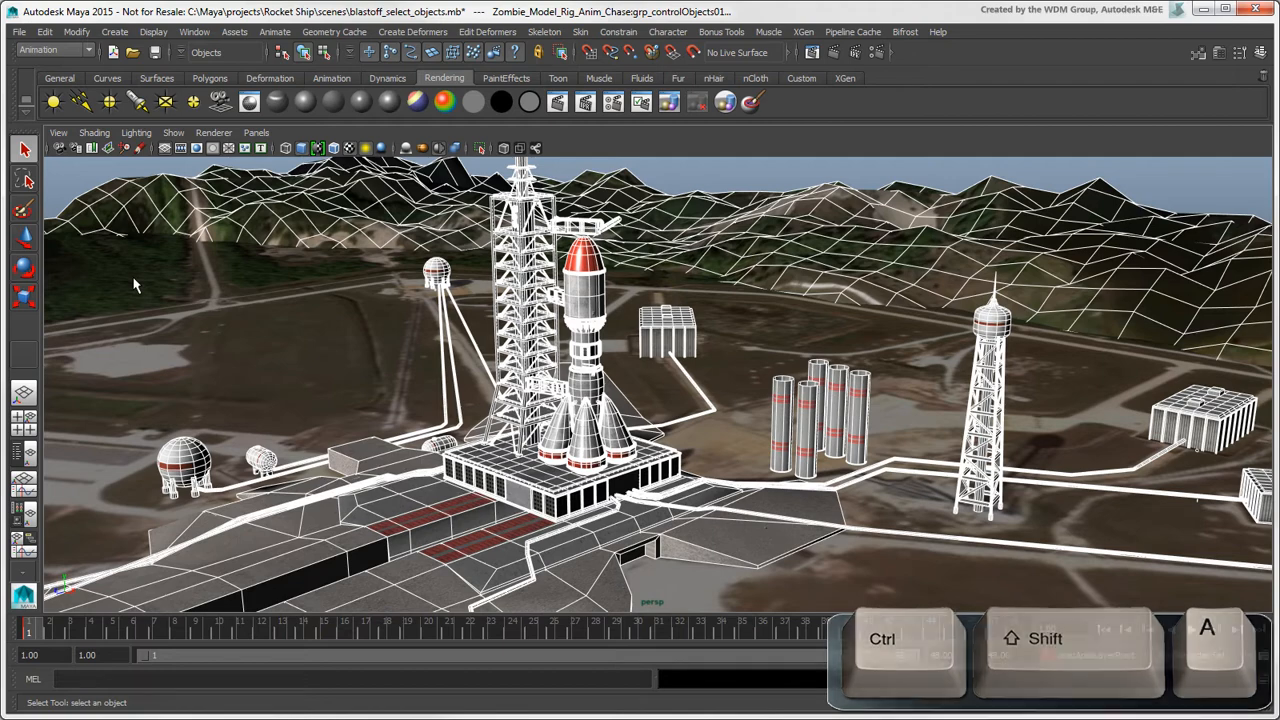
pyautogui.click(44, 32)
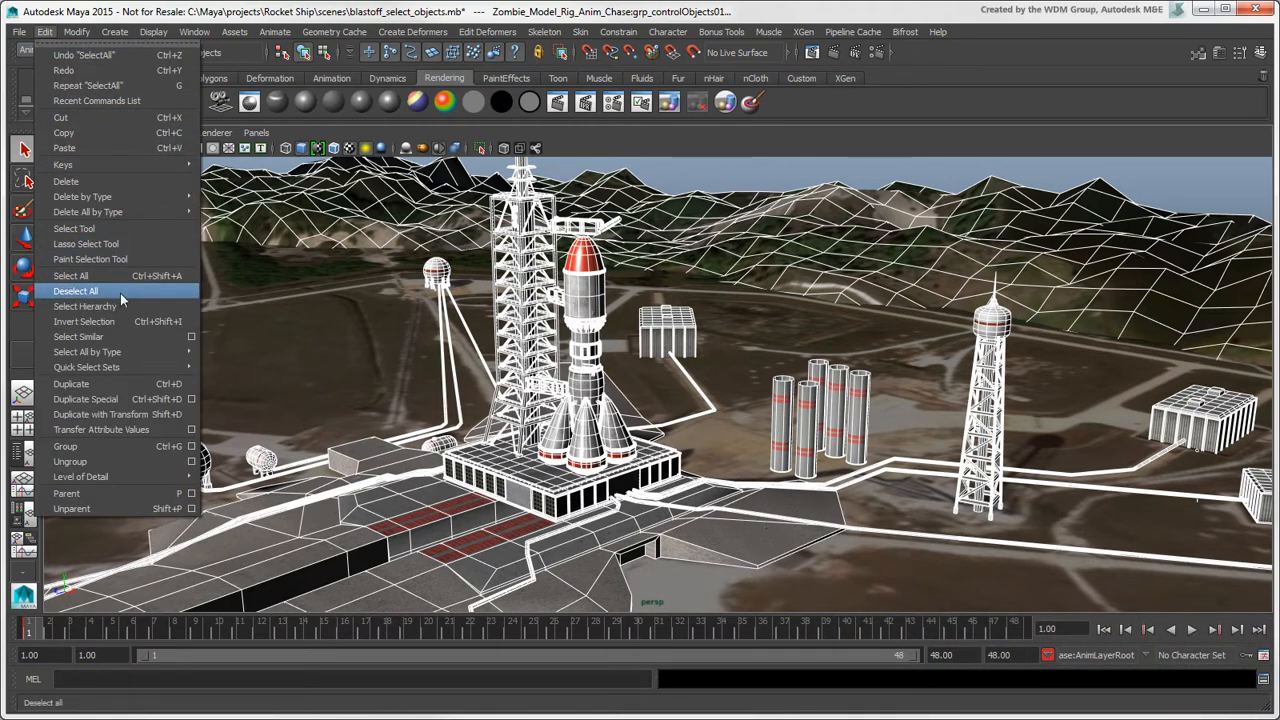
pyautogui.click(74, 292)
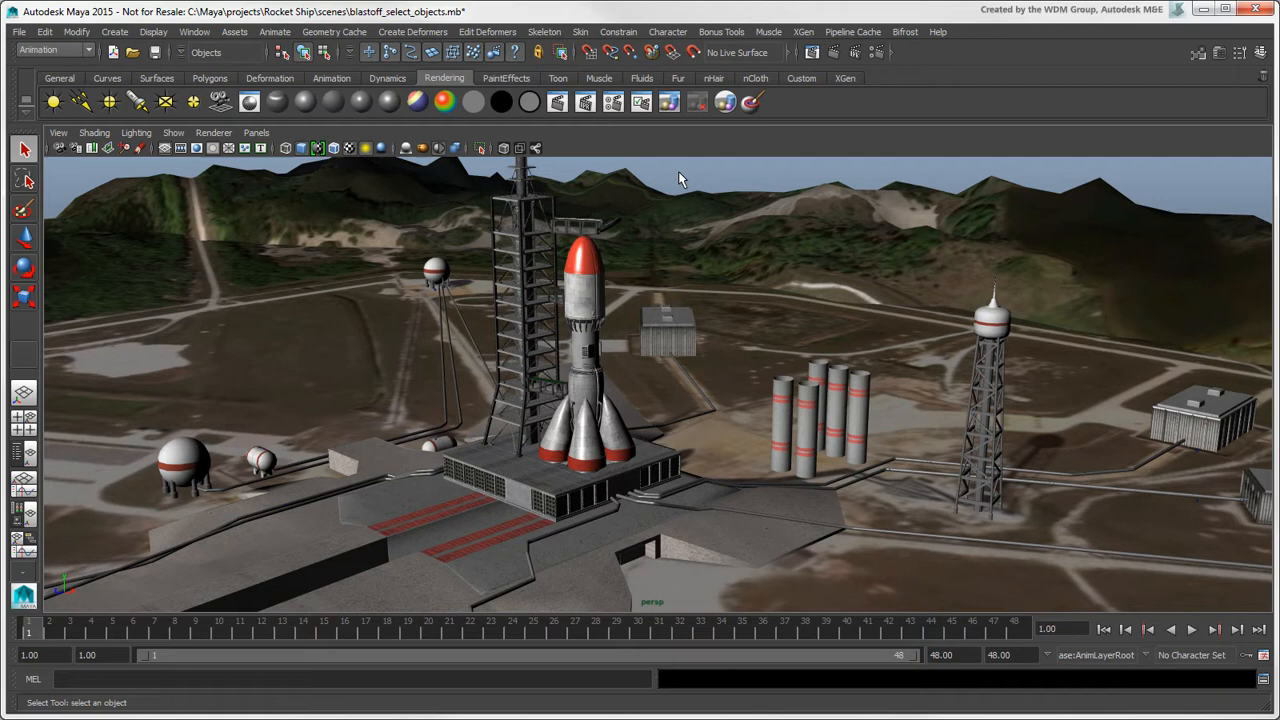
pyautogui.moveTo(684, 176)
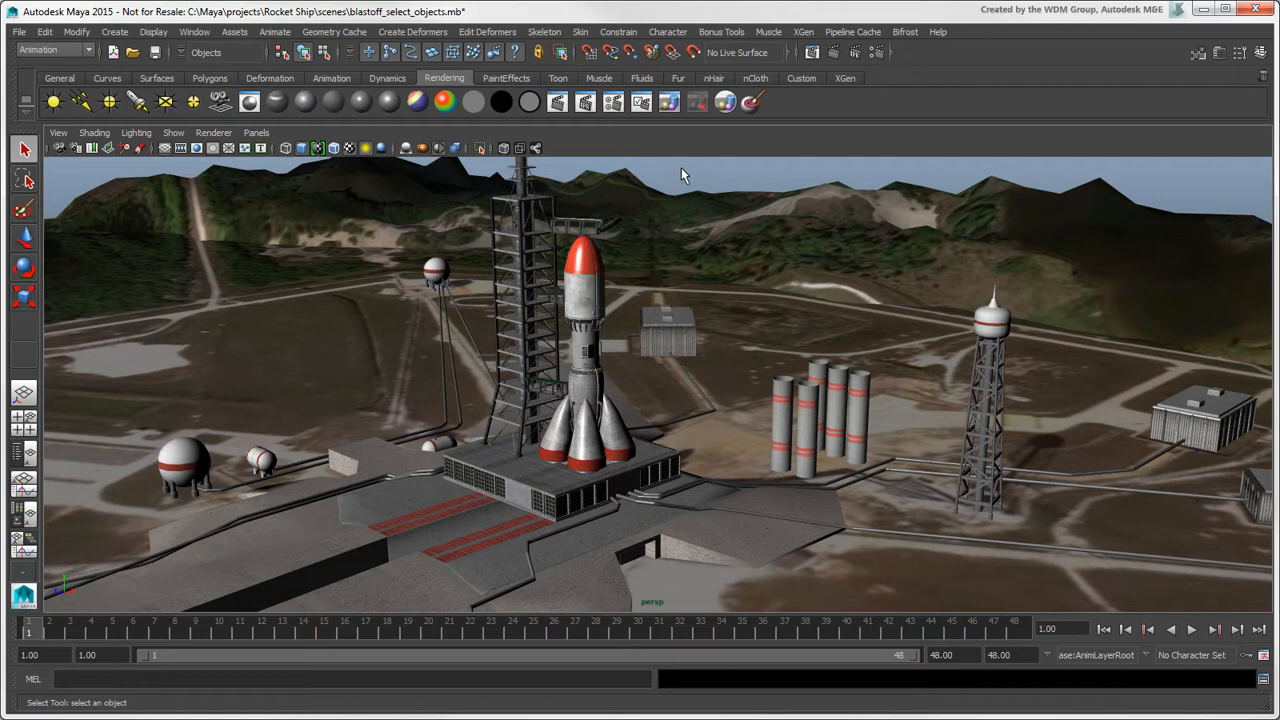
# Step: Select all NURBS surfaces by type, then select all geometry by type
pyautogui.click(44, 32)
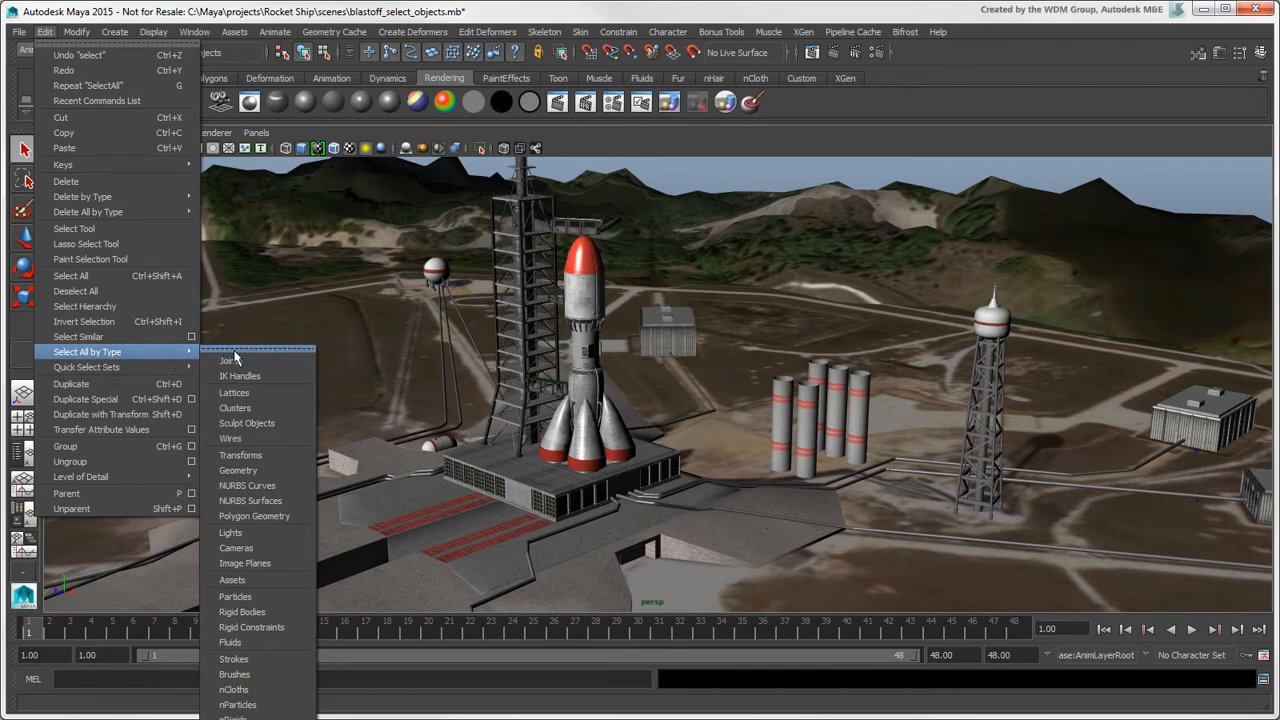
pyautogui.moveTo(230, 360)
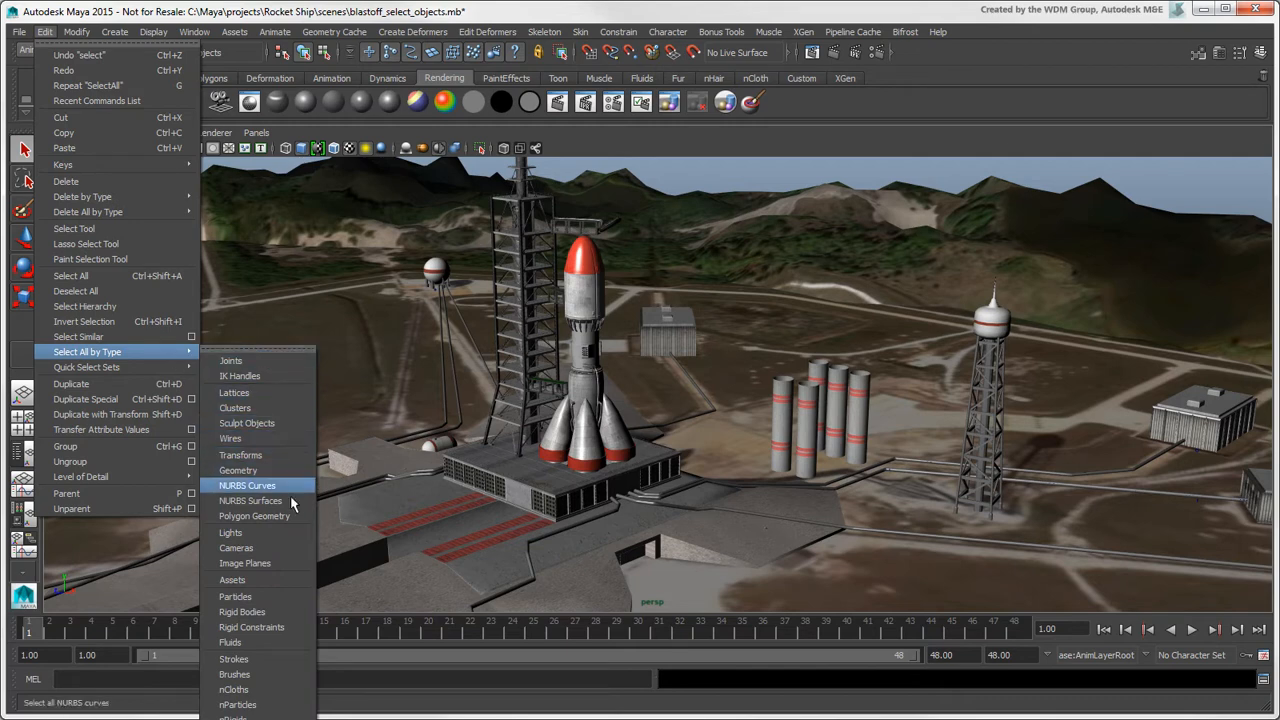
pyautogui.click(252, 500)
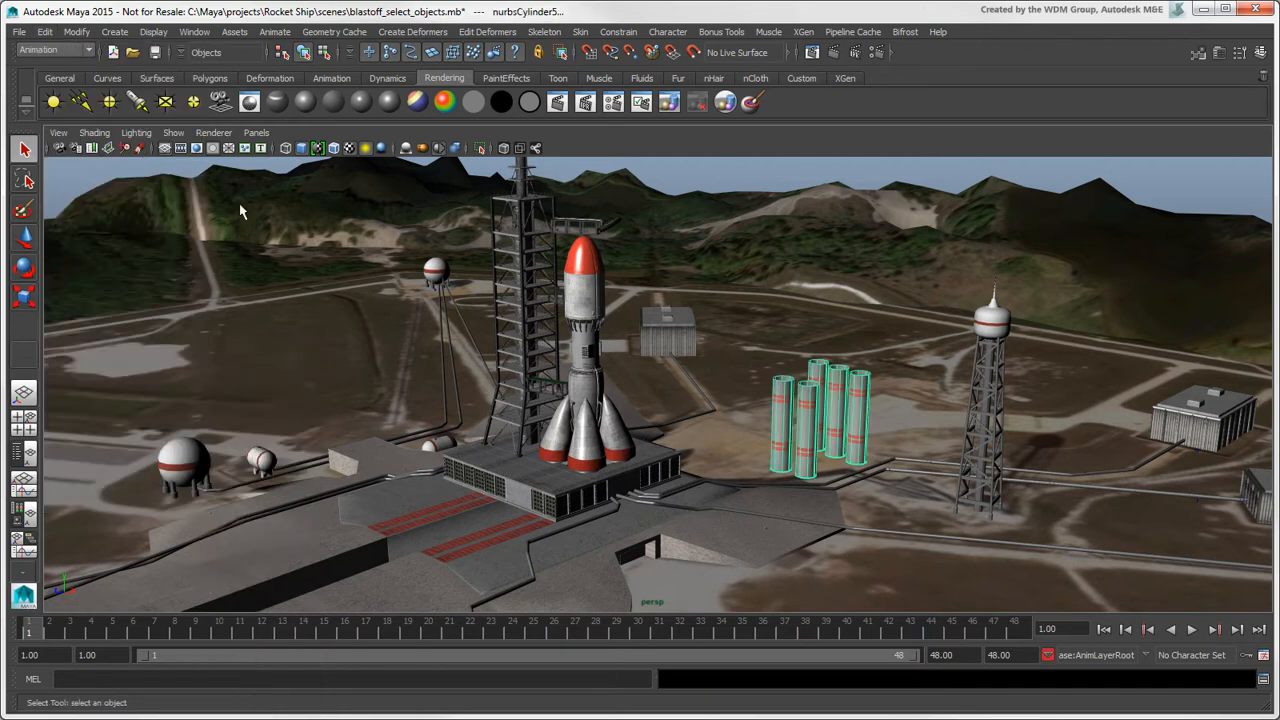
pyautogui.click(44, 32)
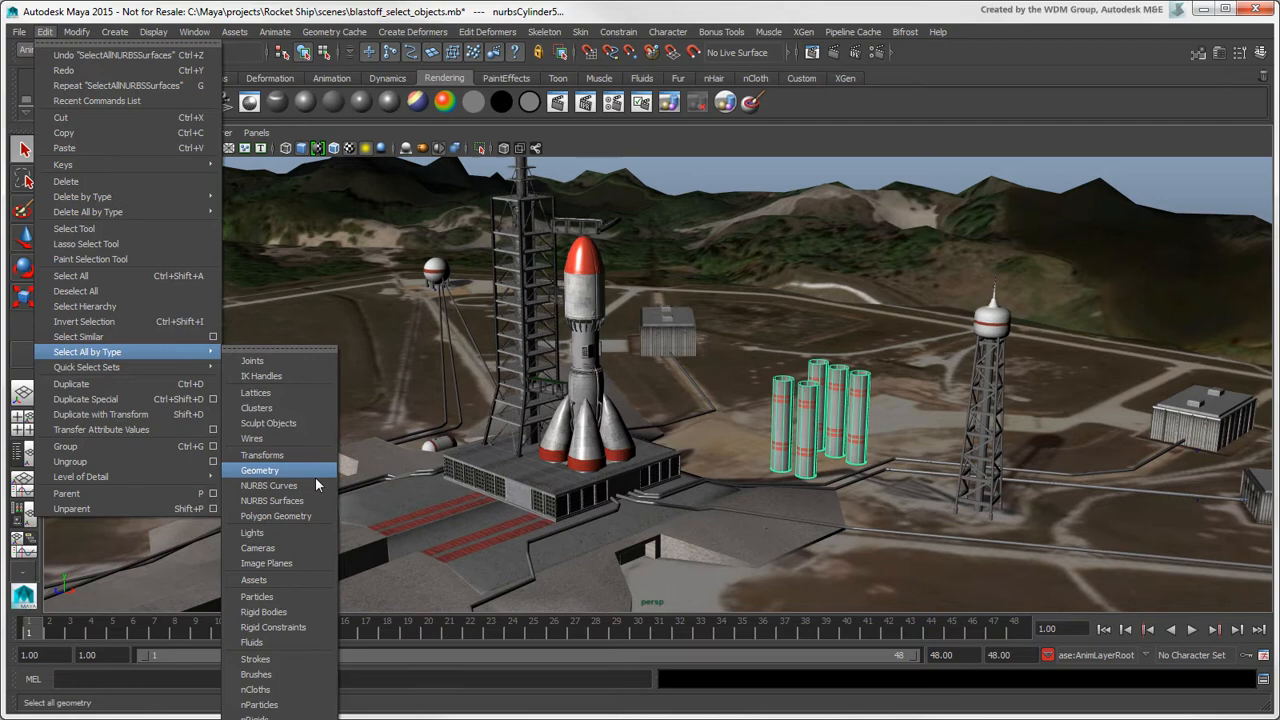
pyautogui.click(272, 500)
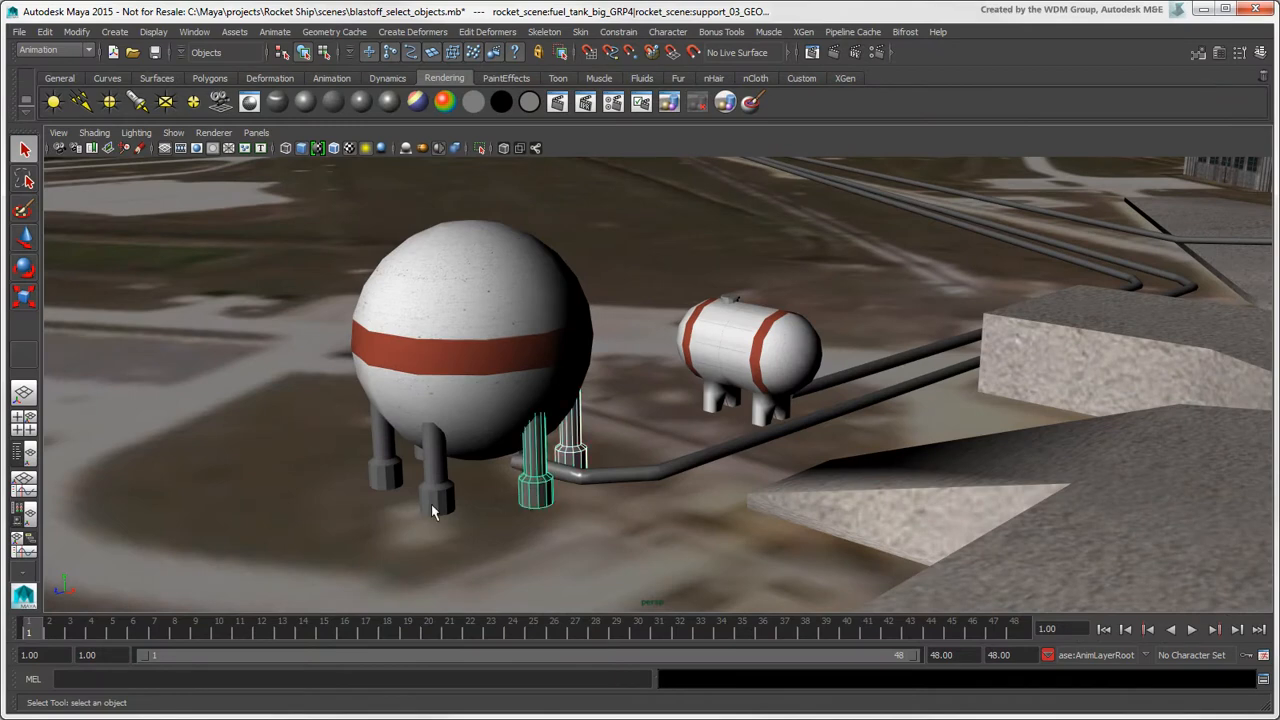
# Step: Select the big fuel tank, then the small horizontal and far-end pipeline tanks
pyautogui.click(490, 340)
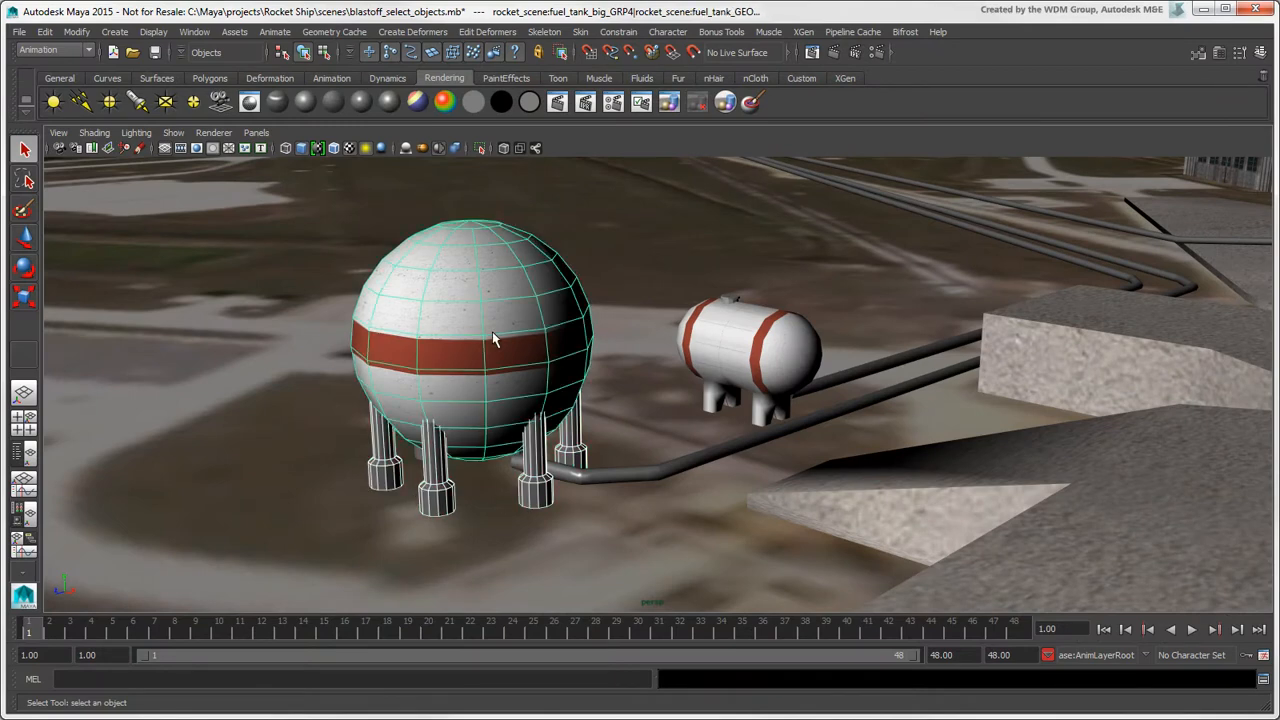
pyautogui.click(44, 32)
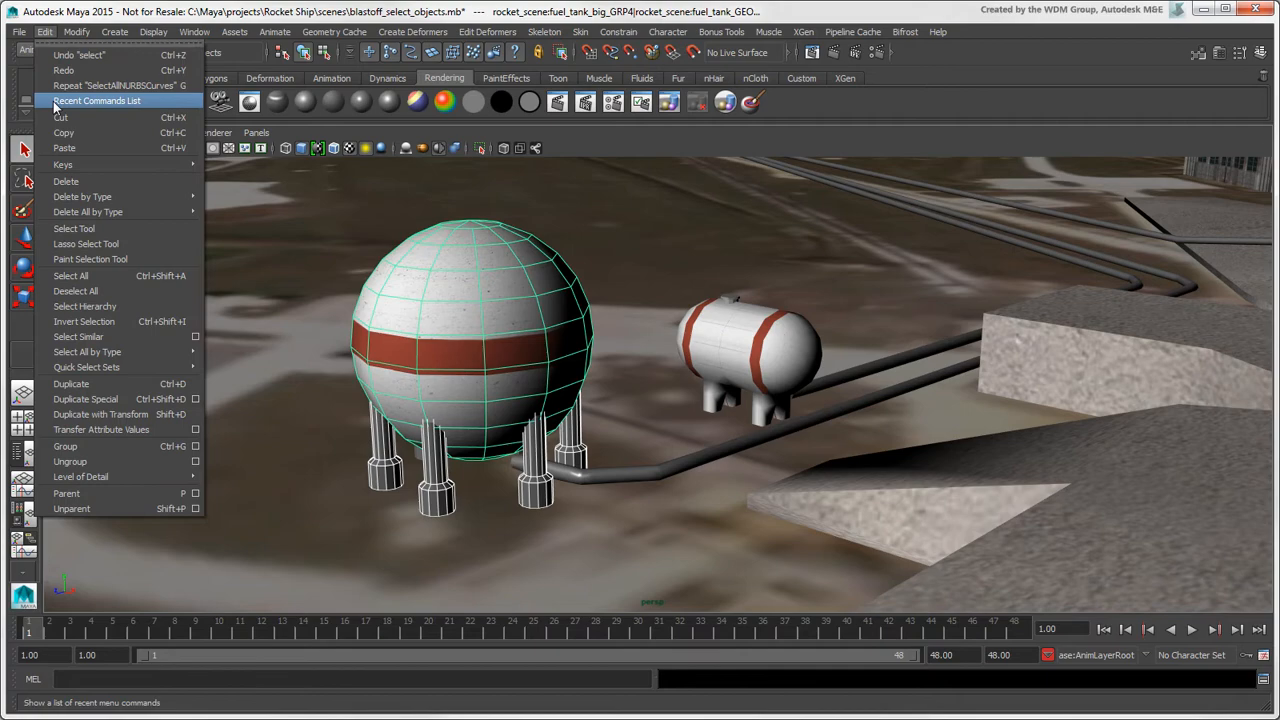
pyautogui.moveTo(118, 492)
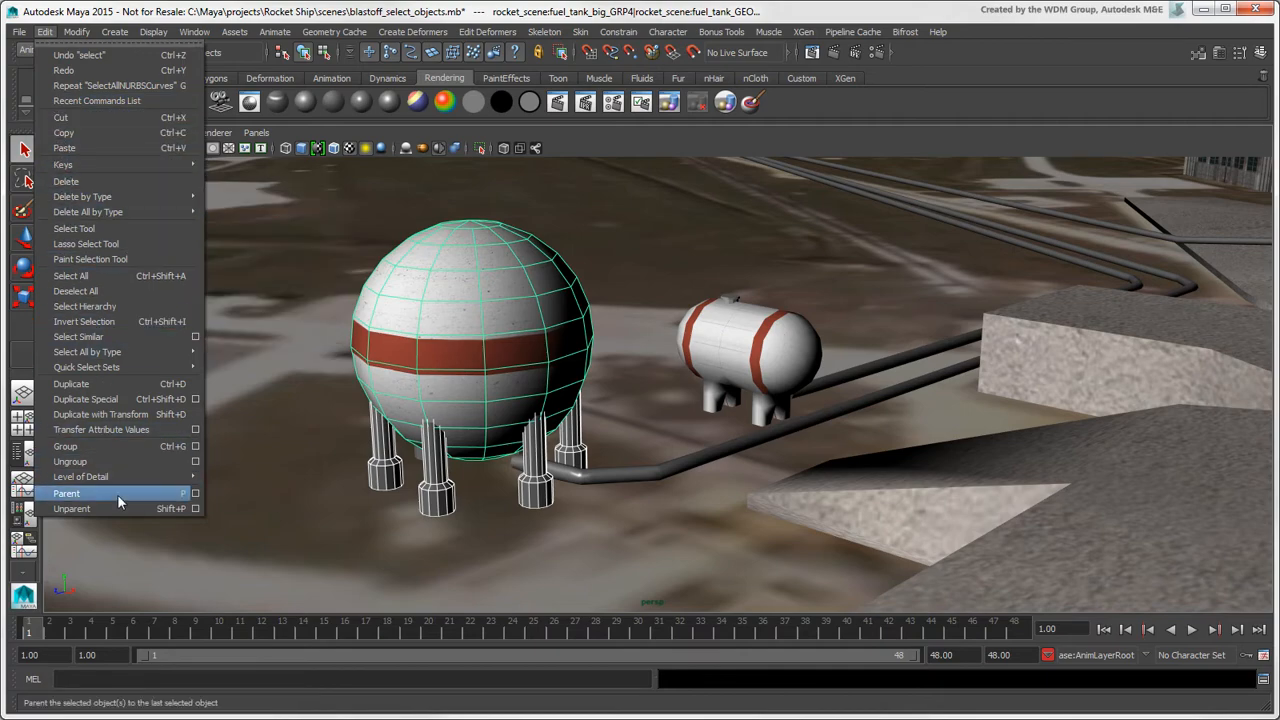
pyautogui.click(66, 492)
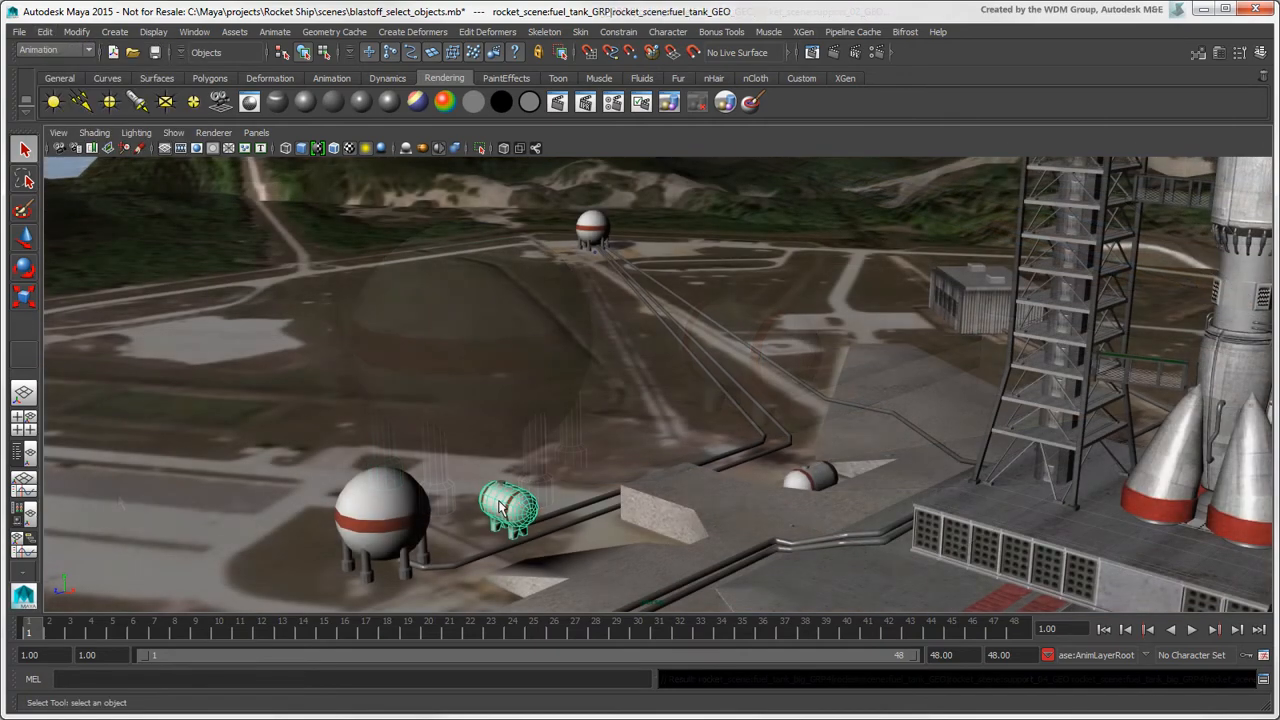
pyautogui.click(592, 228)
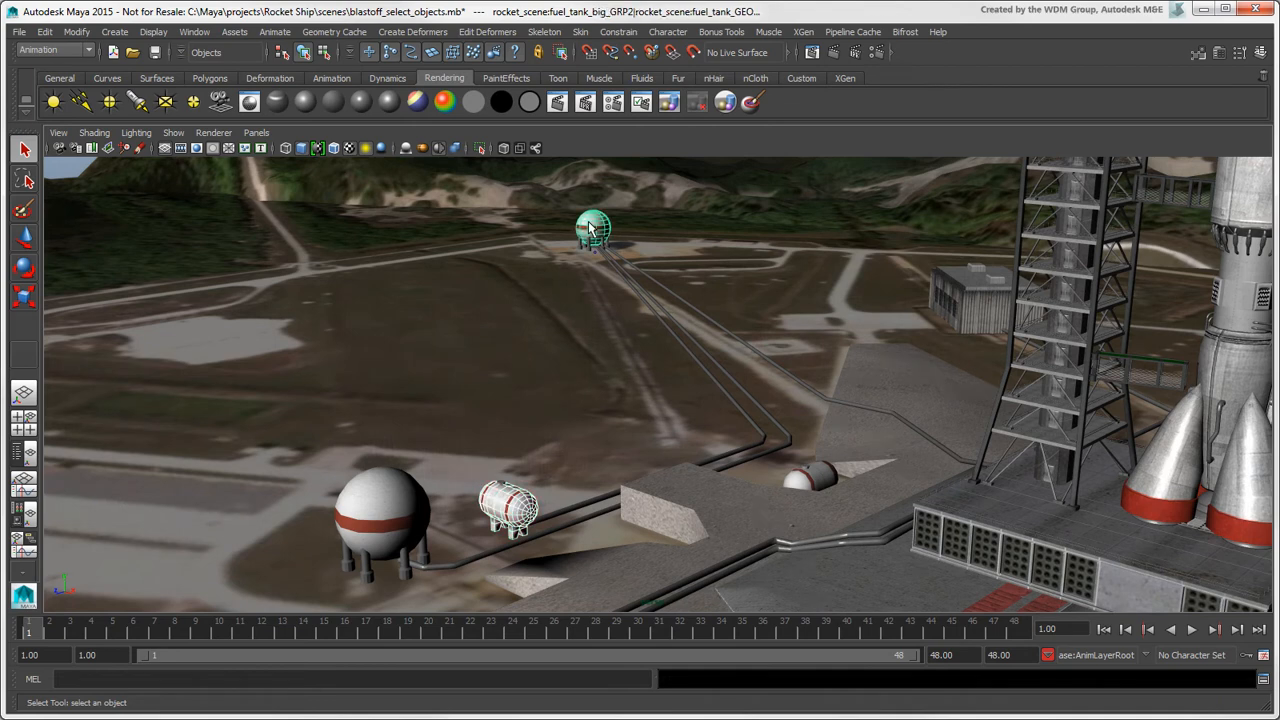
# Step: Browse the Constrain menu, reselect the small tank and bring the big tank group into view
pyautogui.click(618, 32)
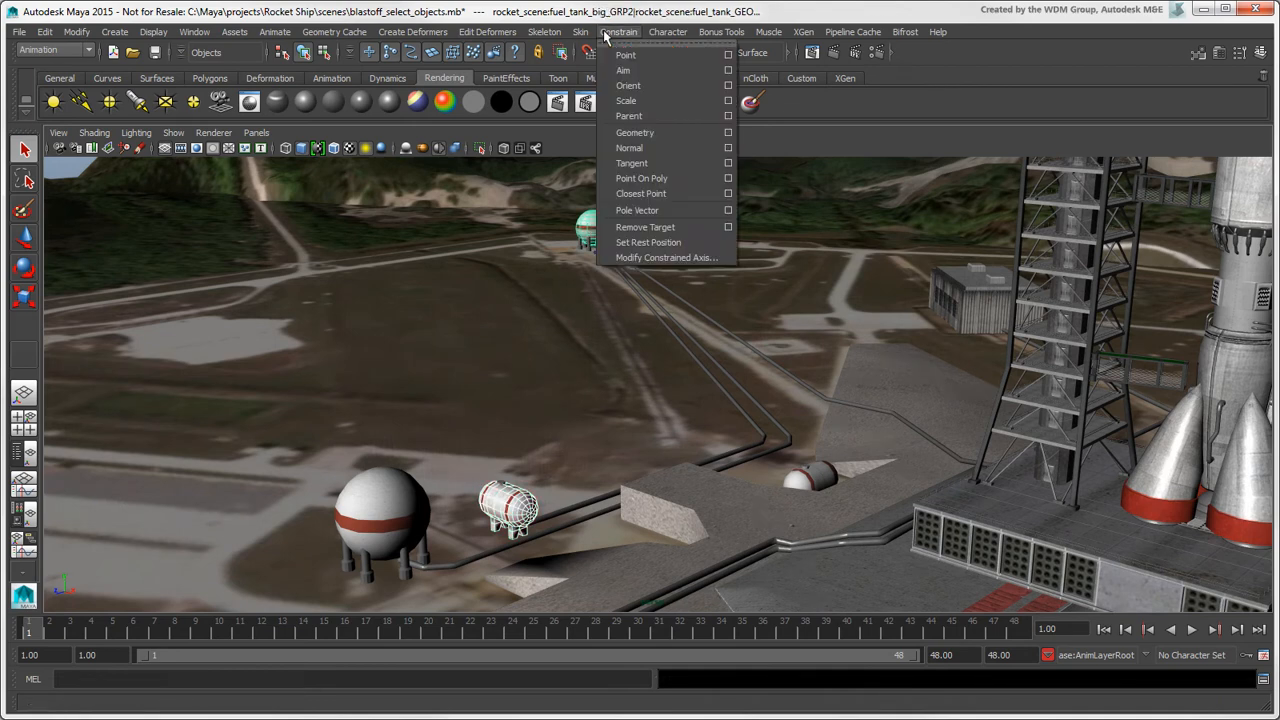
pyautogui.click(626, 100)
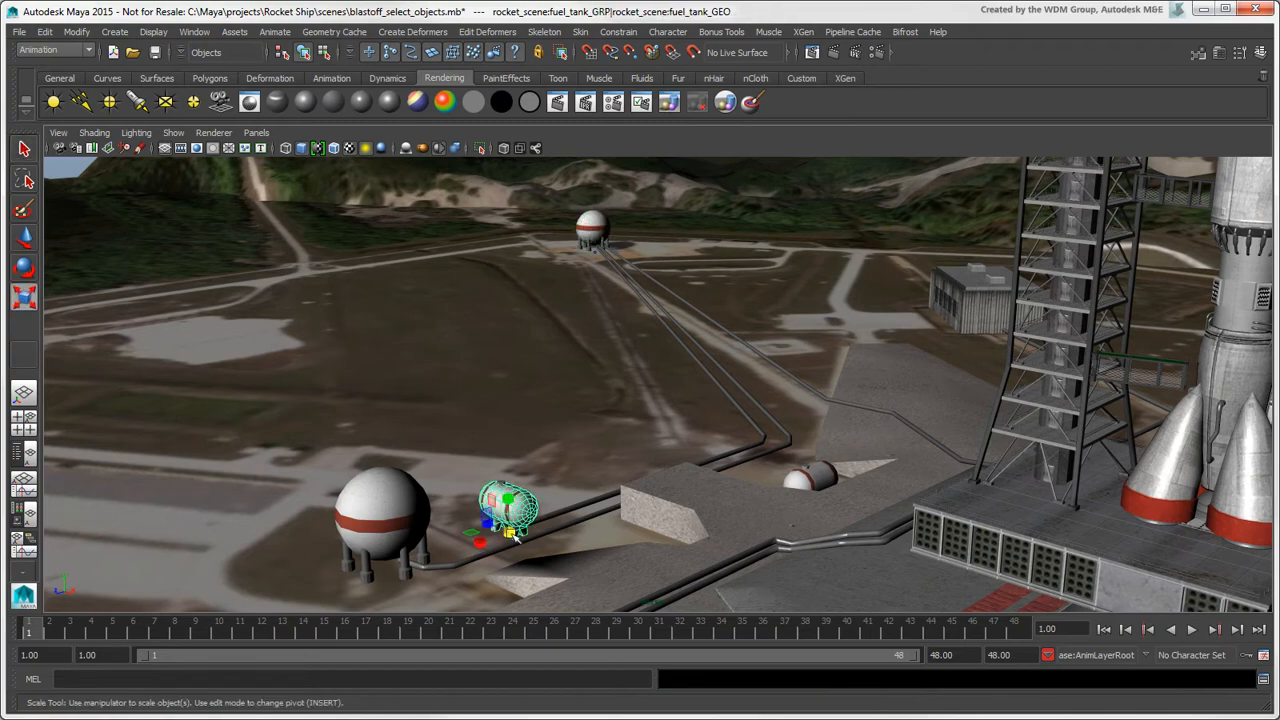
pyautogui.moveTo(508, 516); pyautogui.dragTo(564, 568)
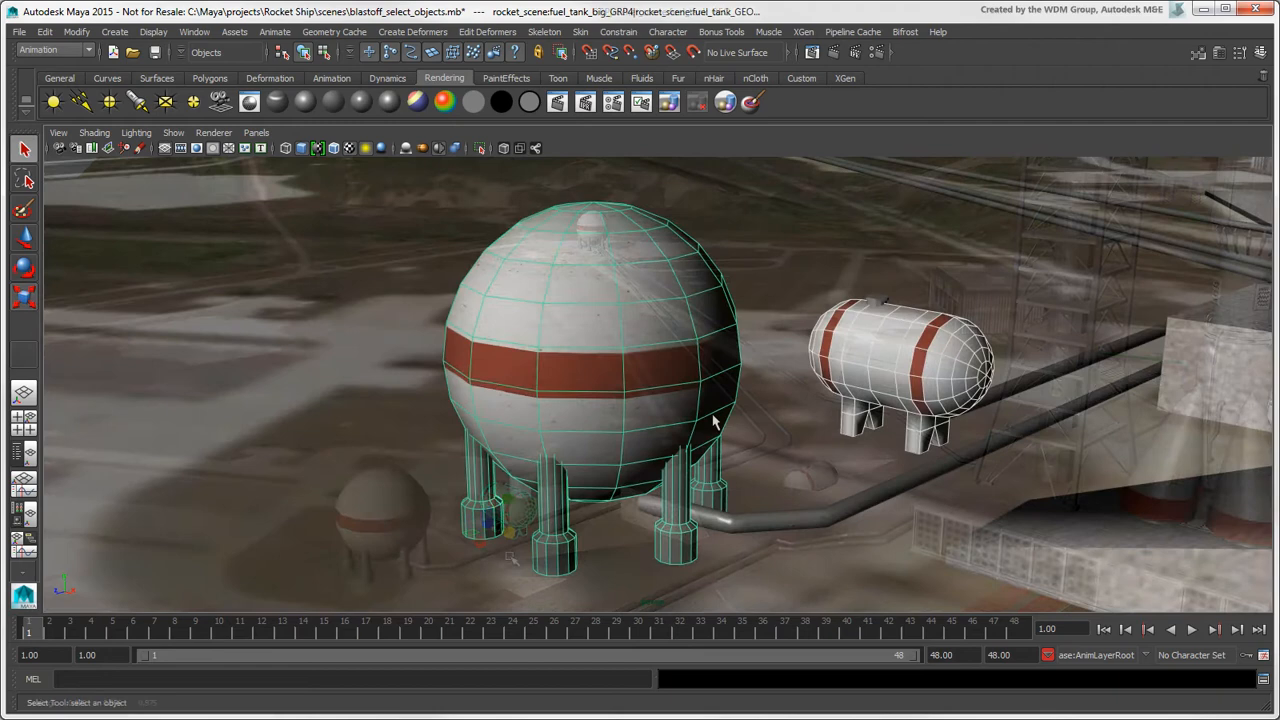
# Step: Review the Active colours in Color Settings, then toggle Show > Selection Highlighting off
pyautogui.click(194, 32)
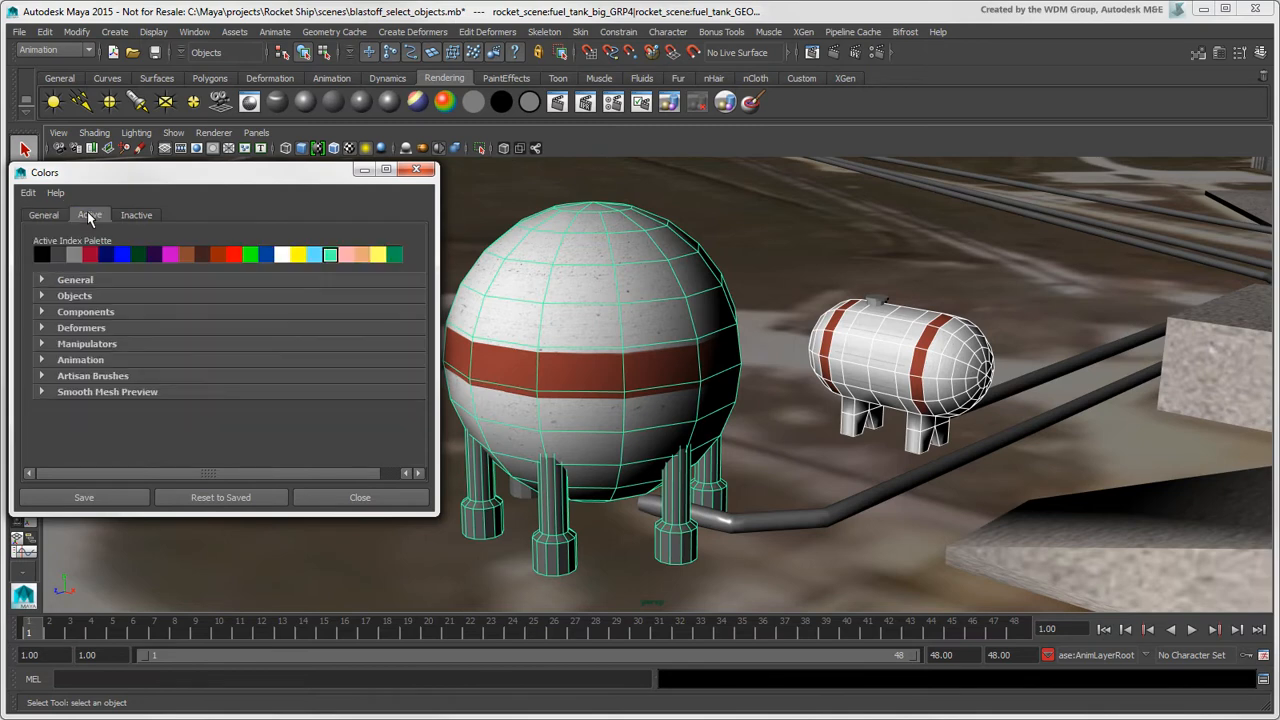
pyautogui.click(42, 280)
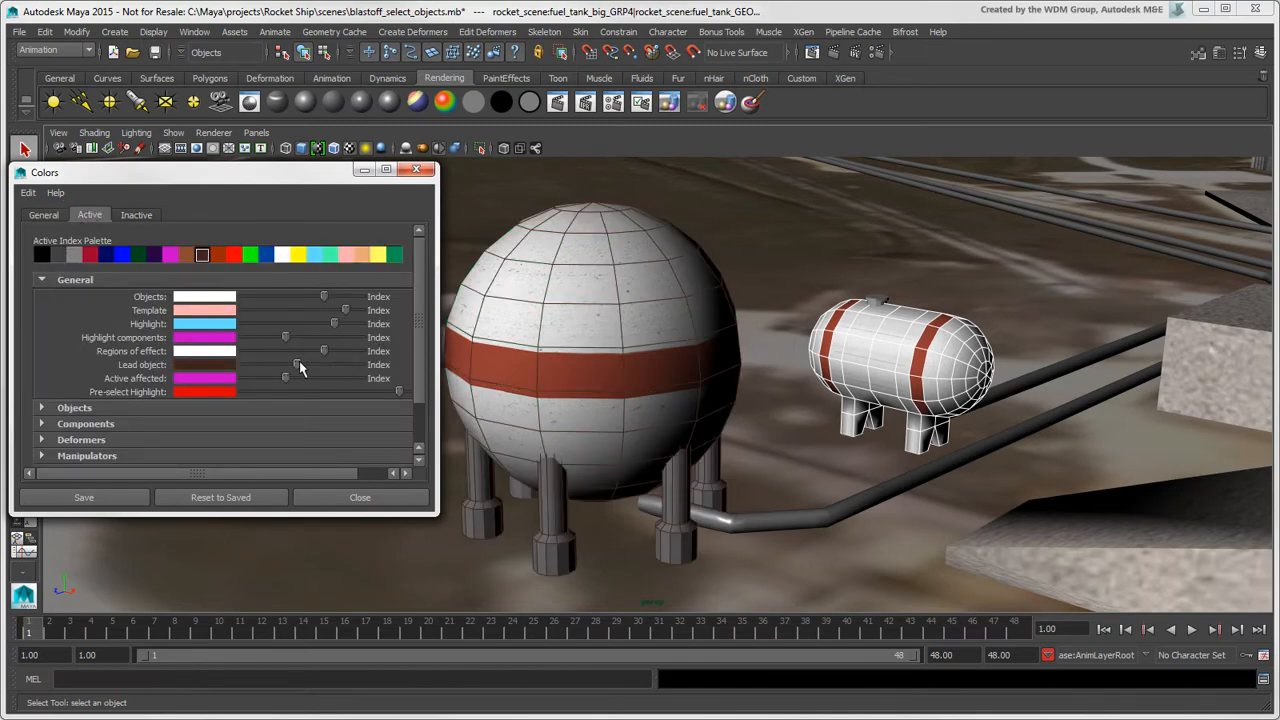
pyautogui.click(298, 256)
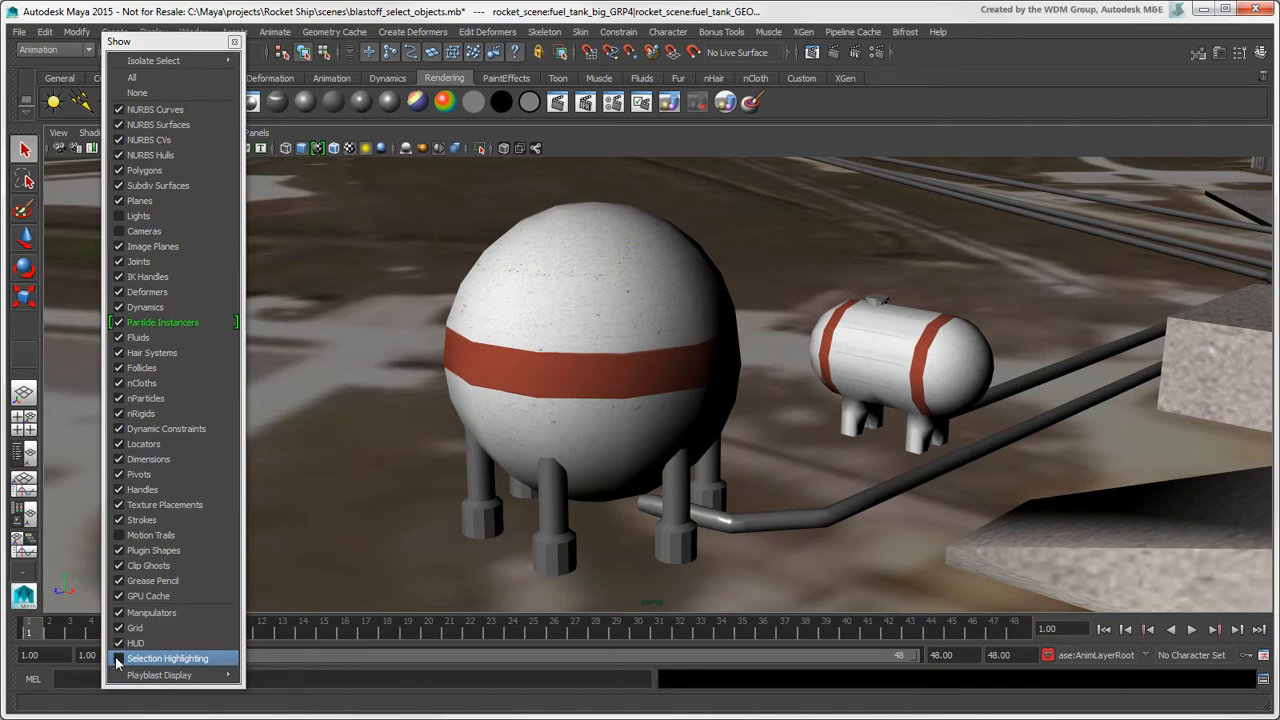
pyautogui.click(168, 658)
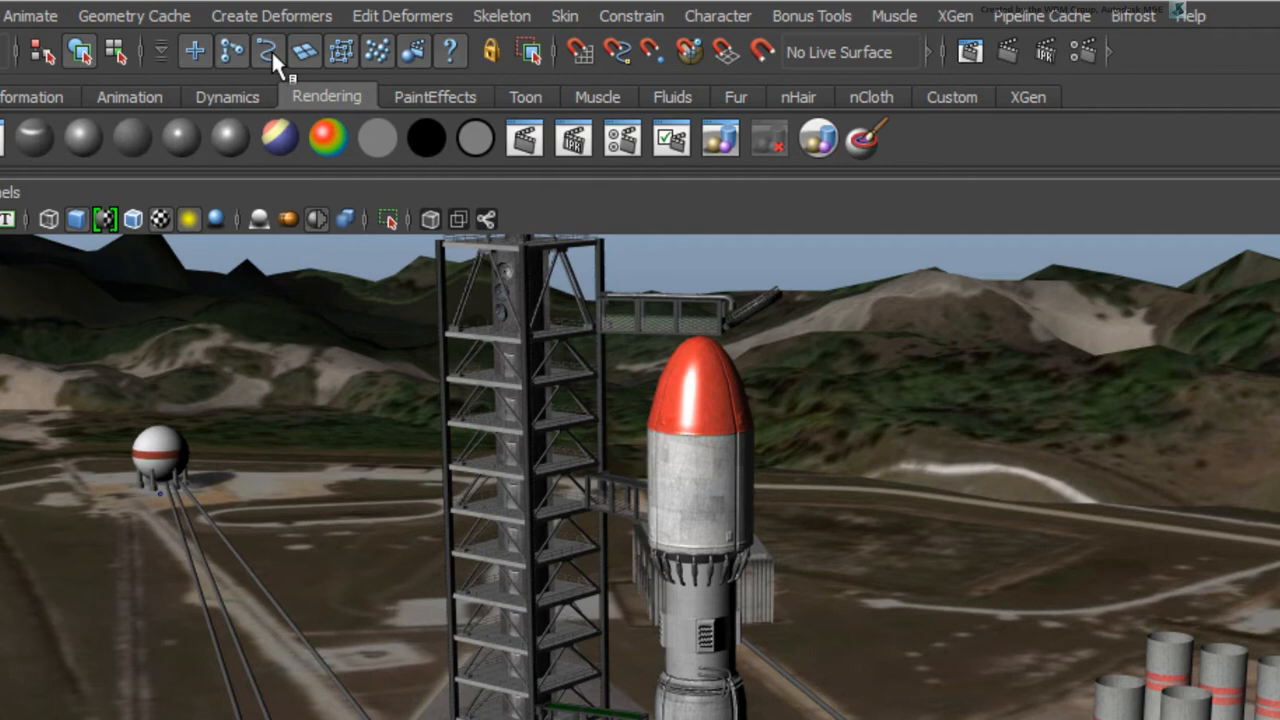
pyautogui.moveTo(338, 62)
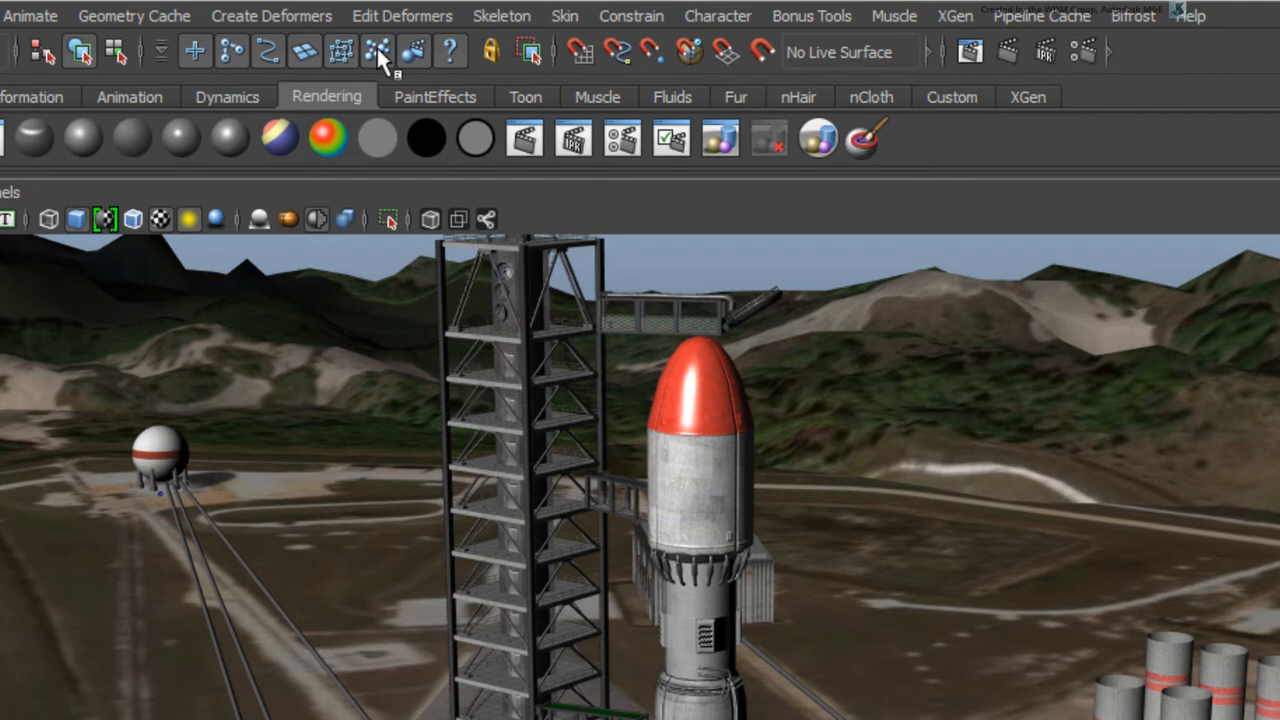
# Step: Switch the selection mask from objects to Components
pyautogui.click(304, 52)
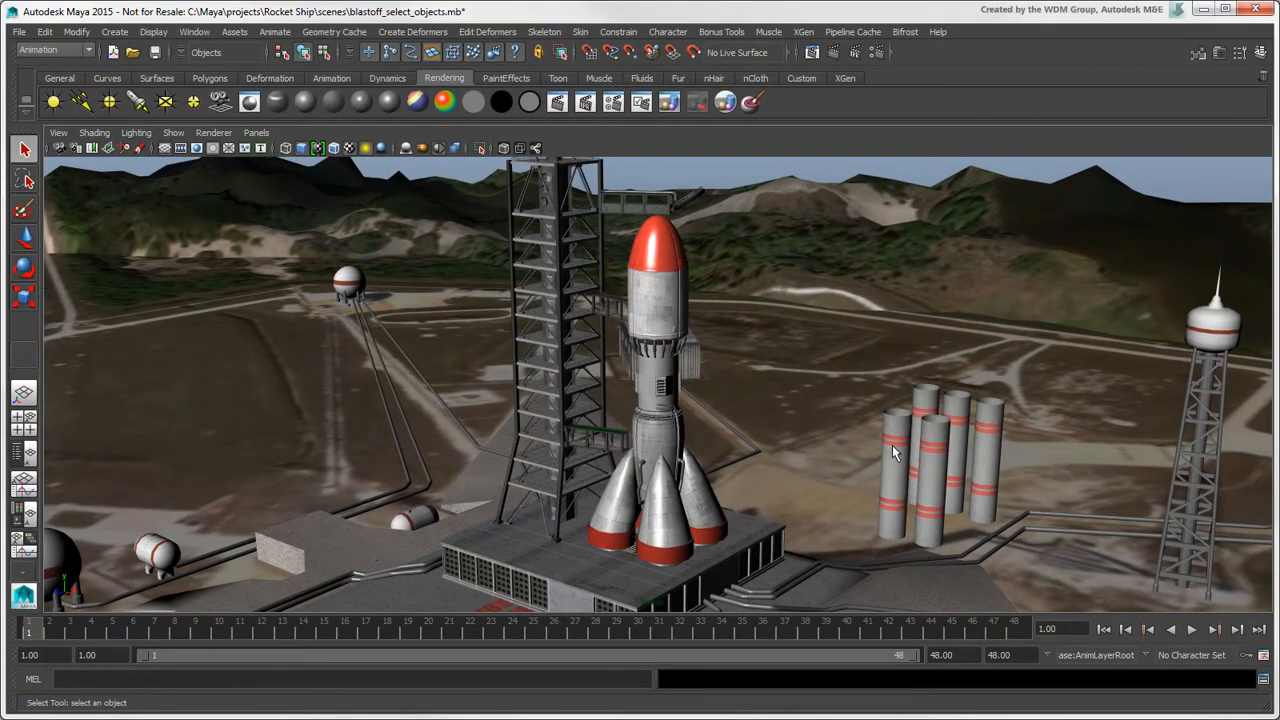
pyautogui.click(452, 52)
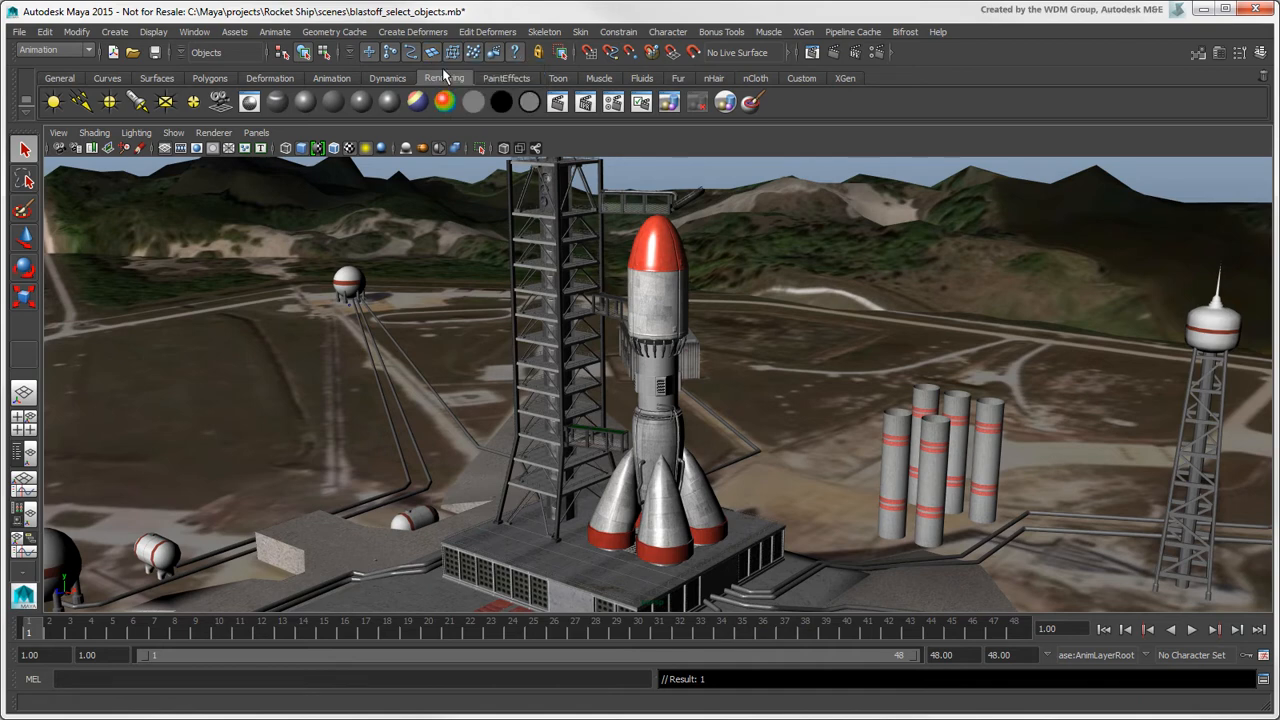
pyautogui.click(324, 52)
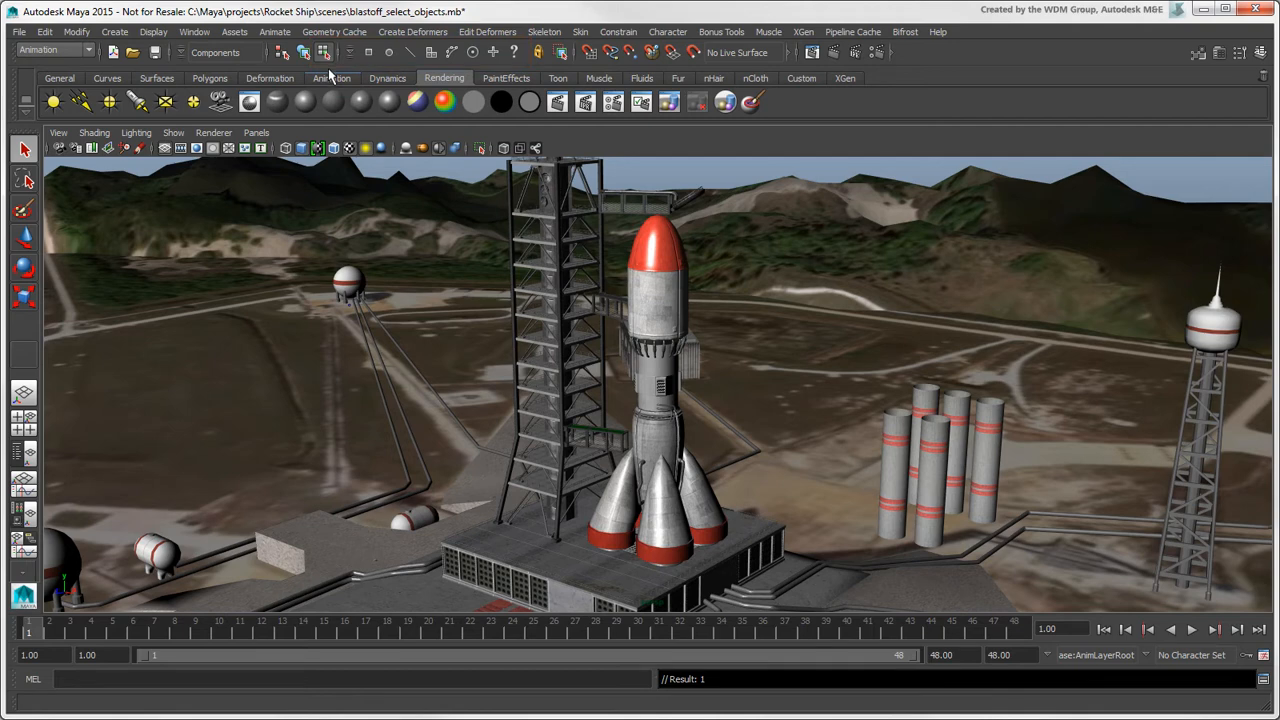
# Step: Toggle between Object and Component selection modes with F8 repeatedly
pyautogui.press('F8')
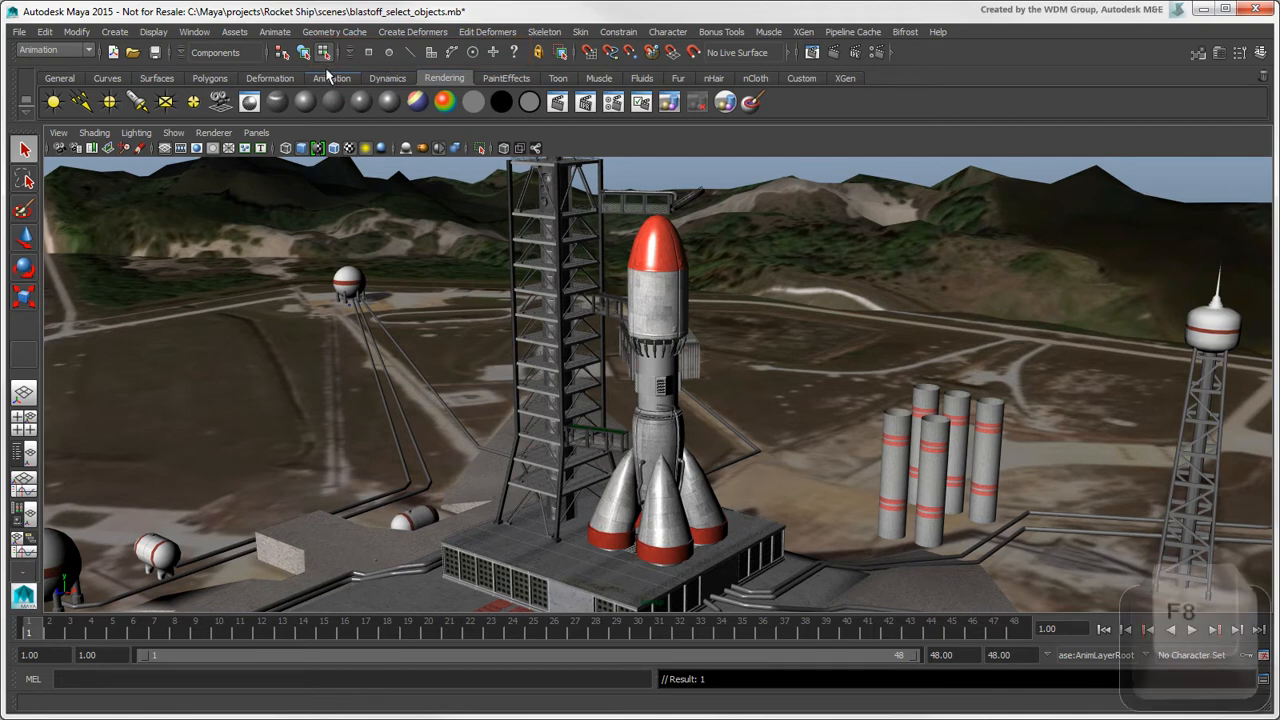
pyautogui.press('F8')
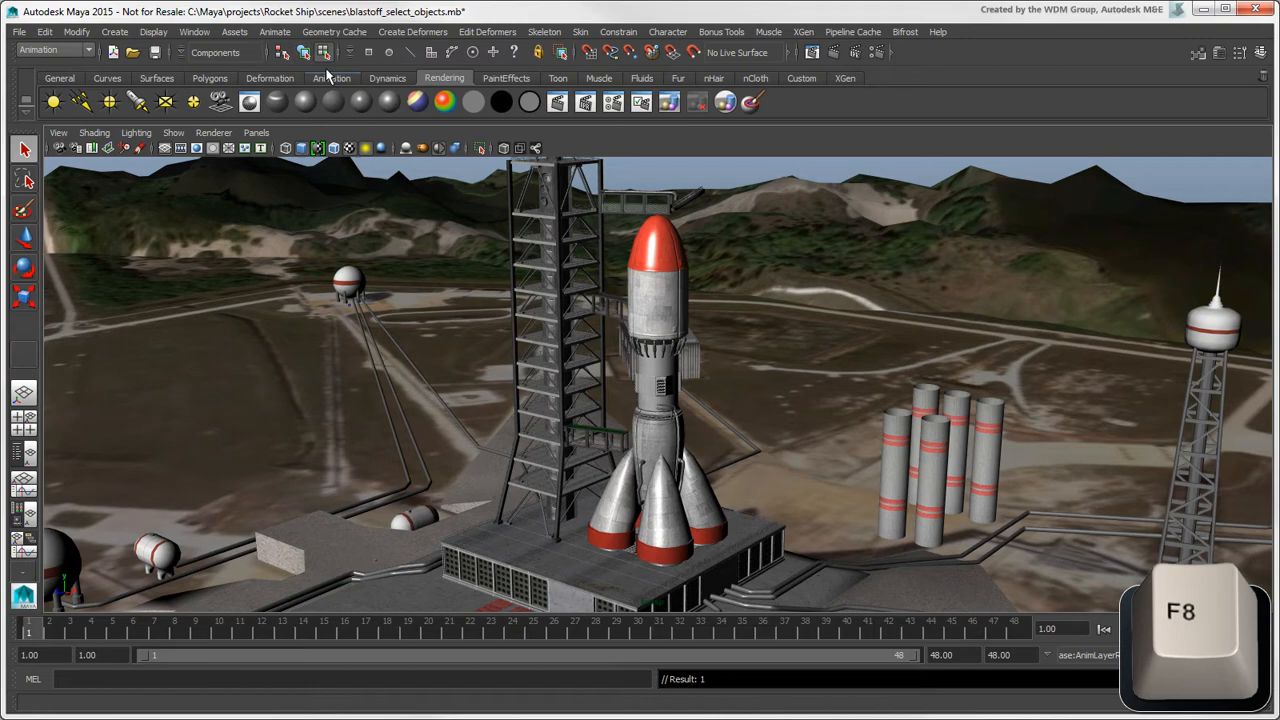
pyautogui.press('F8')
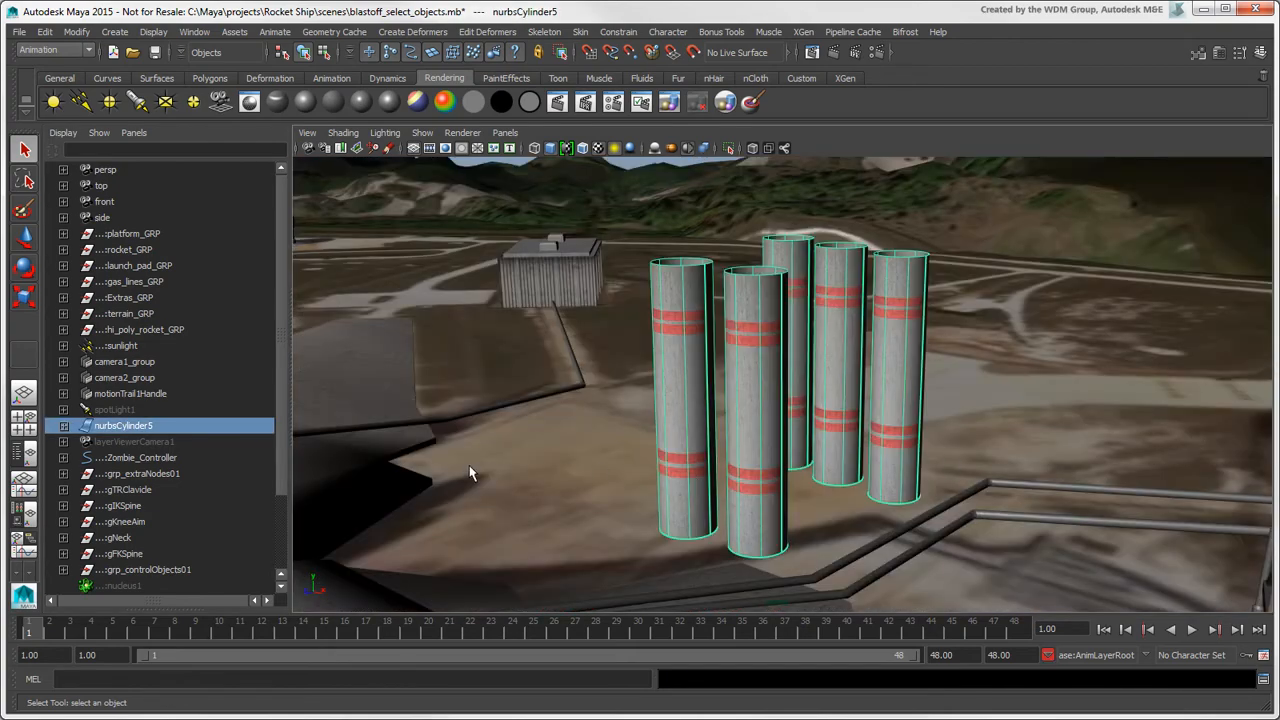
# Step: In the Outliner select a child of nurbsCylinder5, then select the whole cylinder group
pyautogui.click(64, 424)
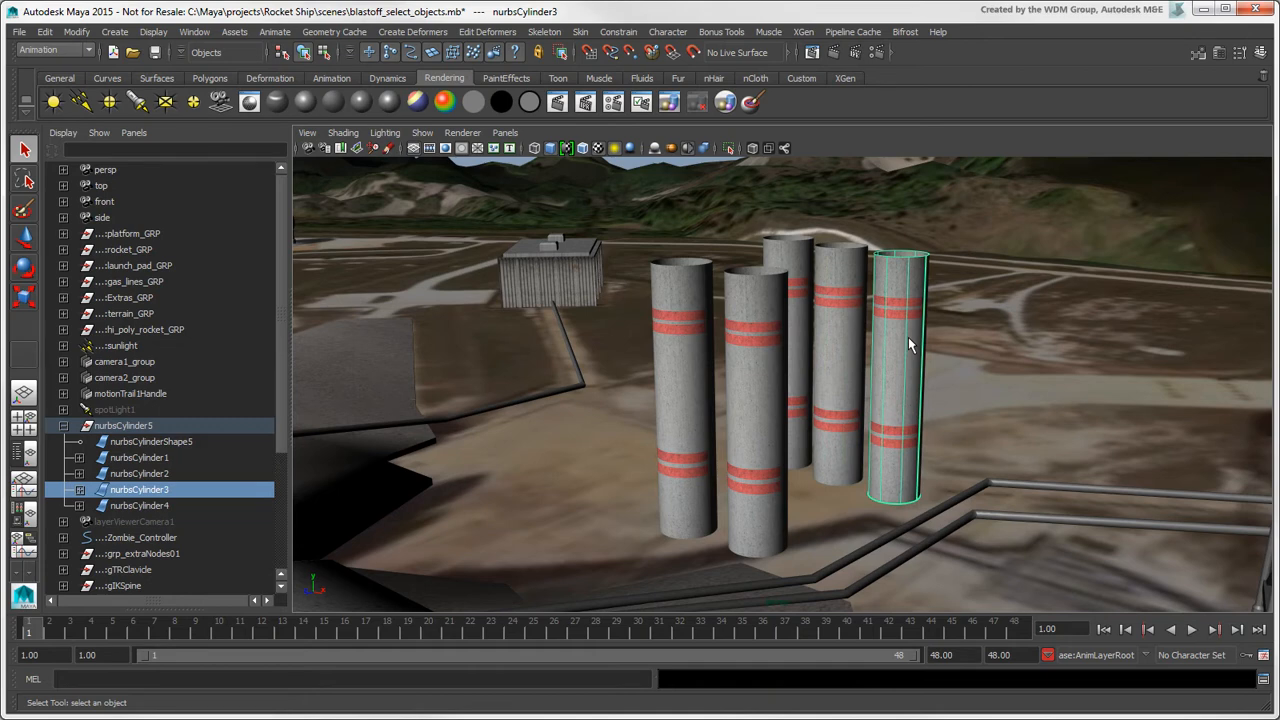
pyautogui.moveTo(678, 390)
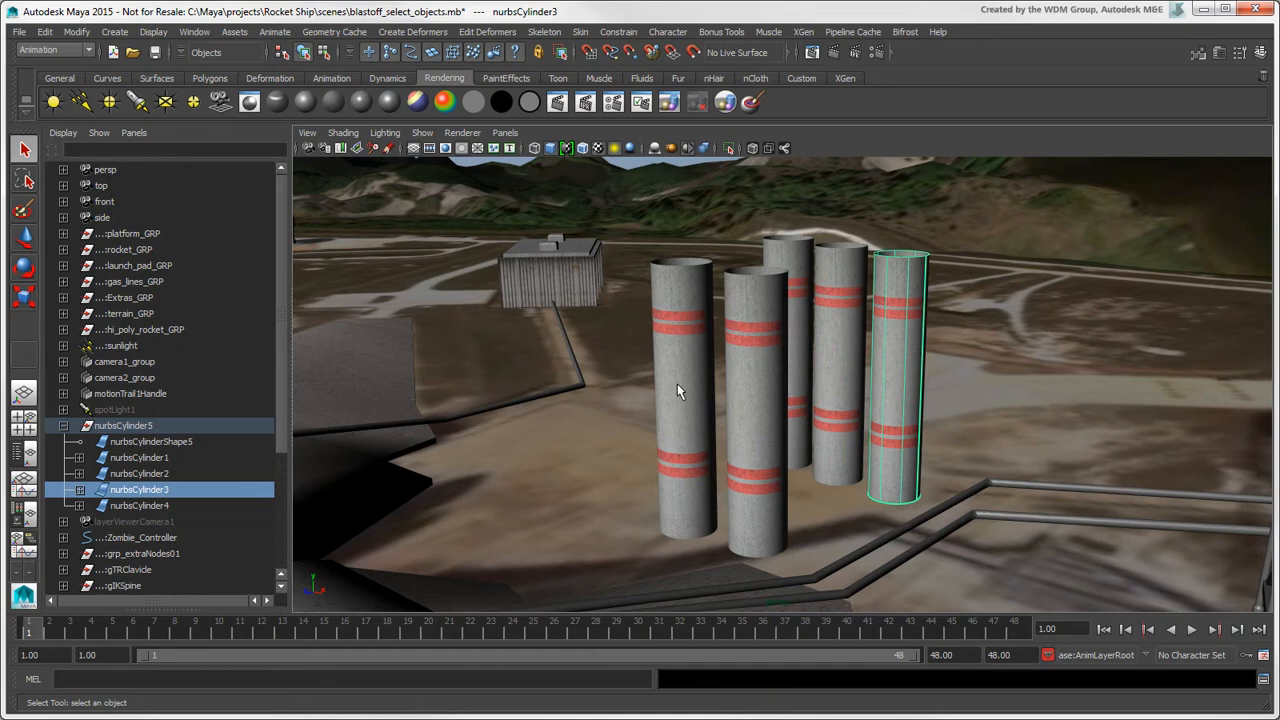
pyautogui.click(124, 424)
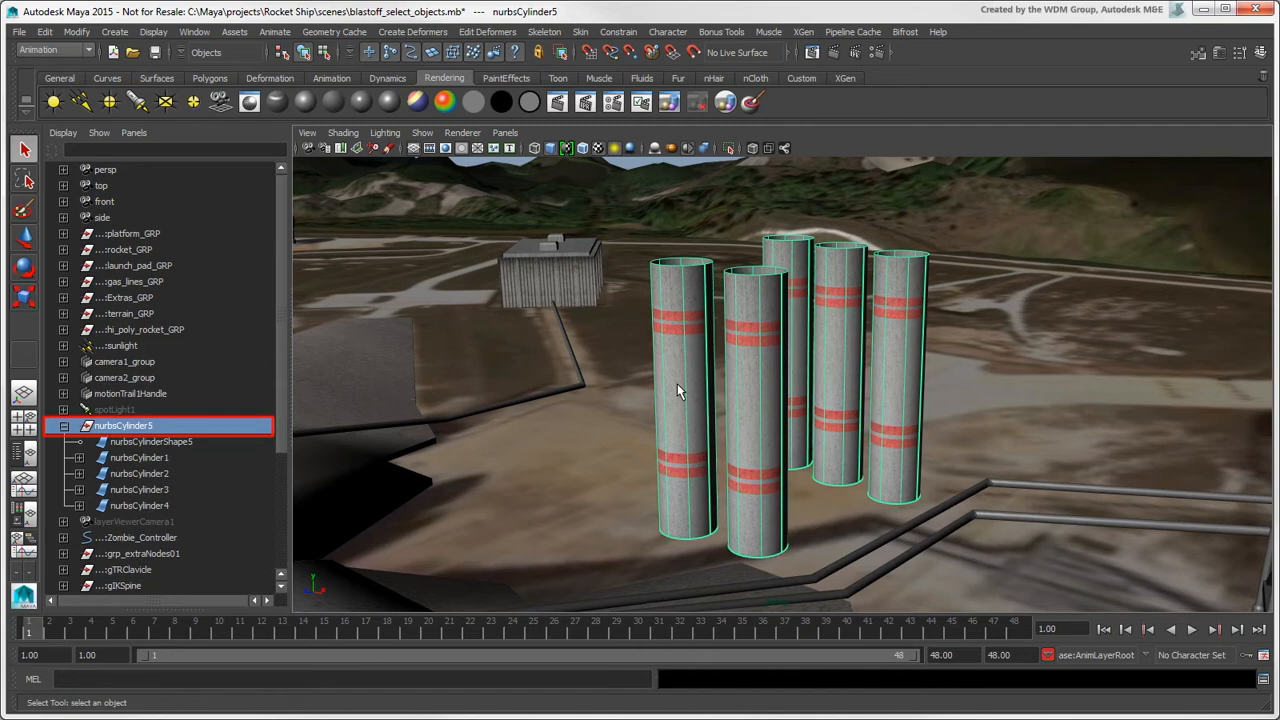
pyautogui.click(124, 424)
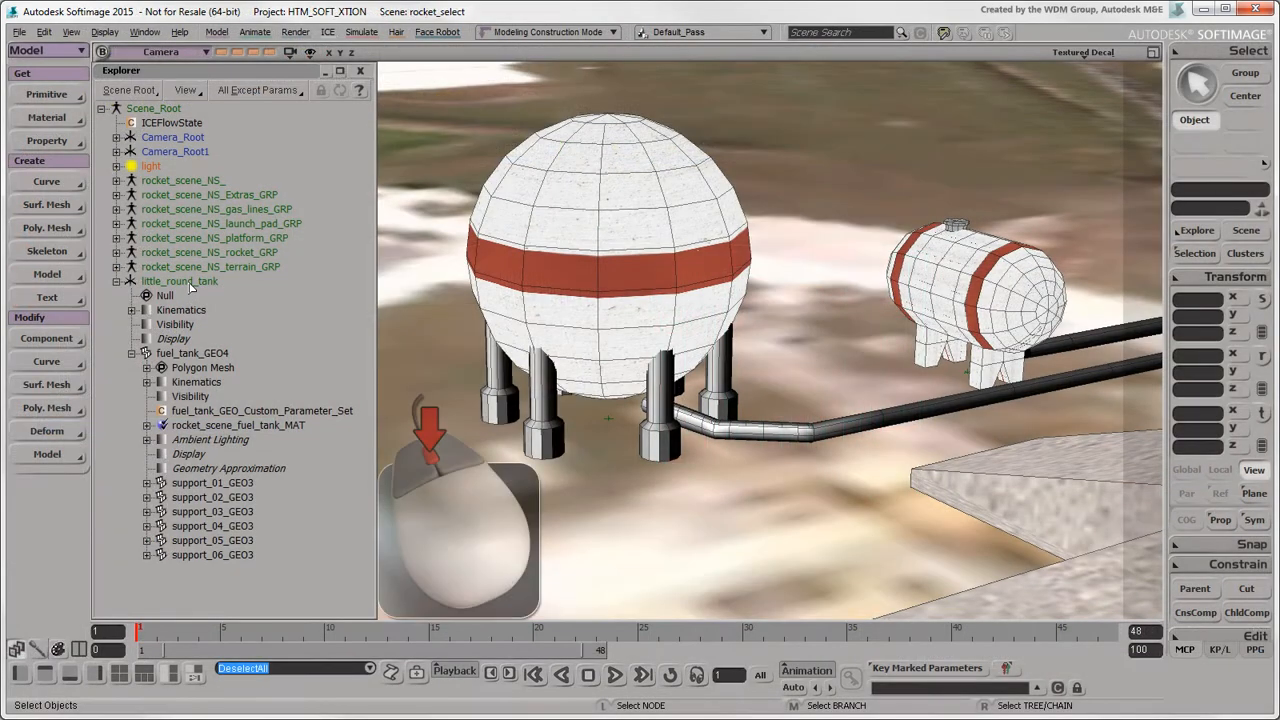
pyautogui.click(178, 280)
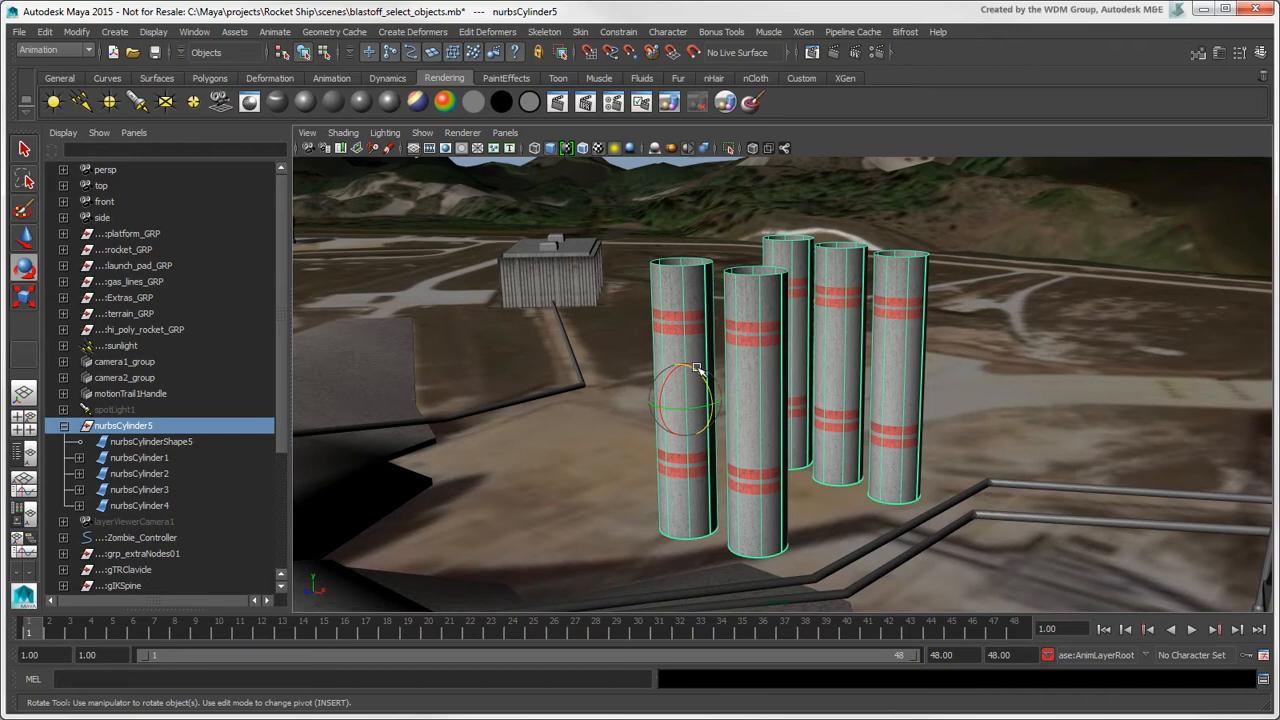
# Step: Rotate the selected cylinder group slightly in the viewport with the Rotate tool
pyautogui.moveTo(690, 370); pyautogui.dragTo(760, 430)
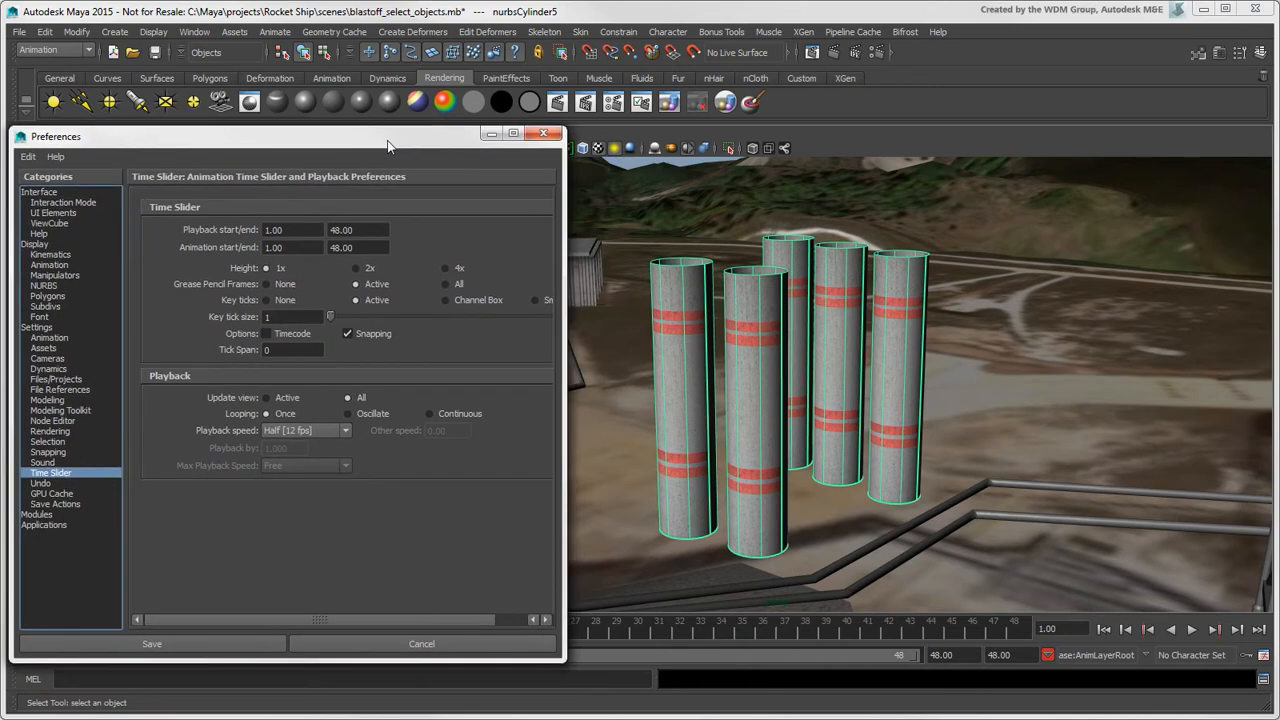
pyautogui.moveTo(44, 450)
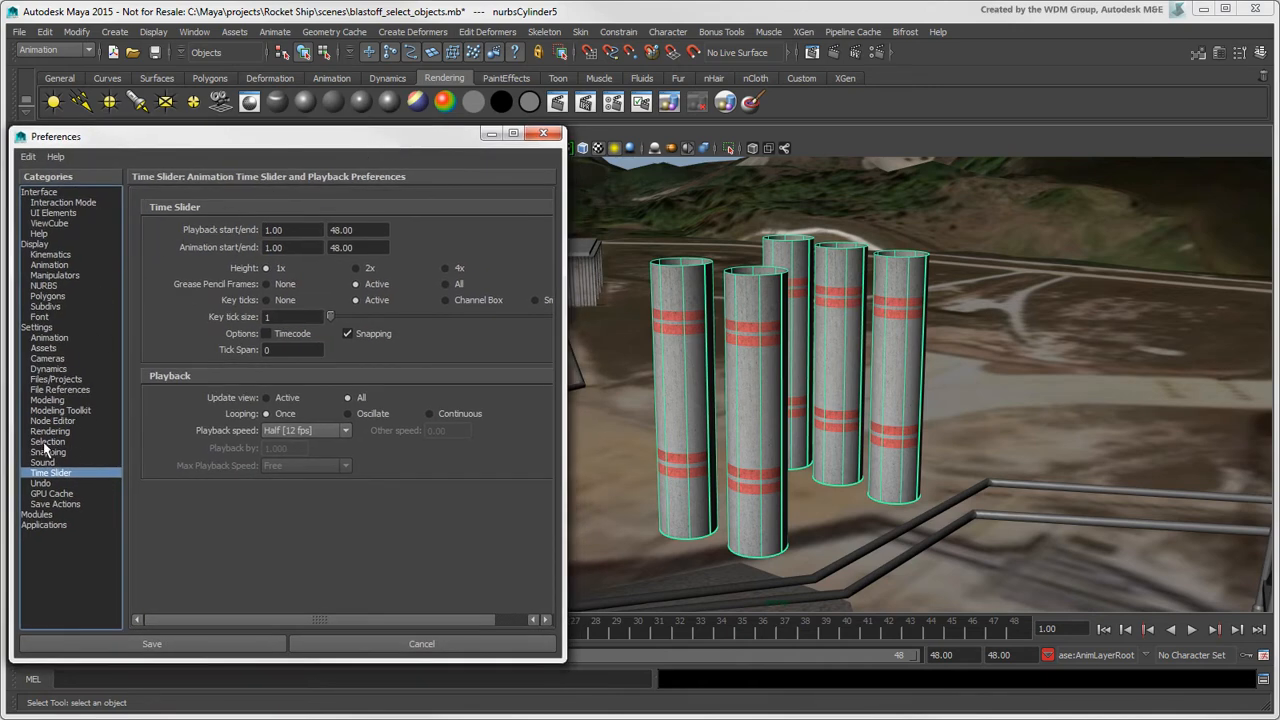
# Step: Set Selection Child Highlighting to Never highlight in Preferences and save
pyautogui.click(48, 442)
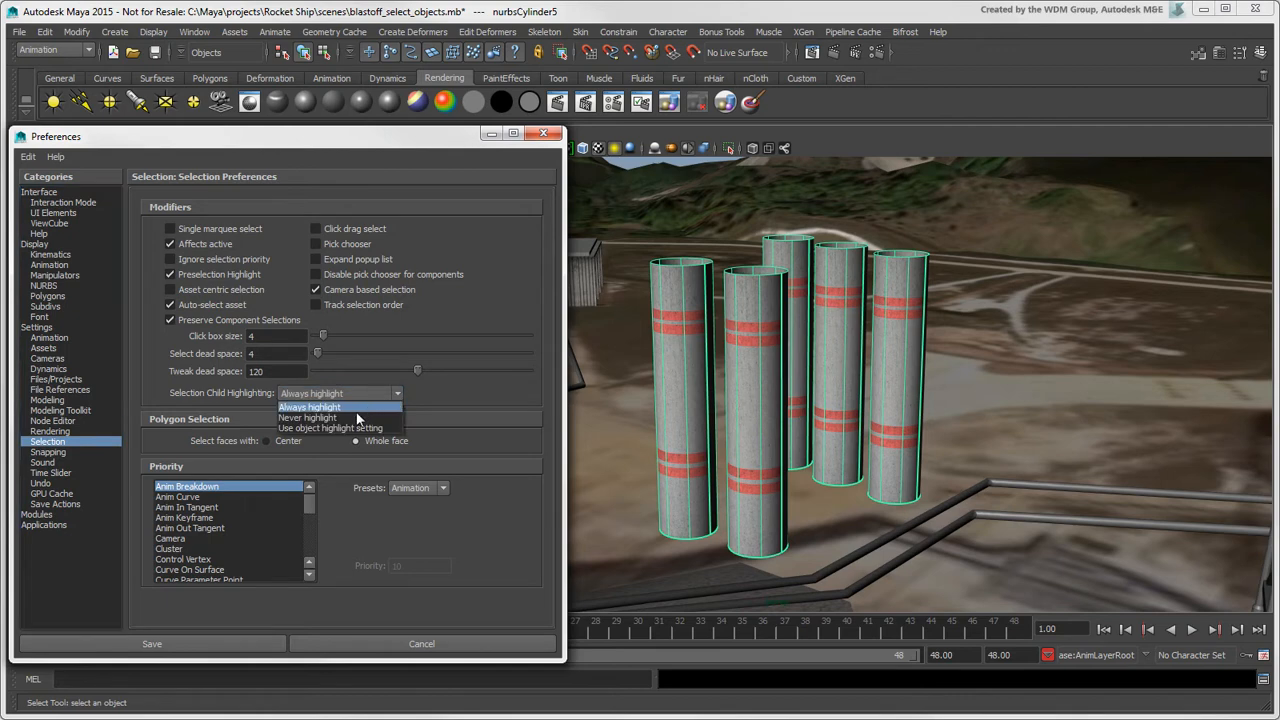
pyautogui.click(308, 418)
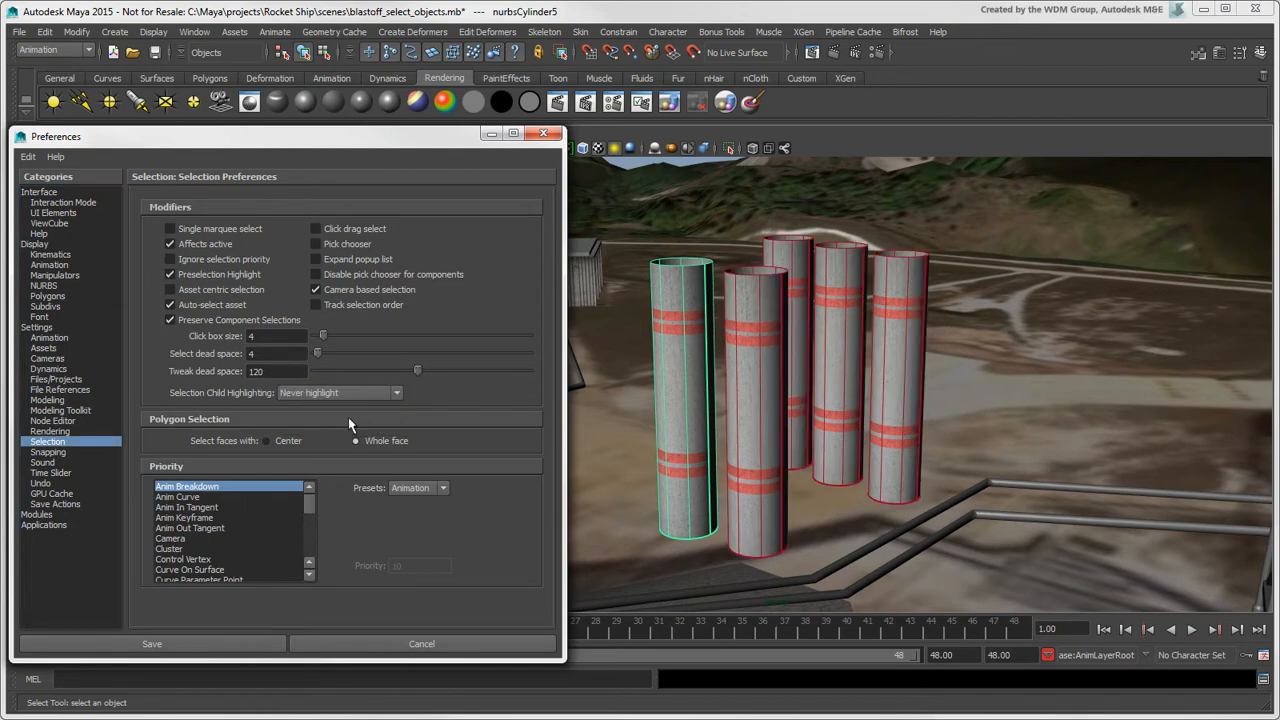
pyautogui.click(420, 644)
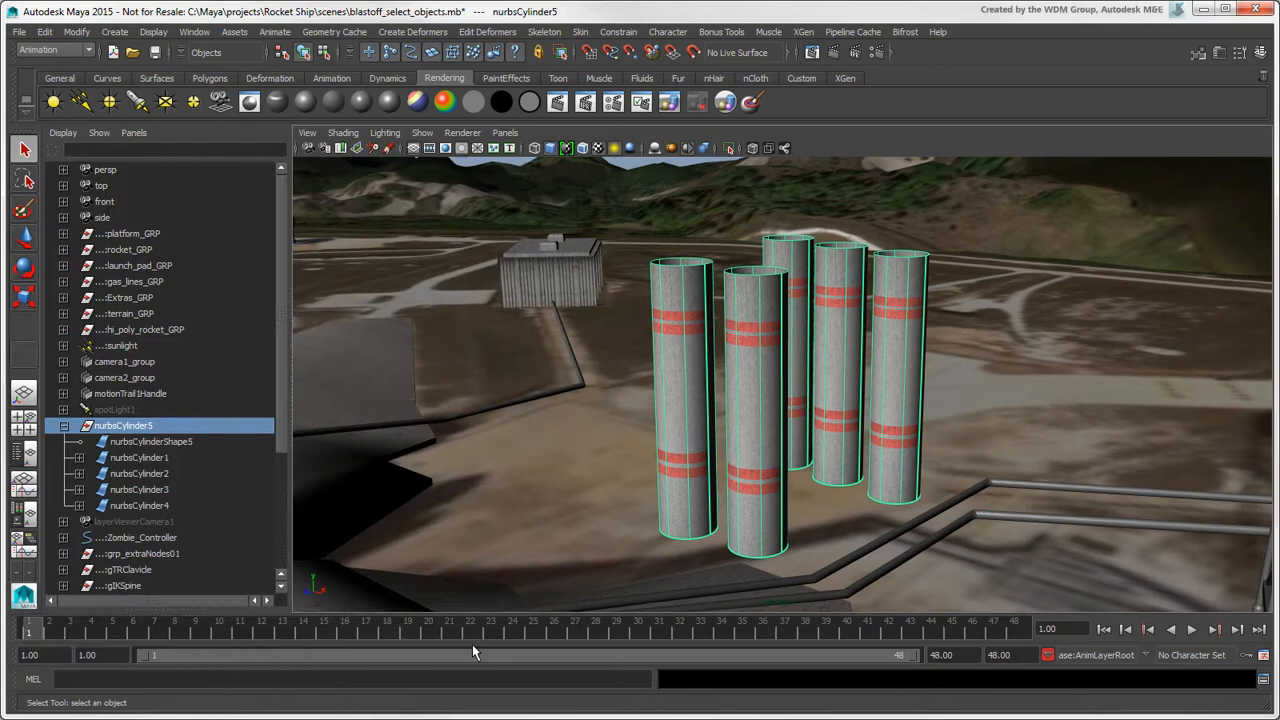
pyautogui.moveTo(460, 480)
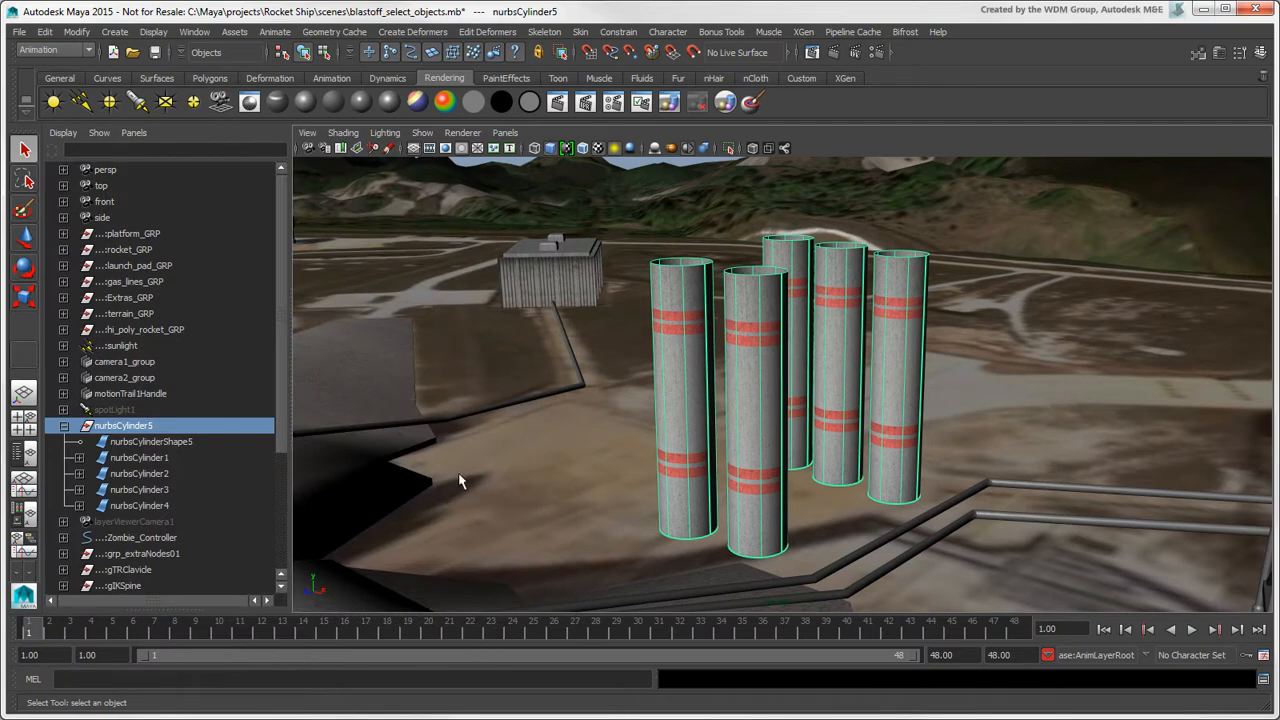
pyautogui.click(140, 456)
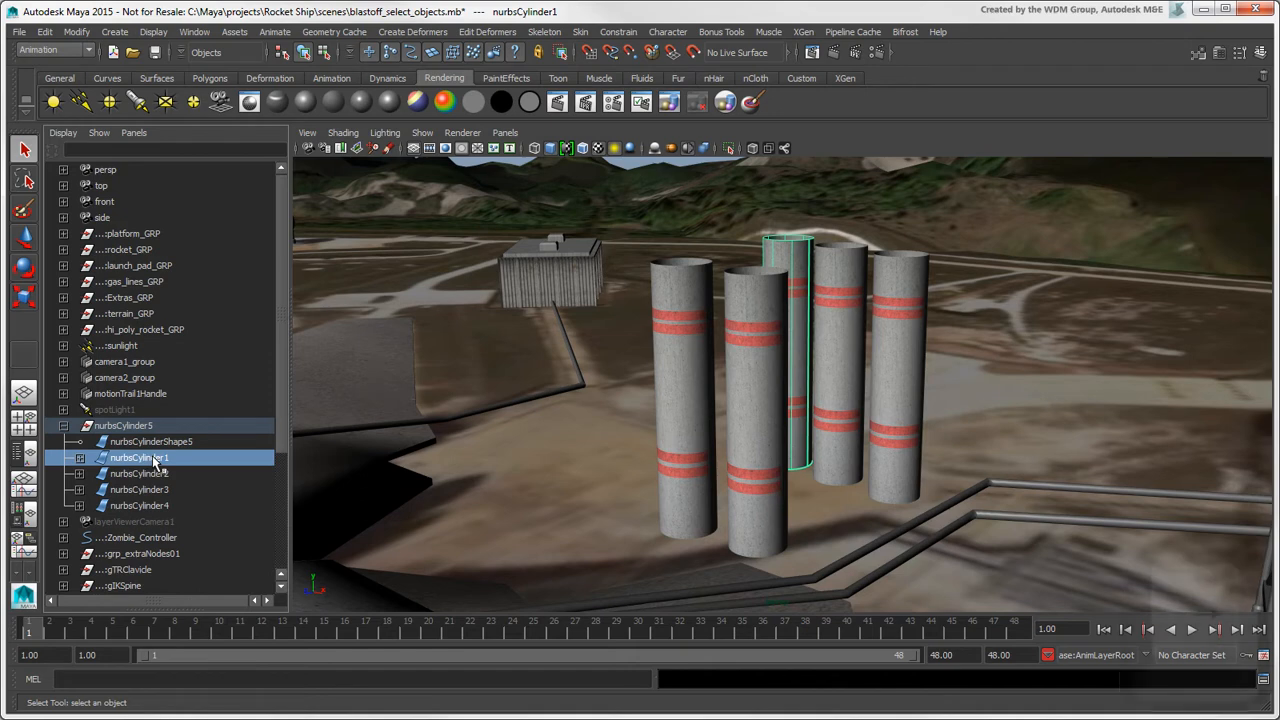
pyautogui.press('Down')
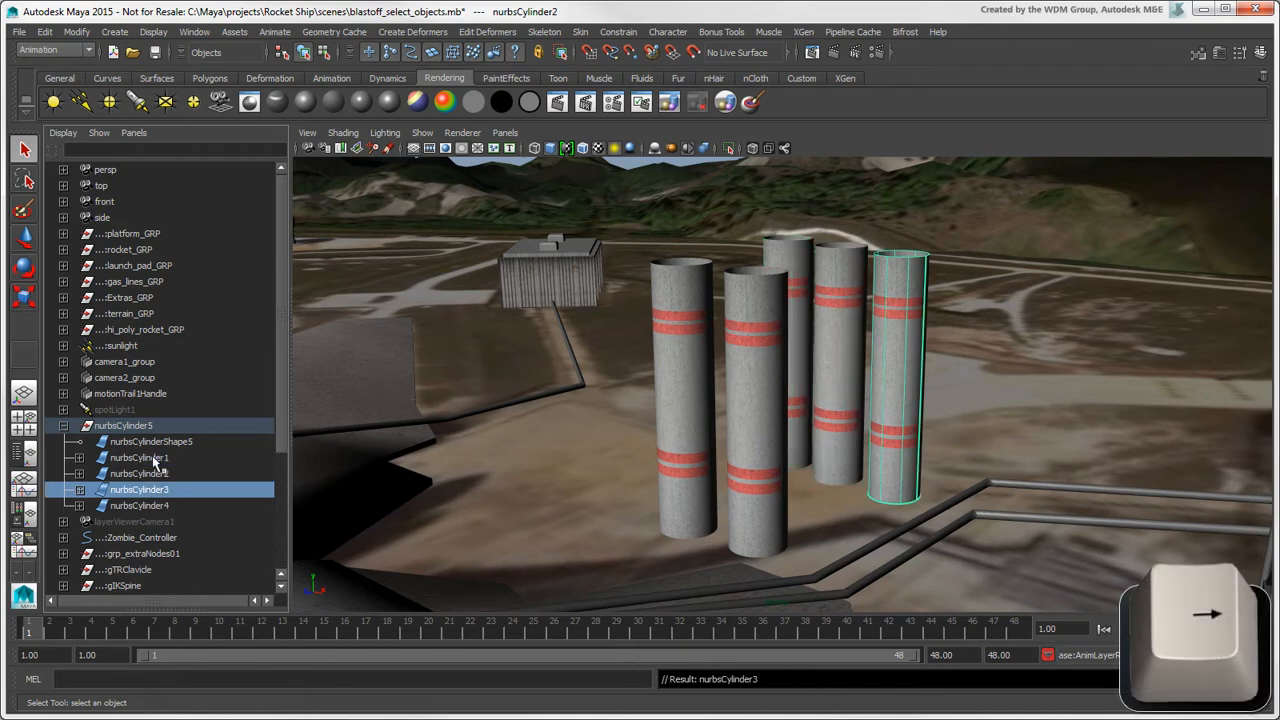
pyautogui.click(140, 472)
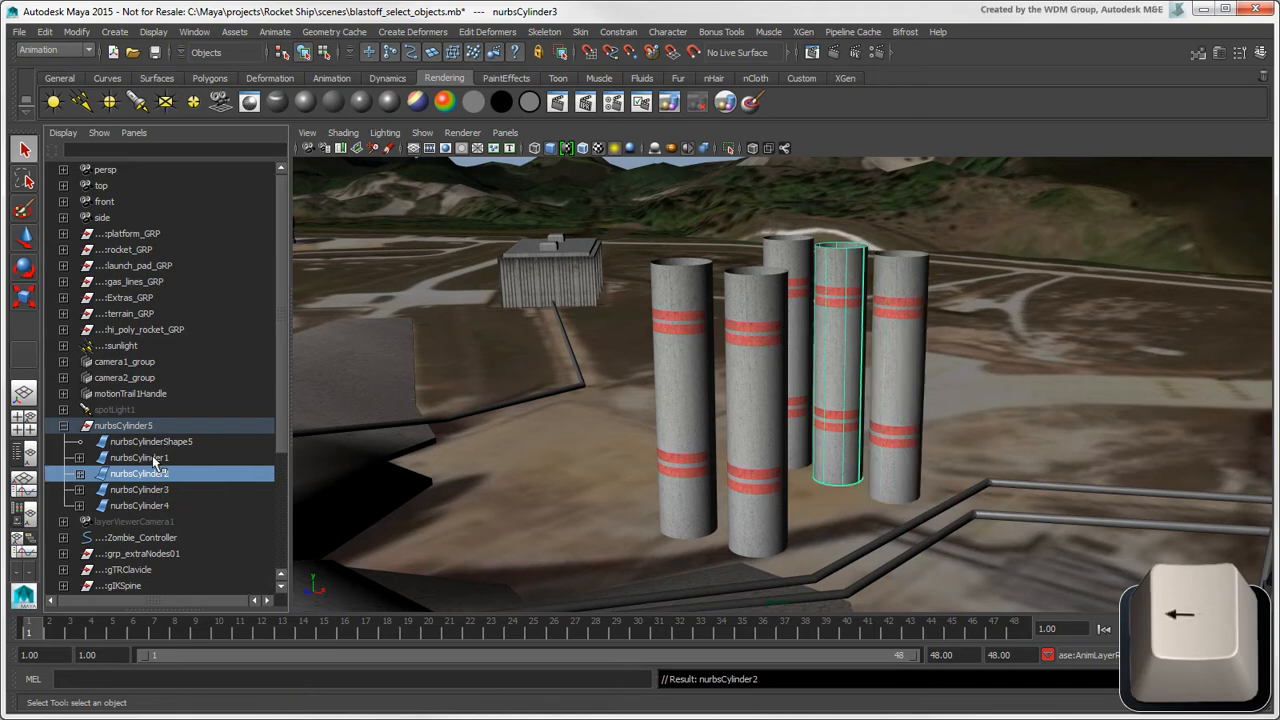
pyautogui.click(140, 456)
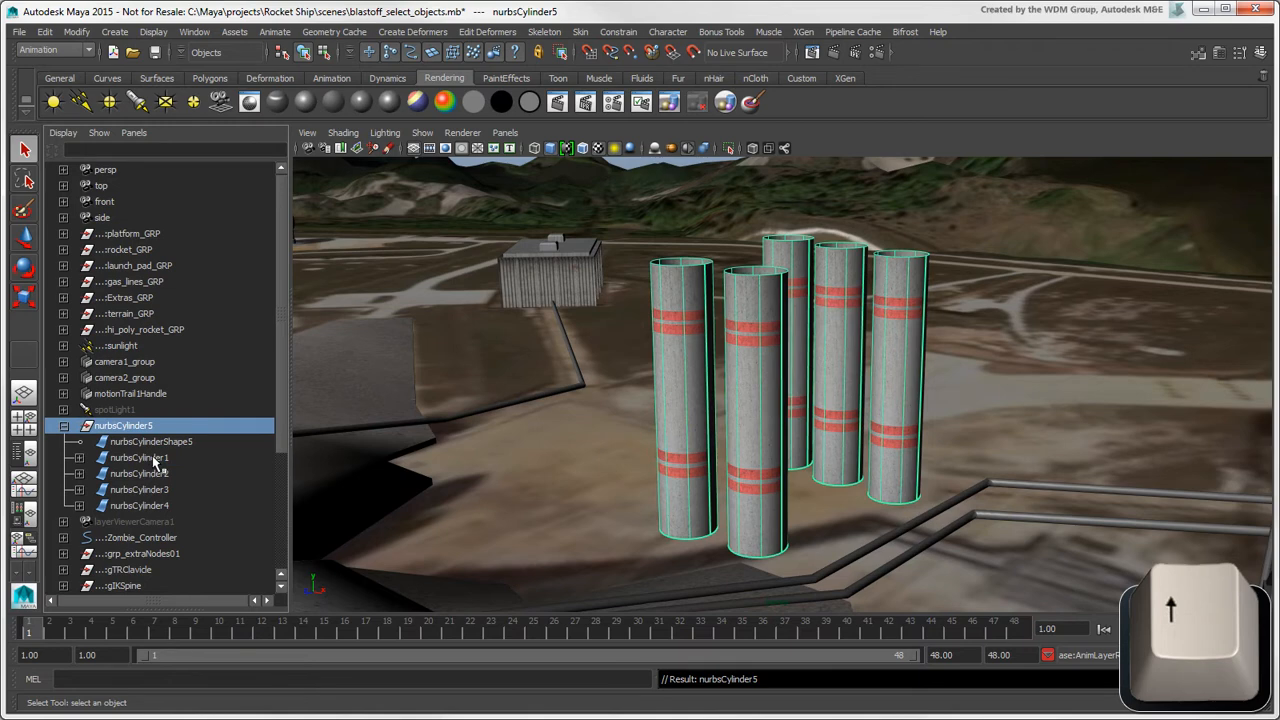
pyautogui.click(152, 442)
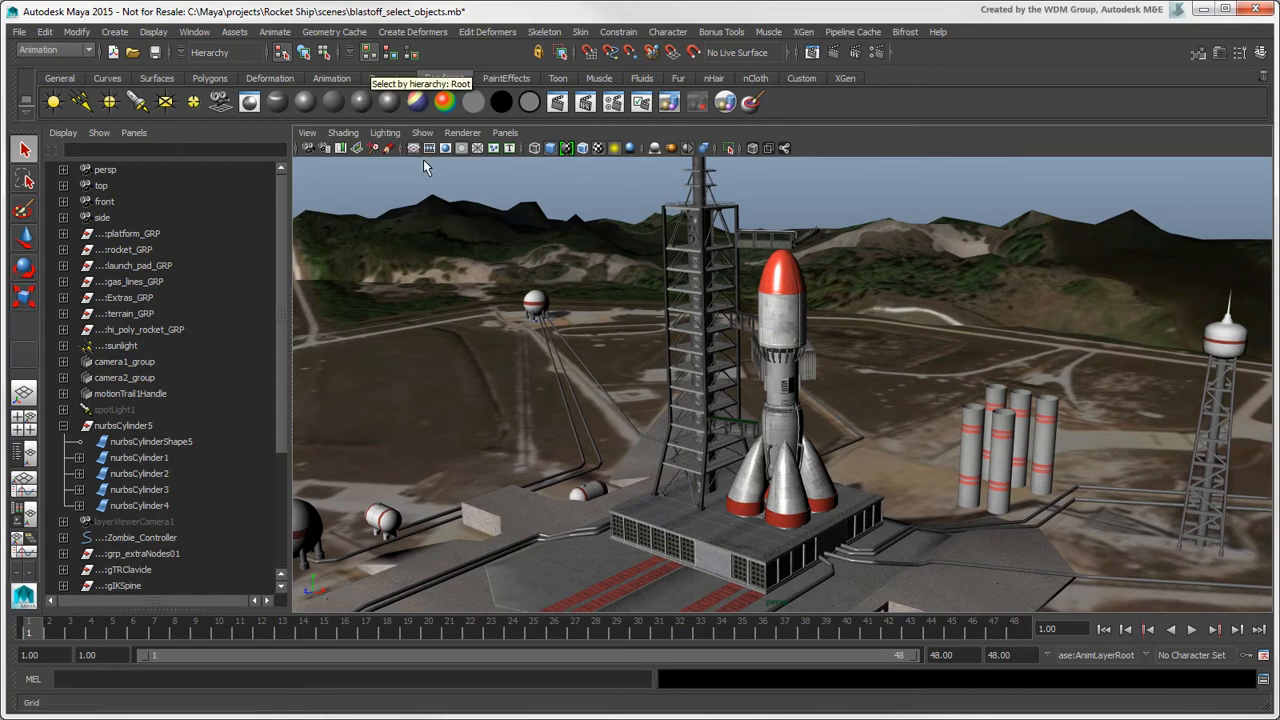
pyautogui.click(128, 296)
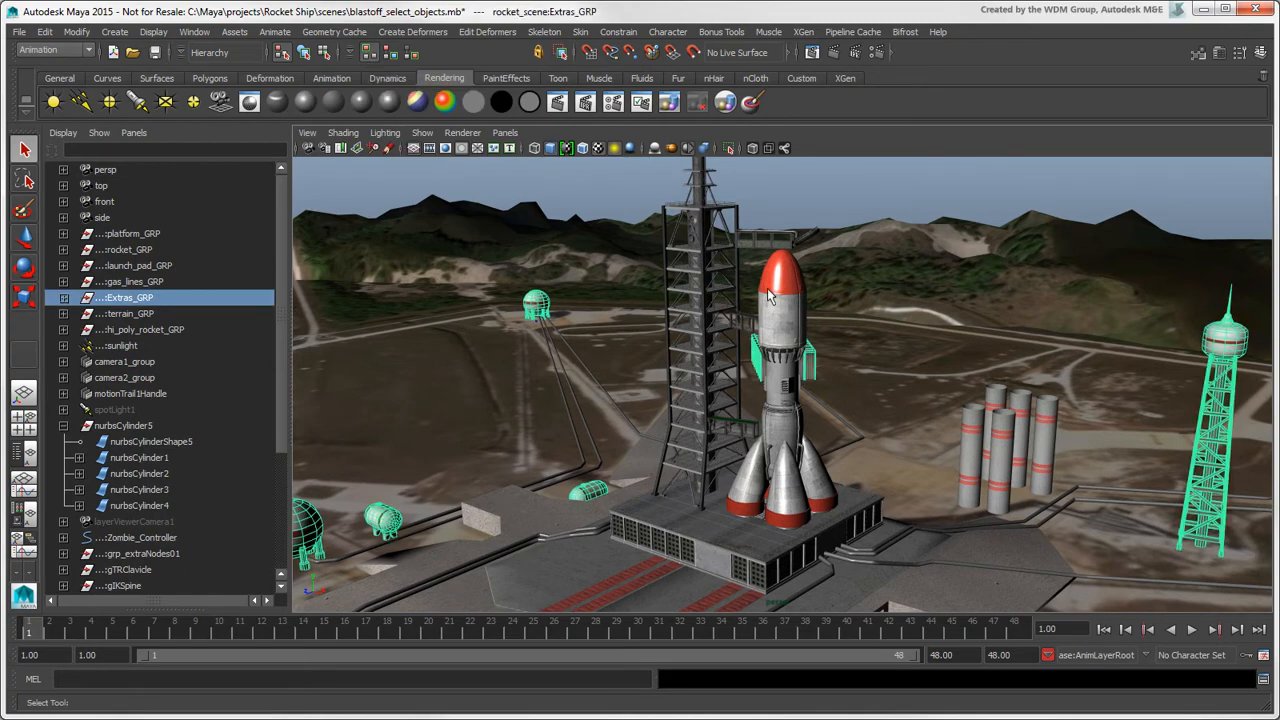
pyautogui.click(130, 232)
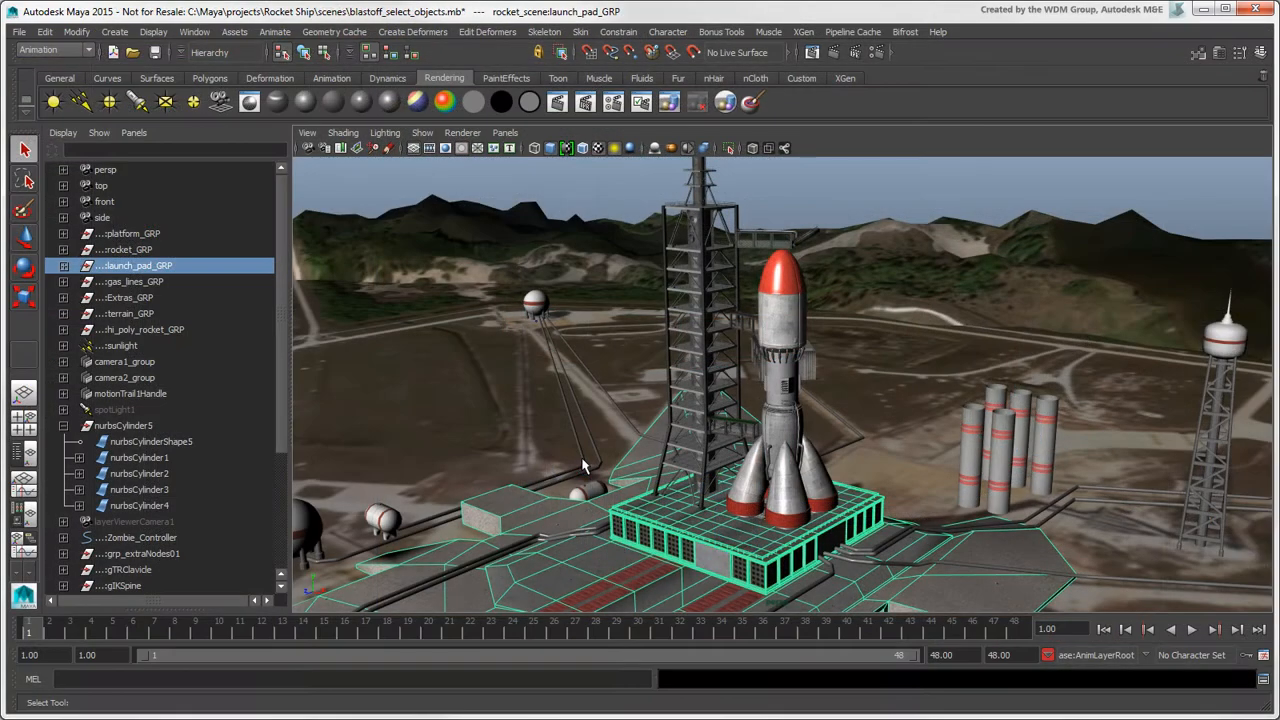
pyautogui.click(130, 280)
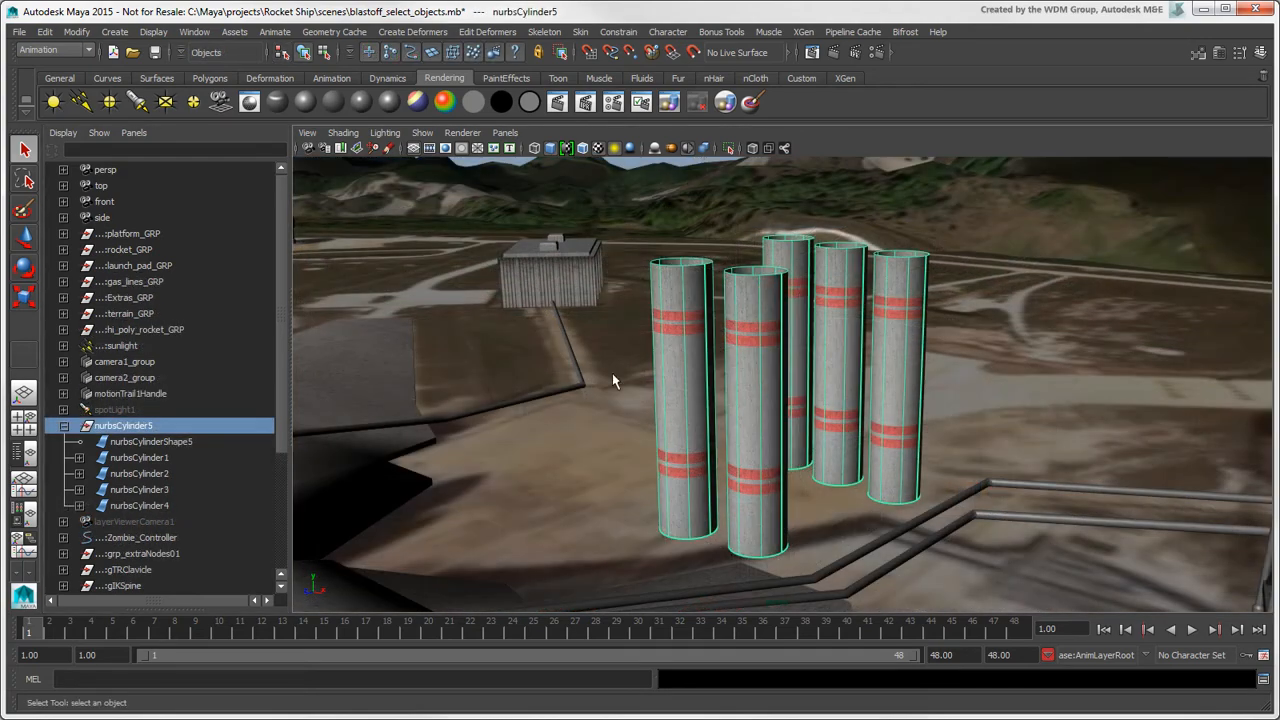
# Step: Show the Edit menu's Select Hierarchy command over the cylinders
pyautogui.click(44, 32)
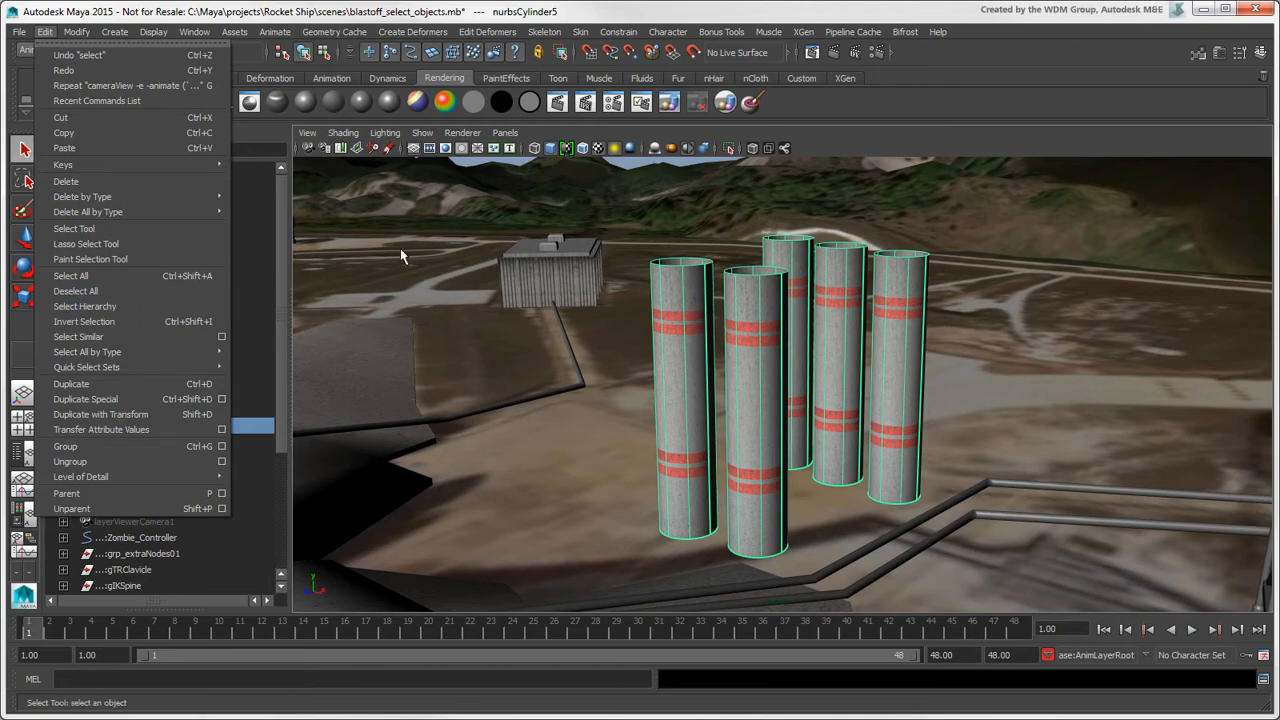
pyautogui.rightClick(664, 336)
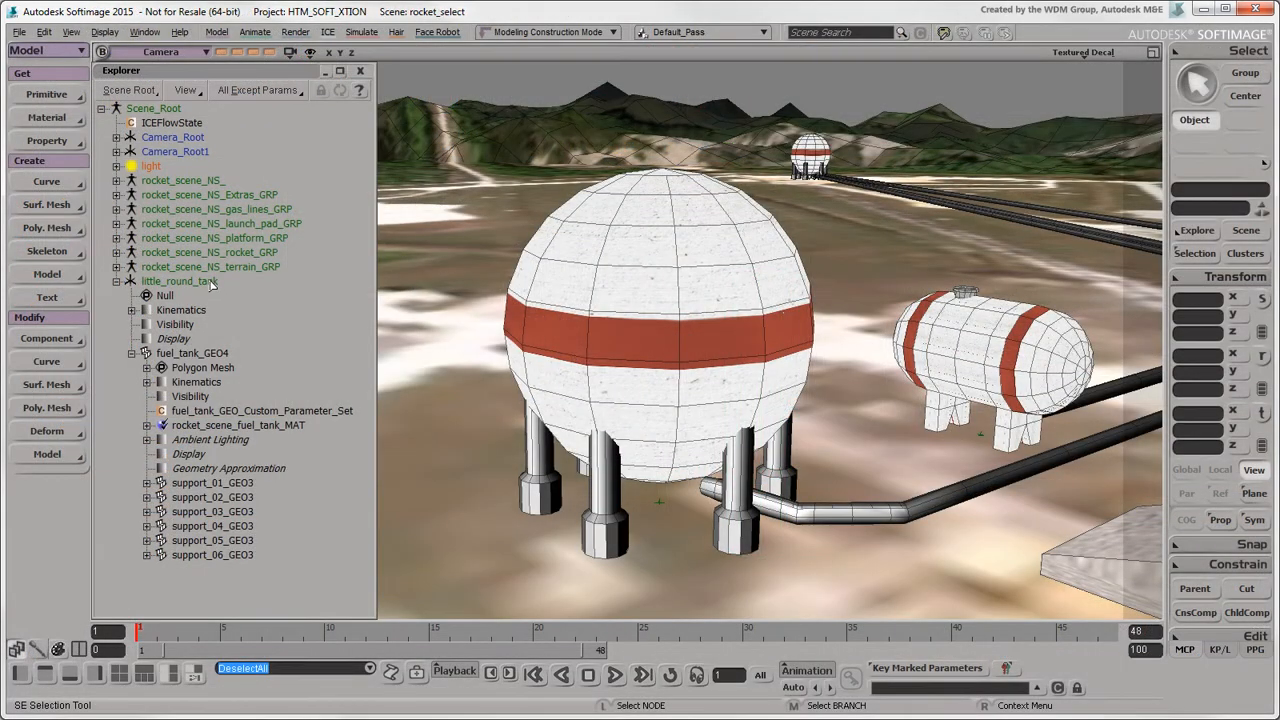
# Step: Select little_round_tank and its whole tree via Select Tree in the Explorer
pyautogui.rightClick(180, 280)
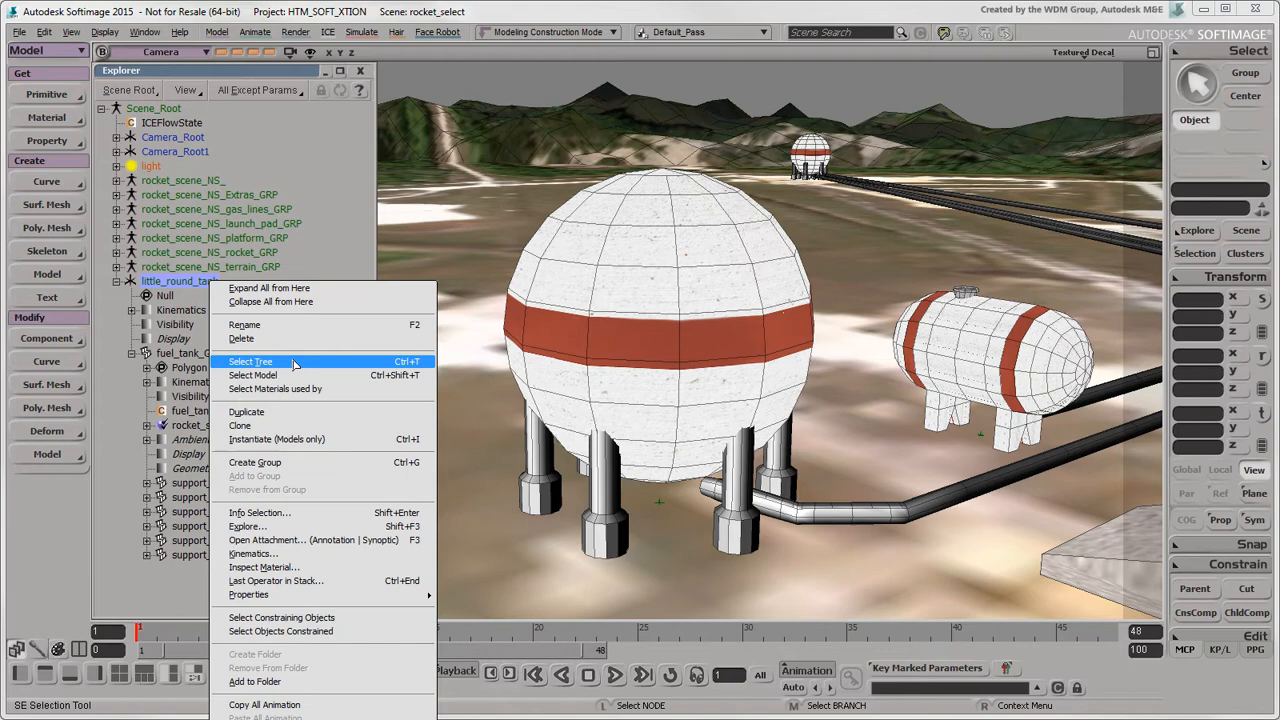
pyautogui.click(250, 360)
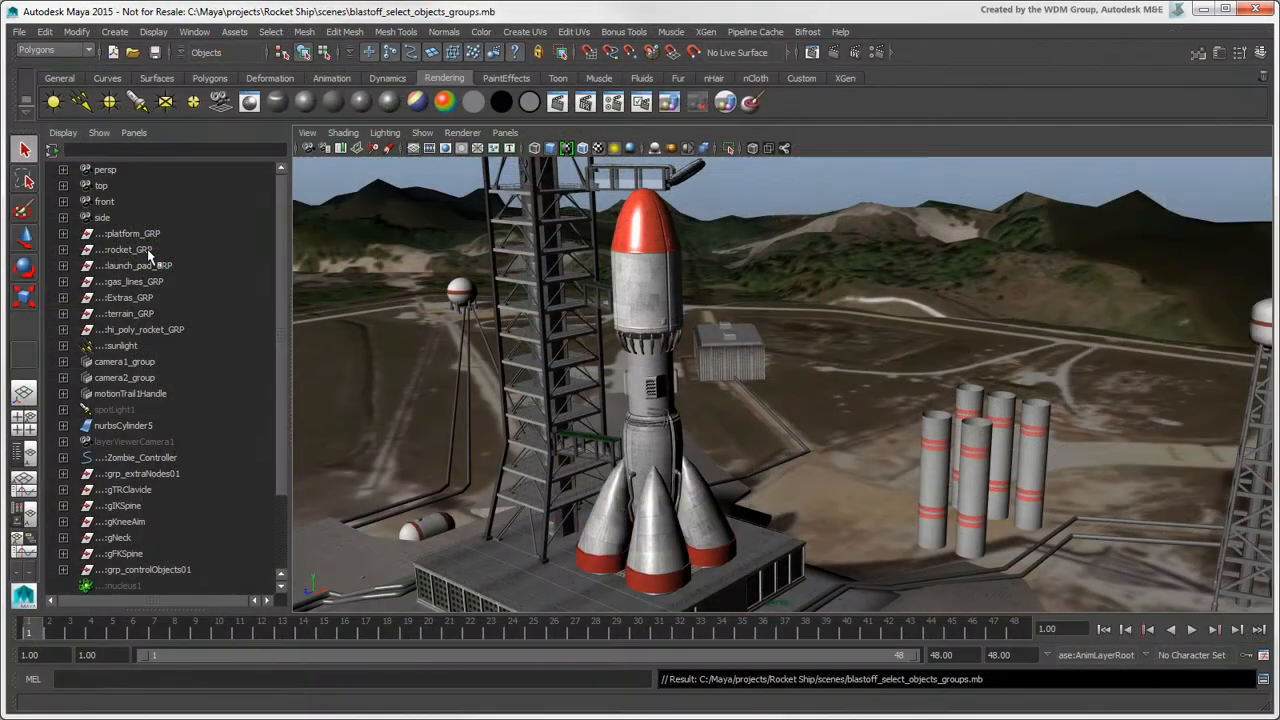
# Step: Expand rocket_GRP to its three stage groups and select only stage_1_GRP
pyautogui.click(128, 248)
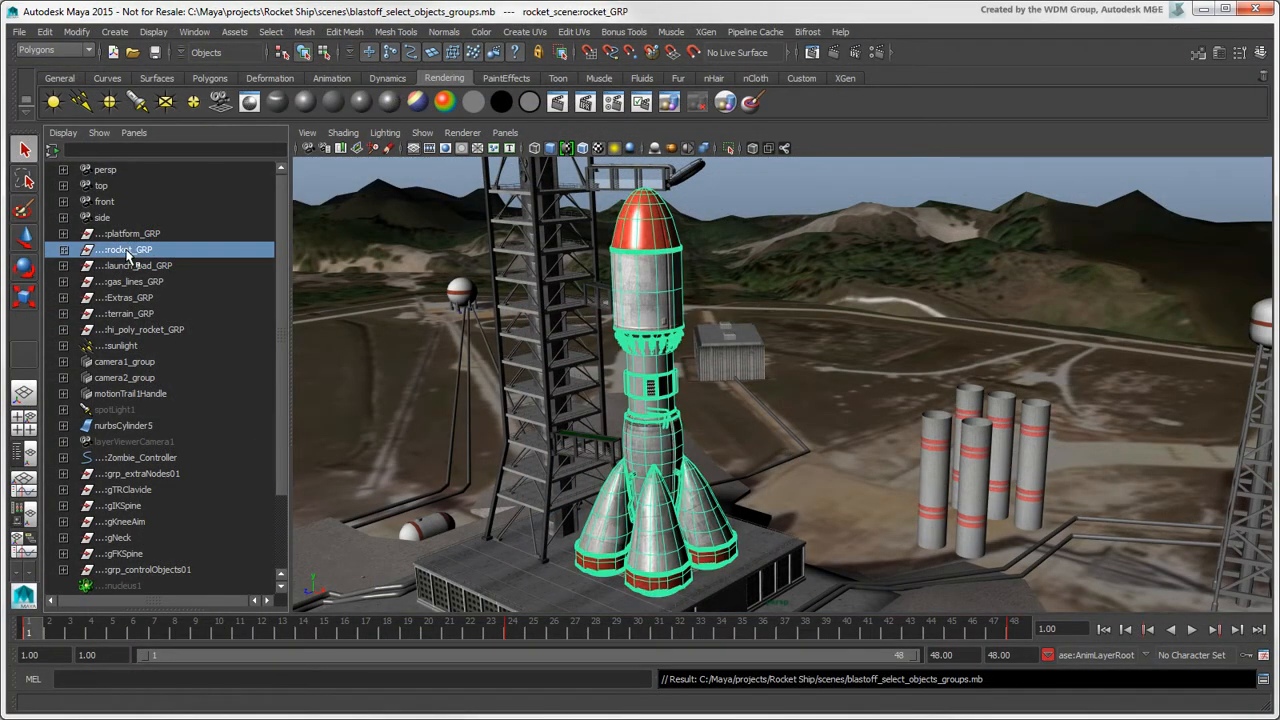
pyautogui.click(64, 248)
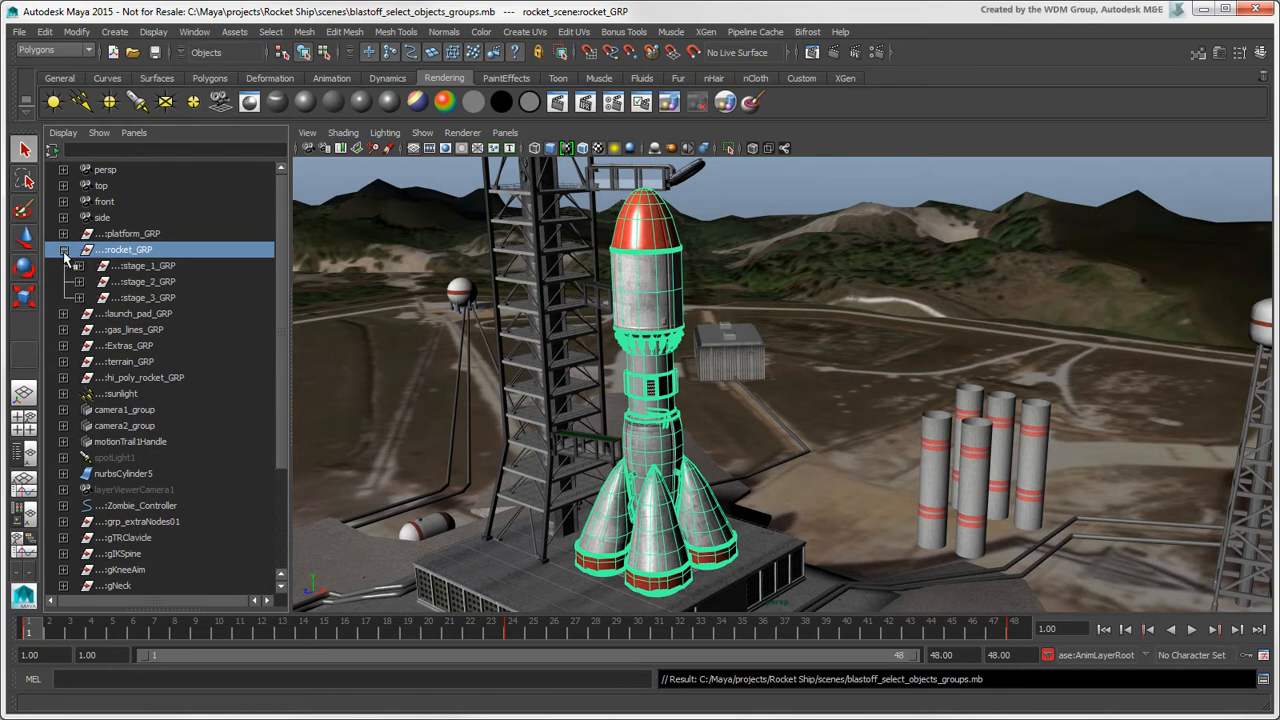
pyautogui.click(140, 282)
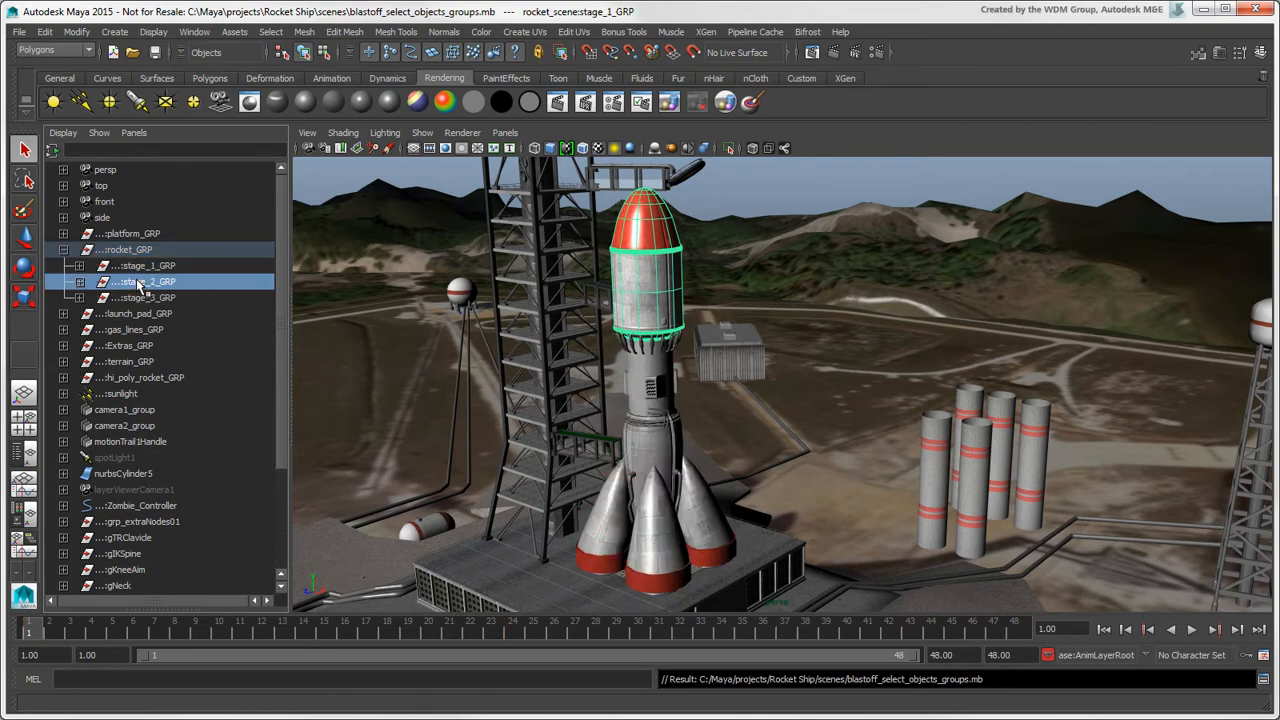
pyautogui.click(144, 296)
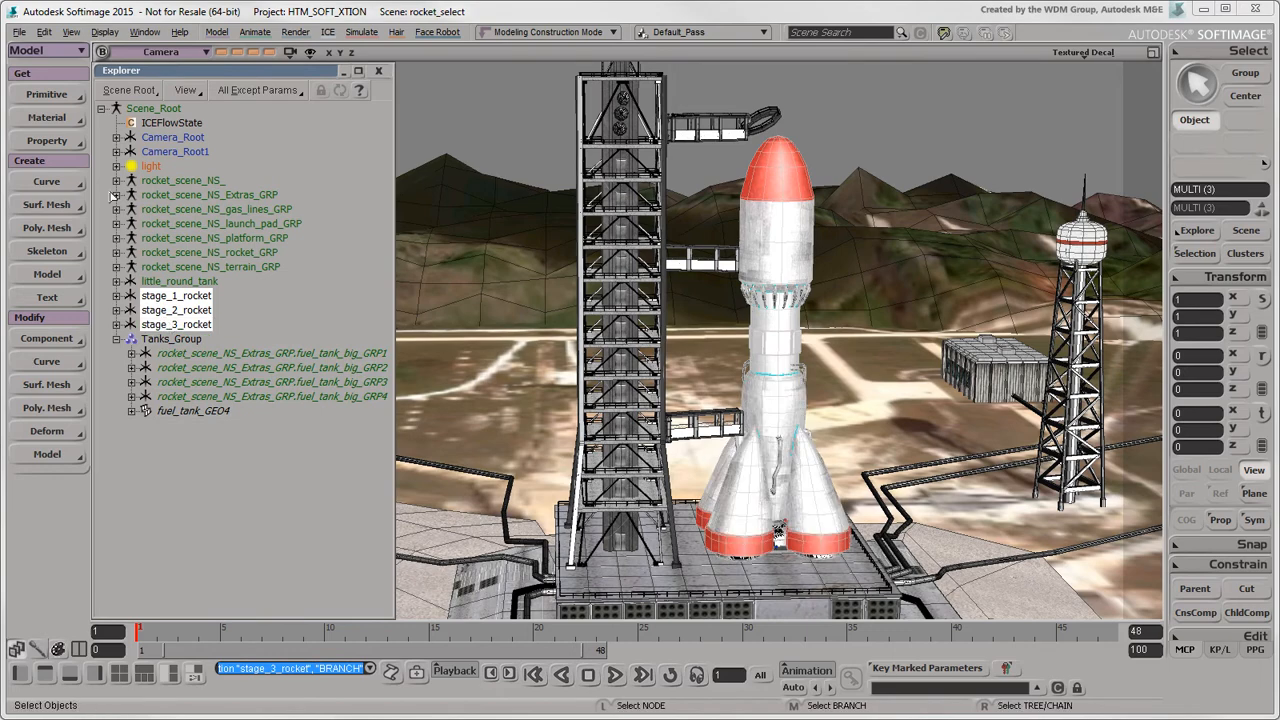
# Step: Group the three selected rocket stages with Edit > Create Transform Group
pyautogui.click(44, 32)
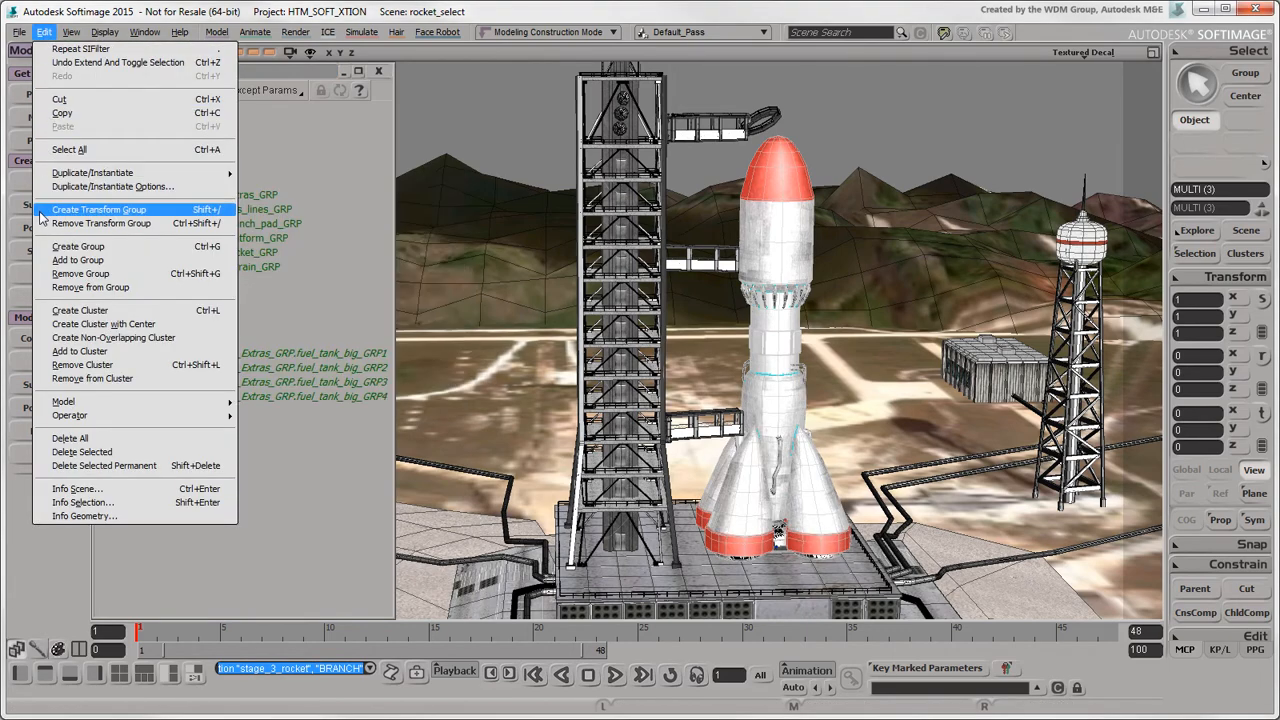
pyautogui.click(98, 210)
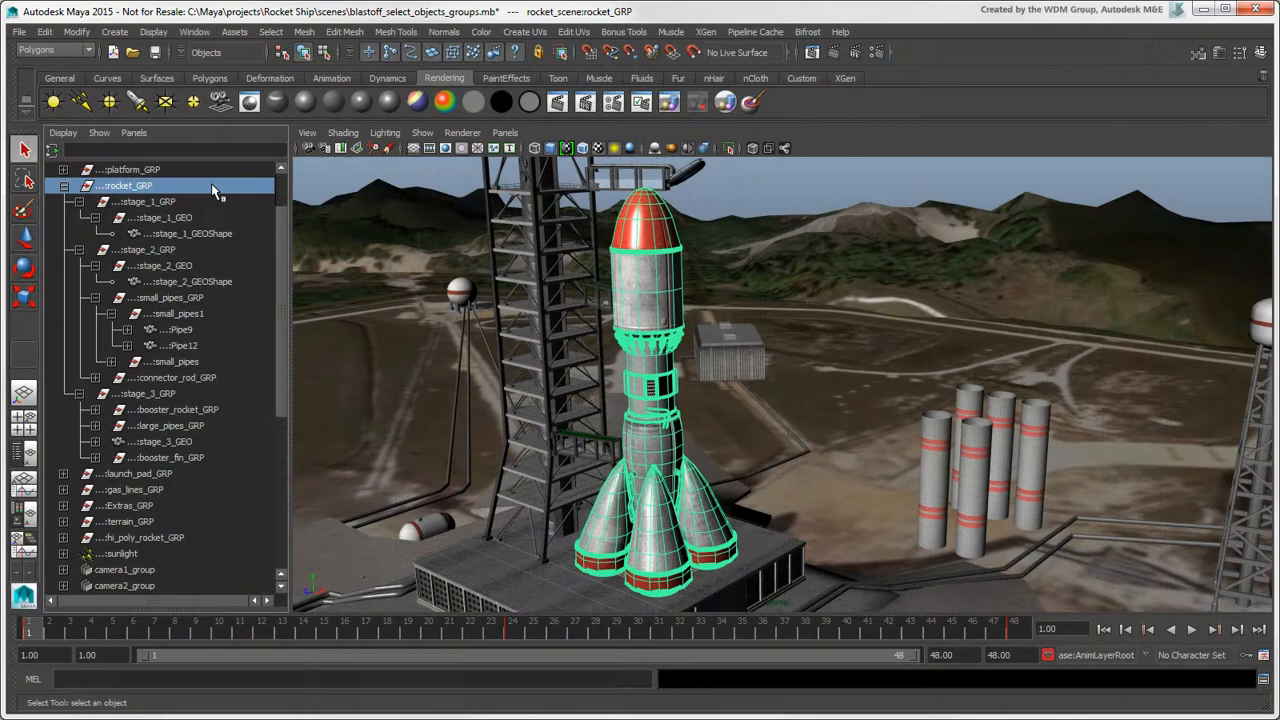
# Step: Pick stage_1_GEOShape and pipe12, then reselect the whole rocket_GRP
pyautogui.click(184, 280)
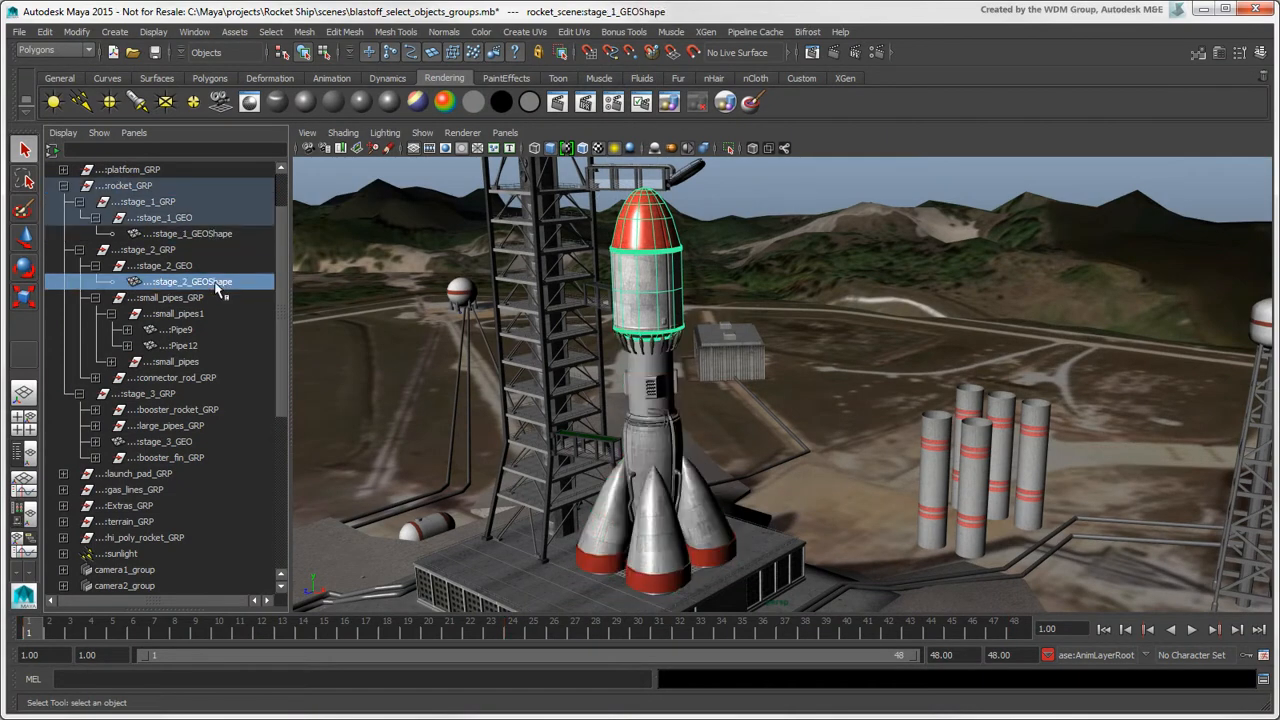
pyautogui.click(184, 344)
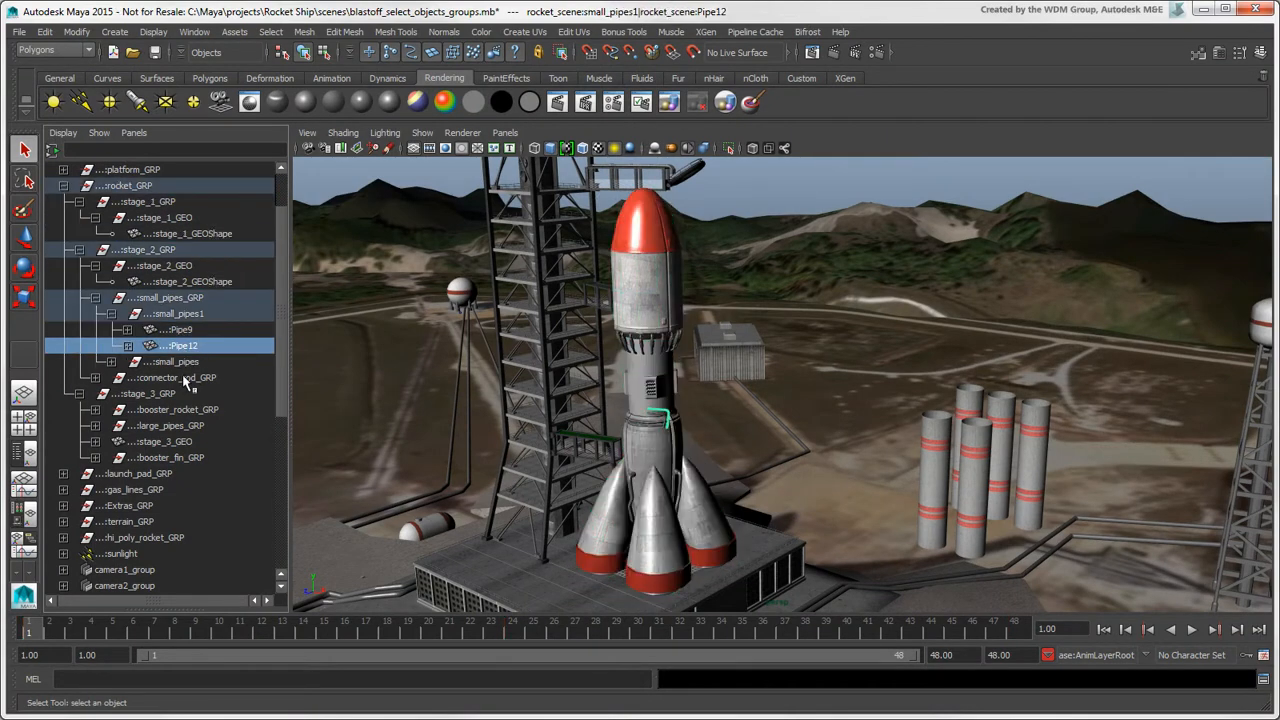
pyautogui.click(128, 186)
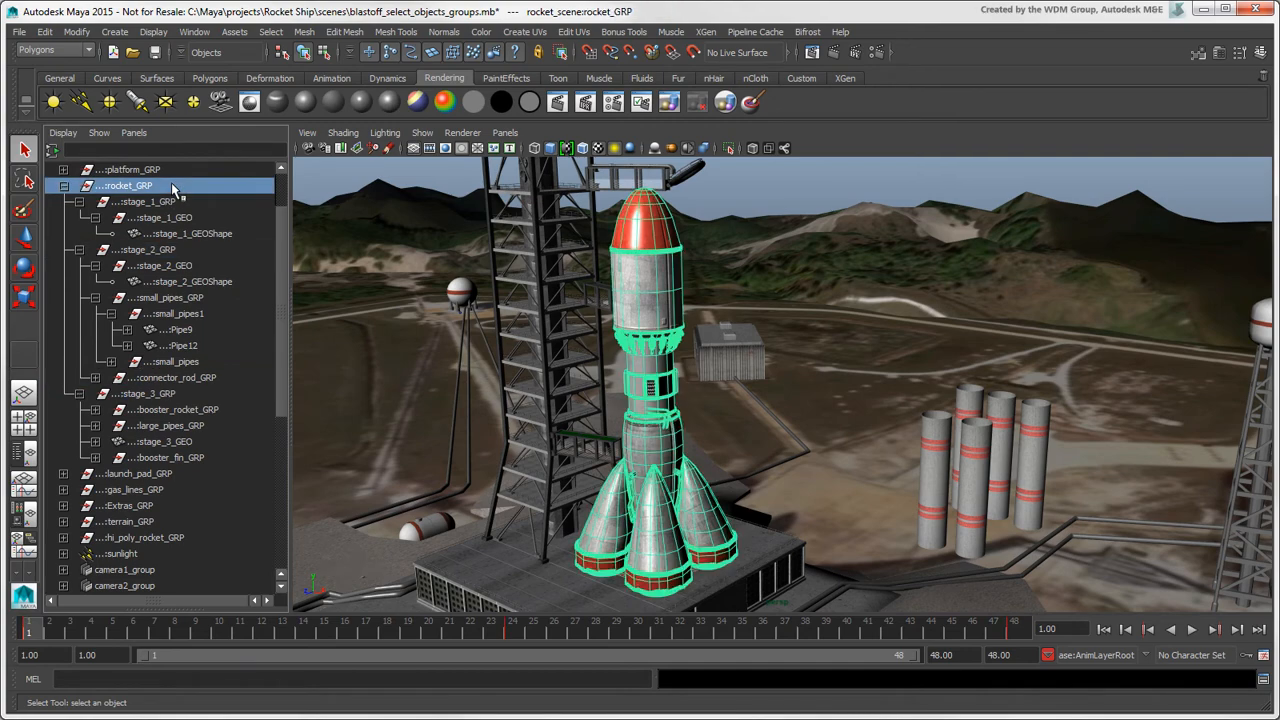
pyautogui.moveTo(178, 192)
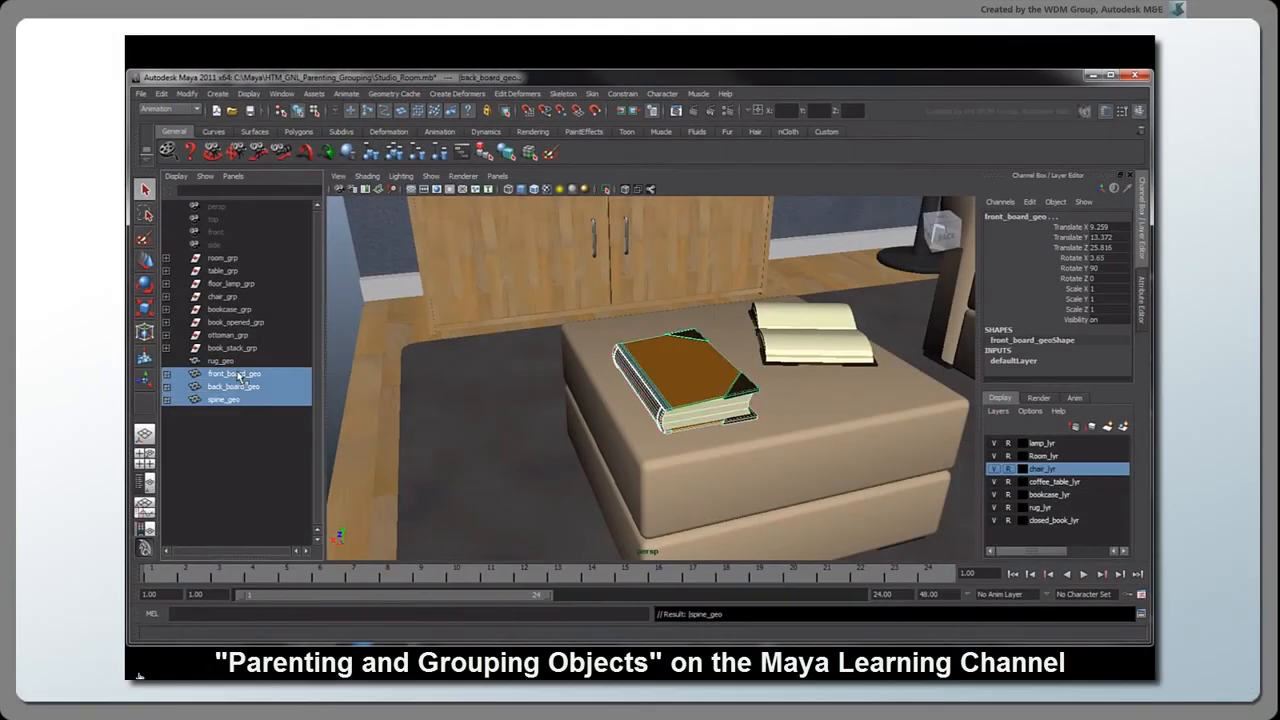
# Step: Group the selected book objects into group1 with Edit > Group
pyautogui.click(160, 94)
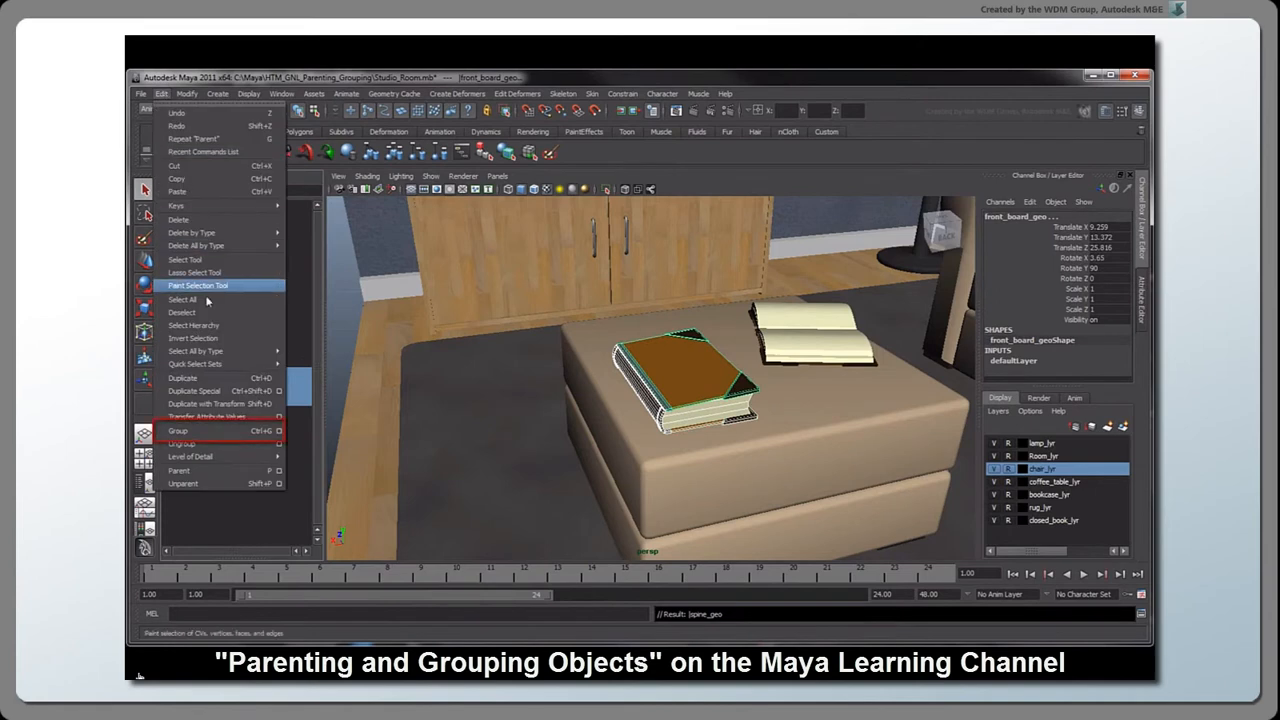
pyautogui.click(176, 430)
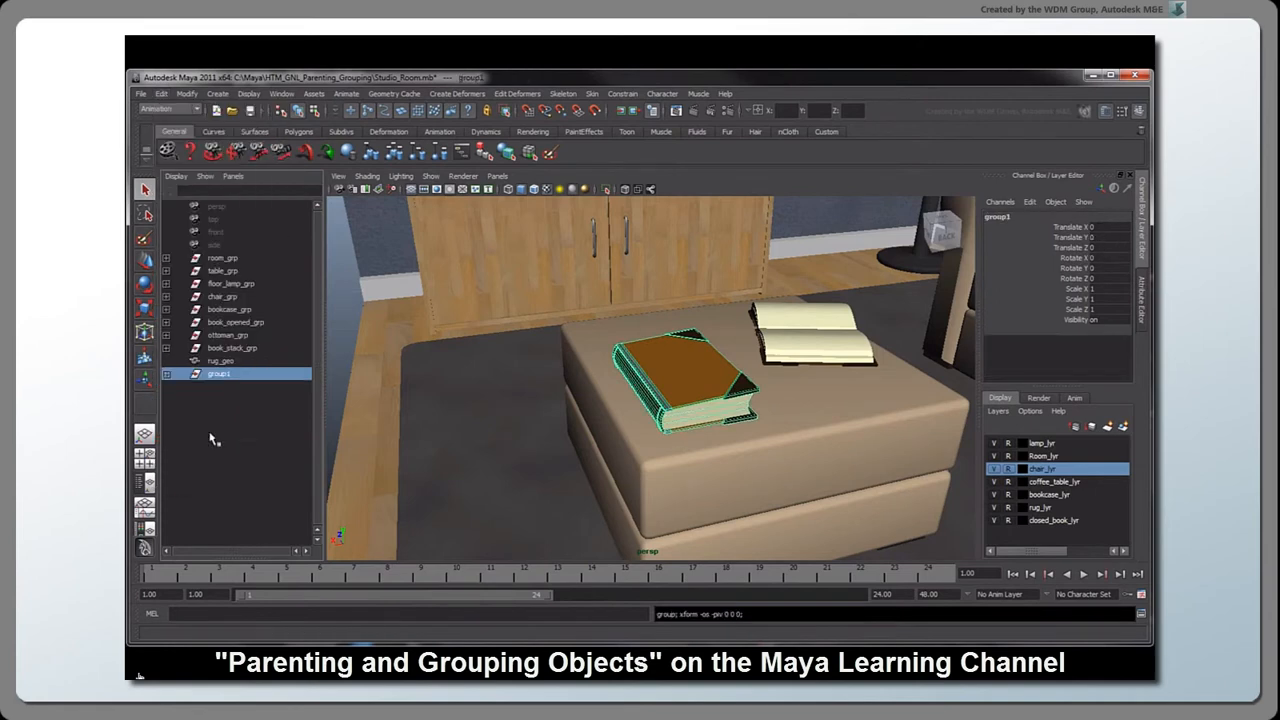
pyautogui.click(168, 374)
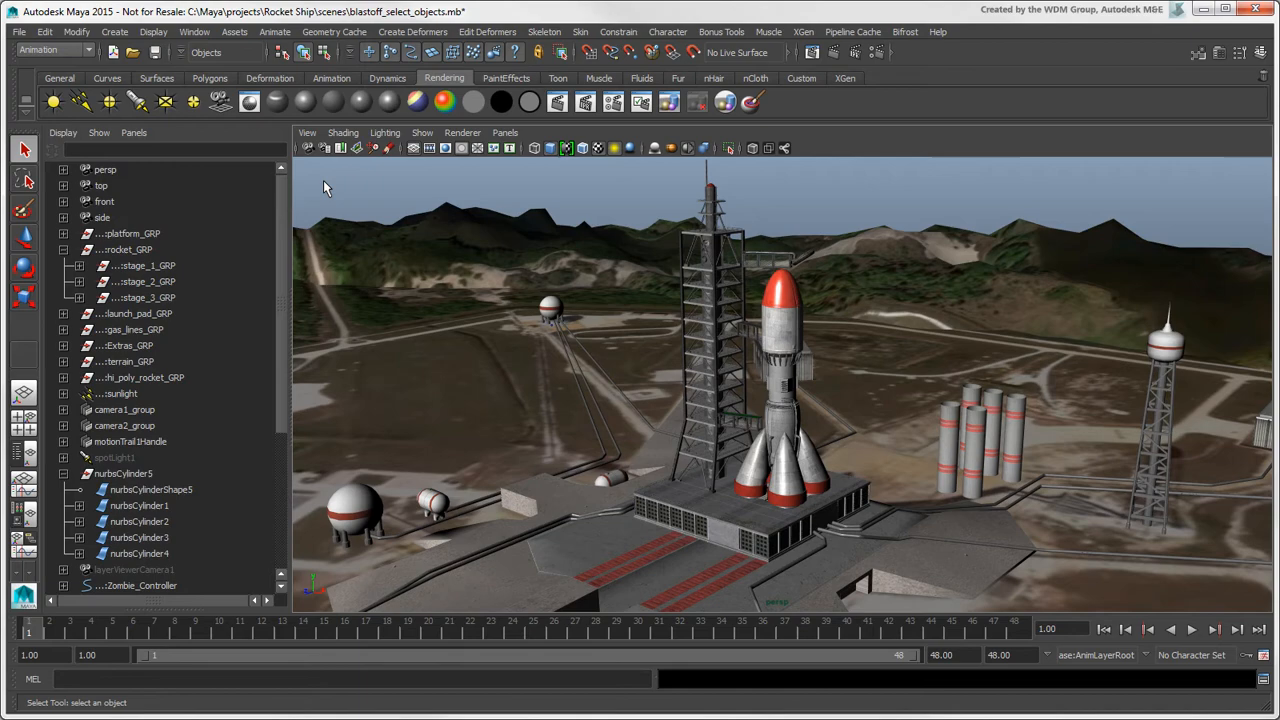
pyautogui.moveTo(144, 440)
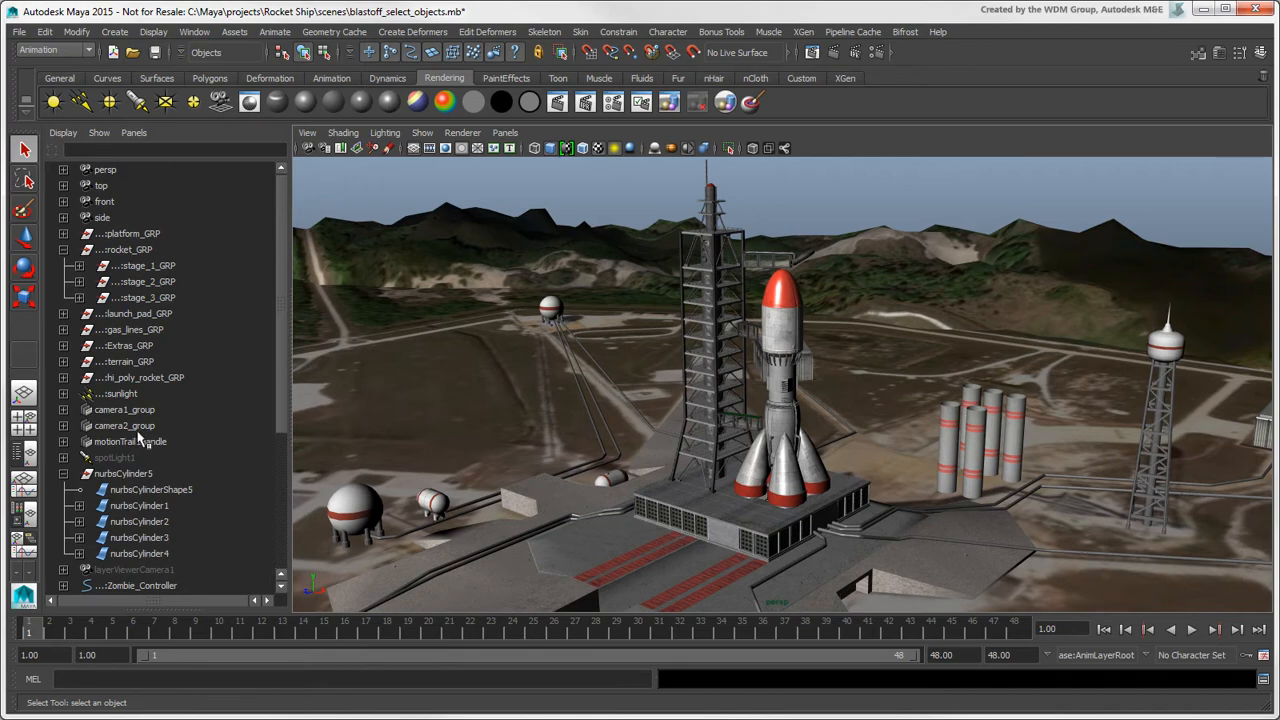
# Step: Expand gas_lines_GRP and select its gas line objects as one Shift-clicked range
pyautogui.click(116, 456)
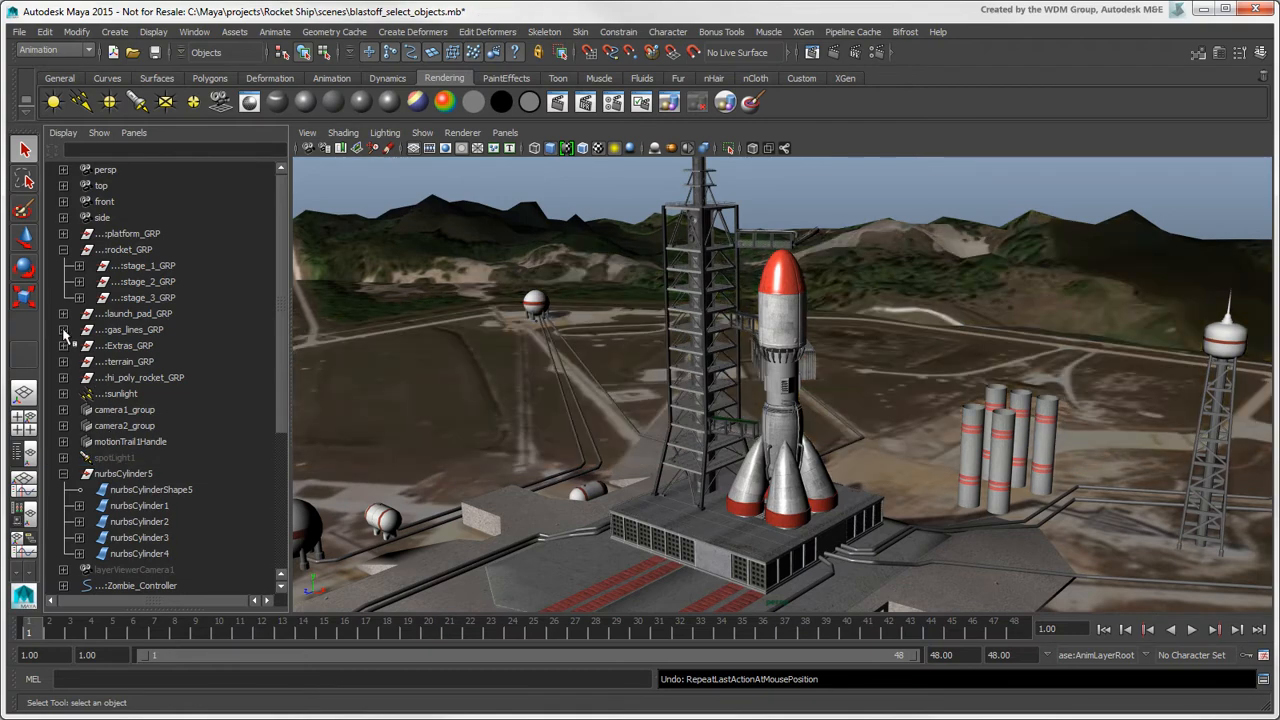
pyautogui.click(156, 344)
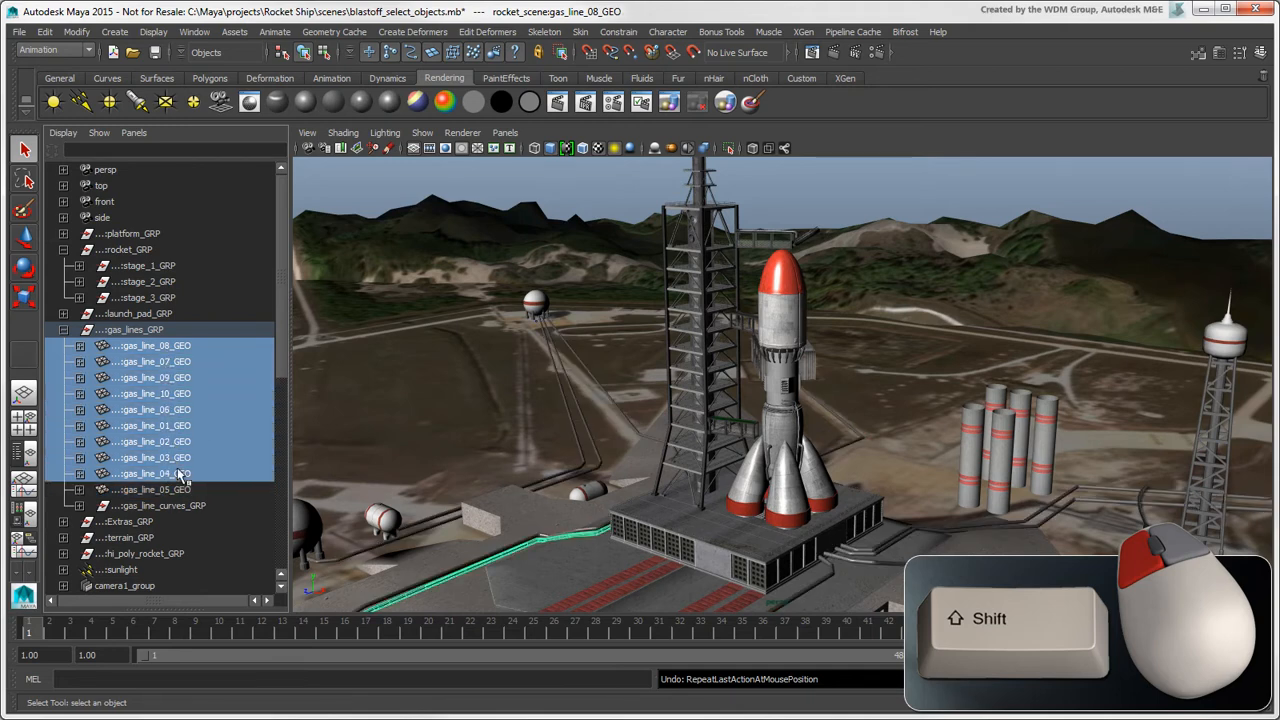
pyautogui.click(156, 488)
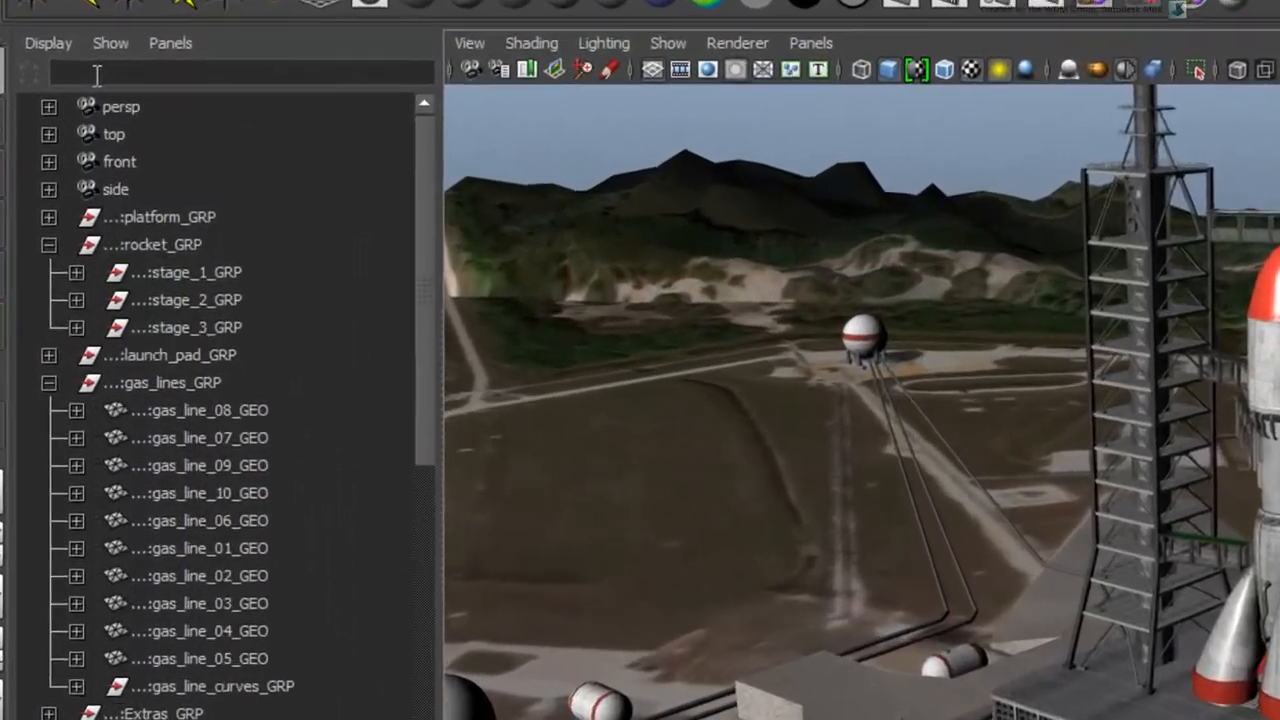
# Step: Filter the Outliner by *gas*, inspect gas_line_08_GEO, then refilter by *Gas which matches nothing
pyautogui.write('*gas*')
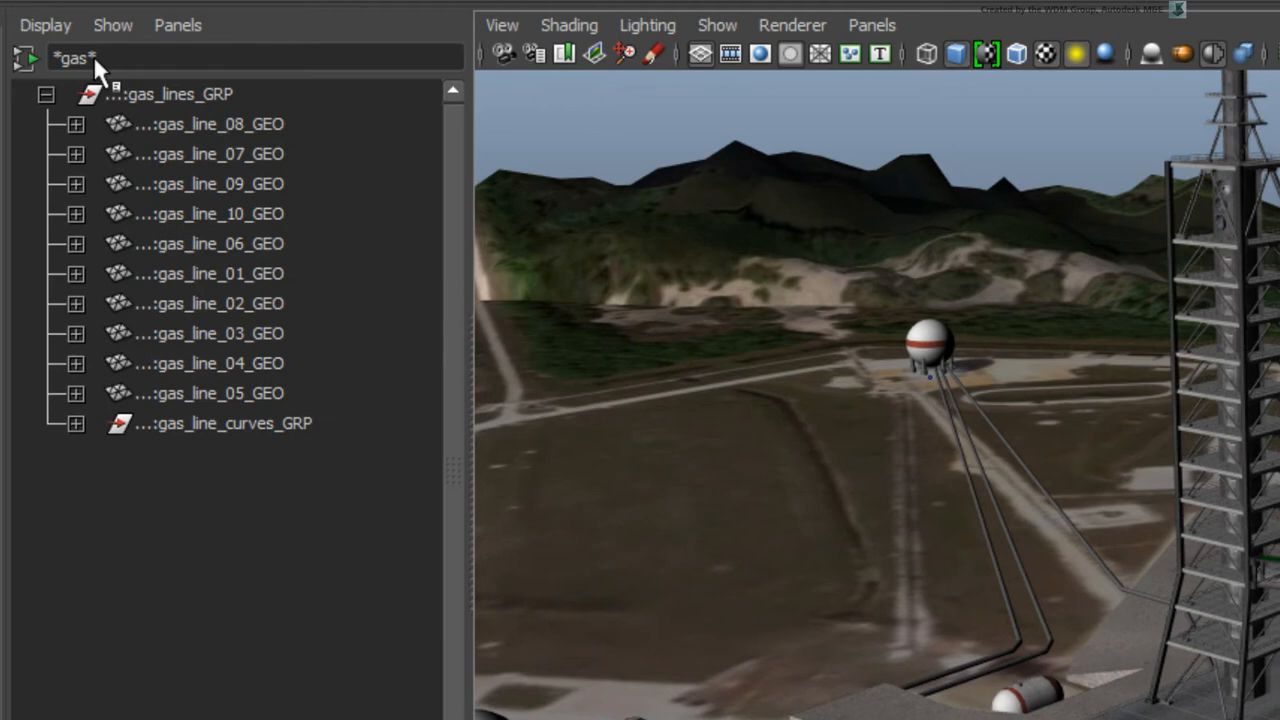
pyautogui.click(72, 124)
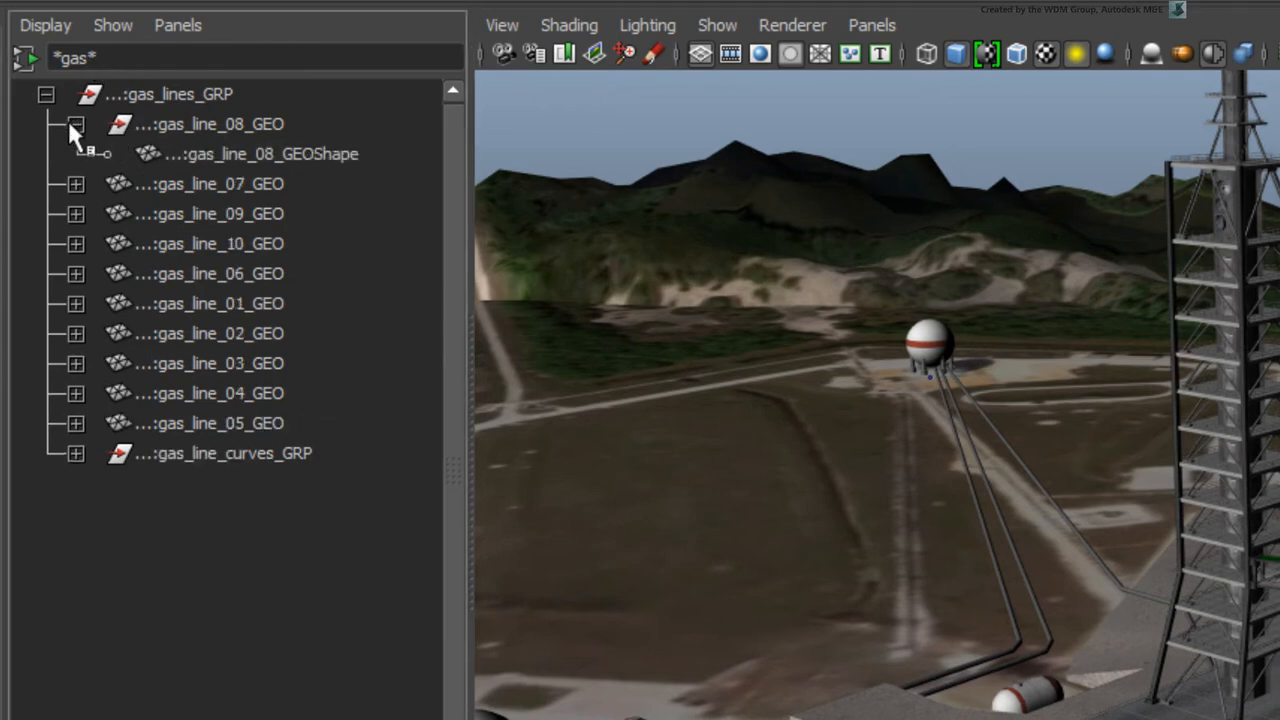
pyautogui.click(74, 124)
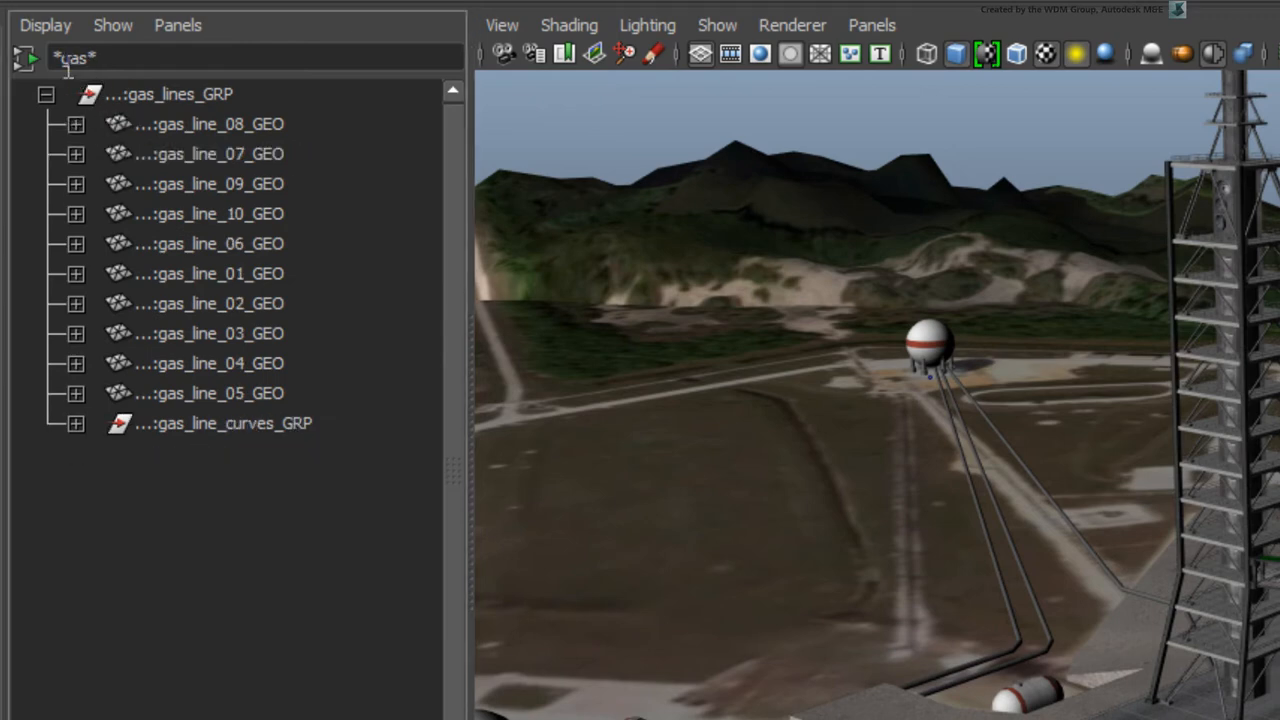
pyautogui.click(24, 56)
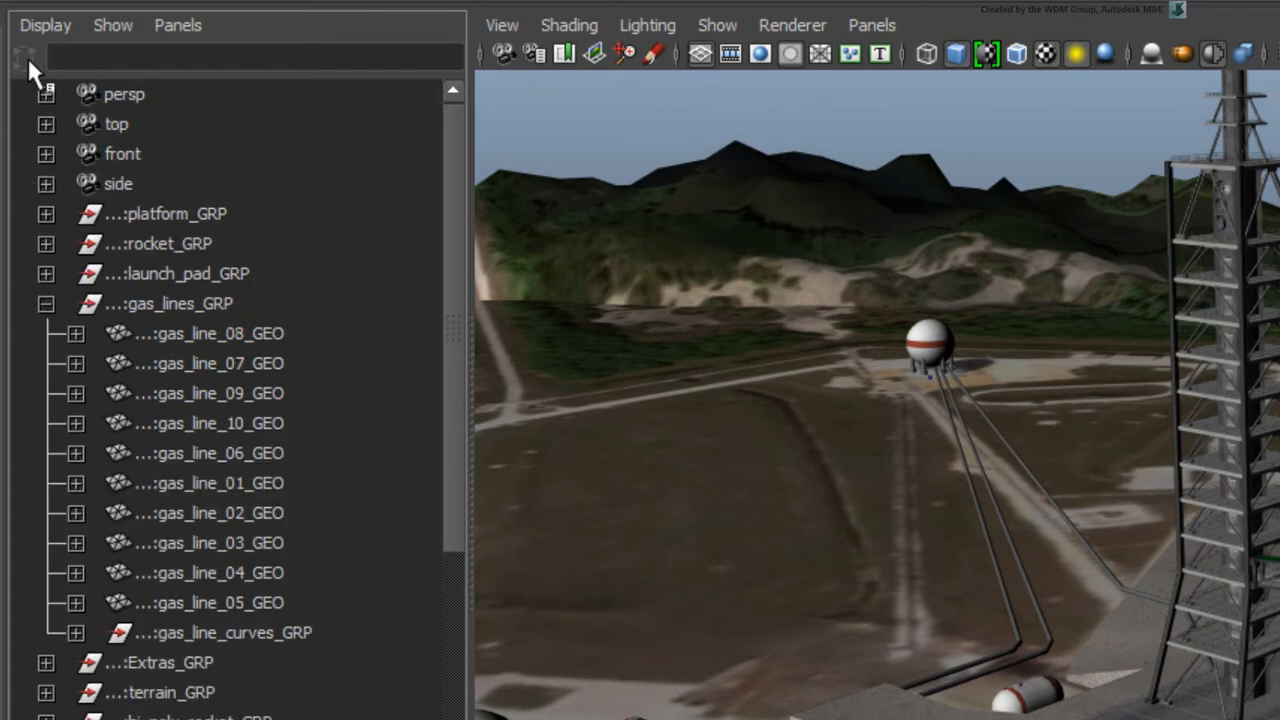
pyautogui.write('*Gas*')
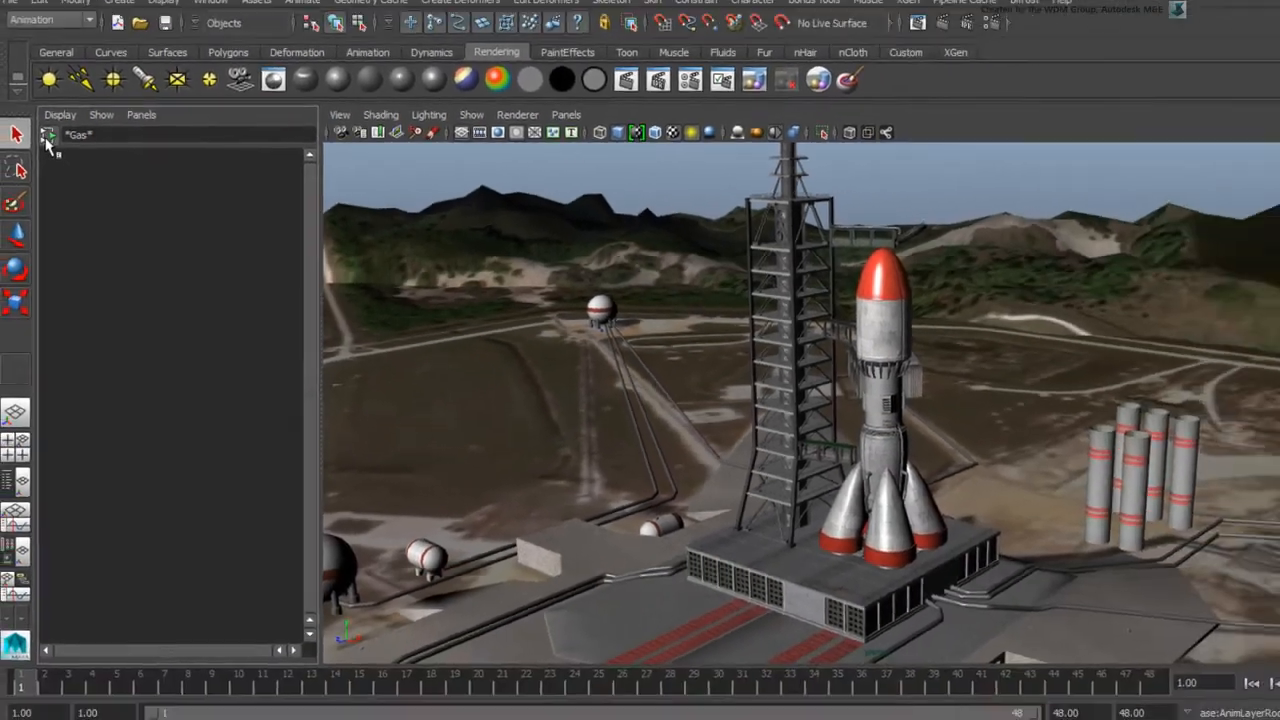
# Step: Clear the filter, pick a rocket part in the viewport and reveal it in the Outliner with F
pyautogui.click(124, 248)
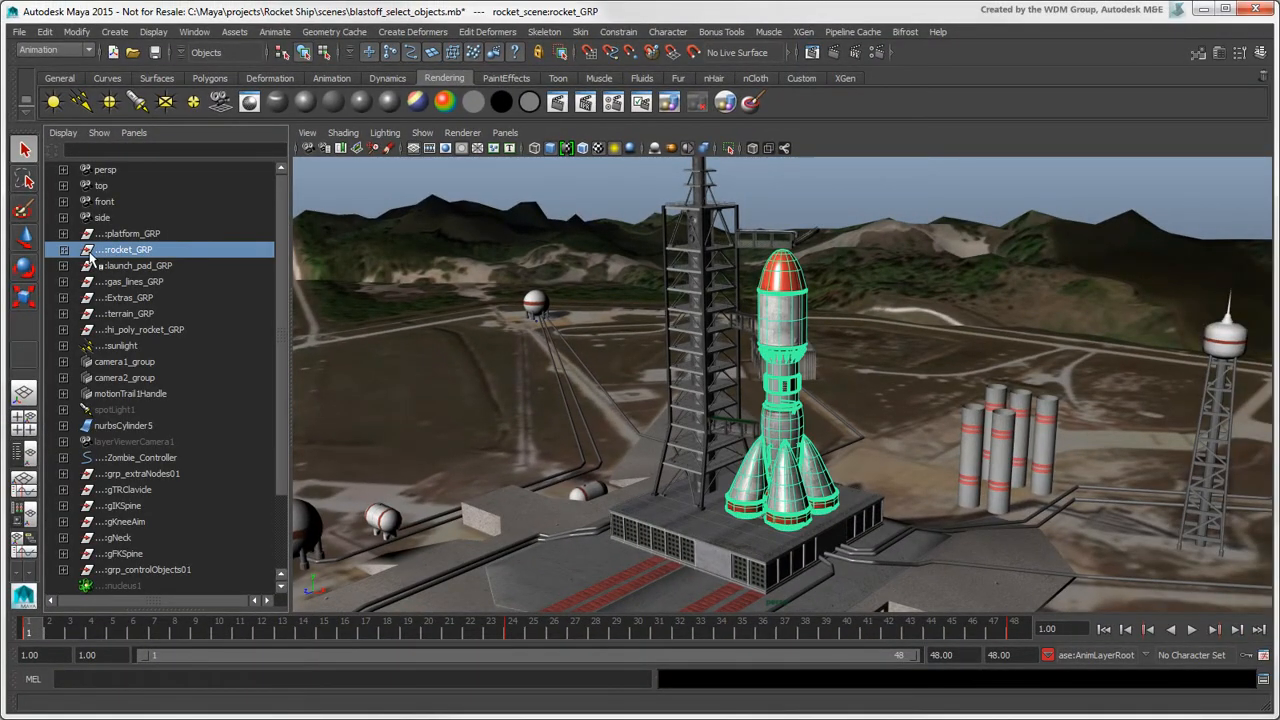
pyautogui.click(62, 248)
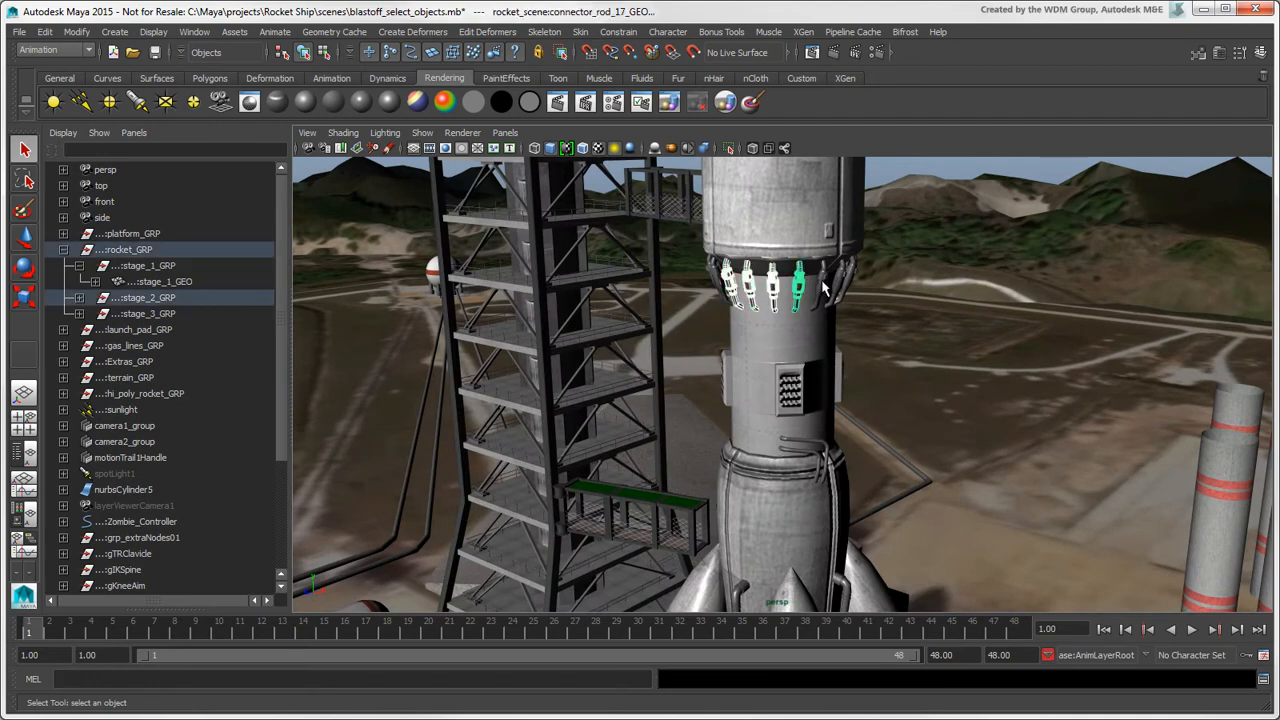
pyautogui.press('f')
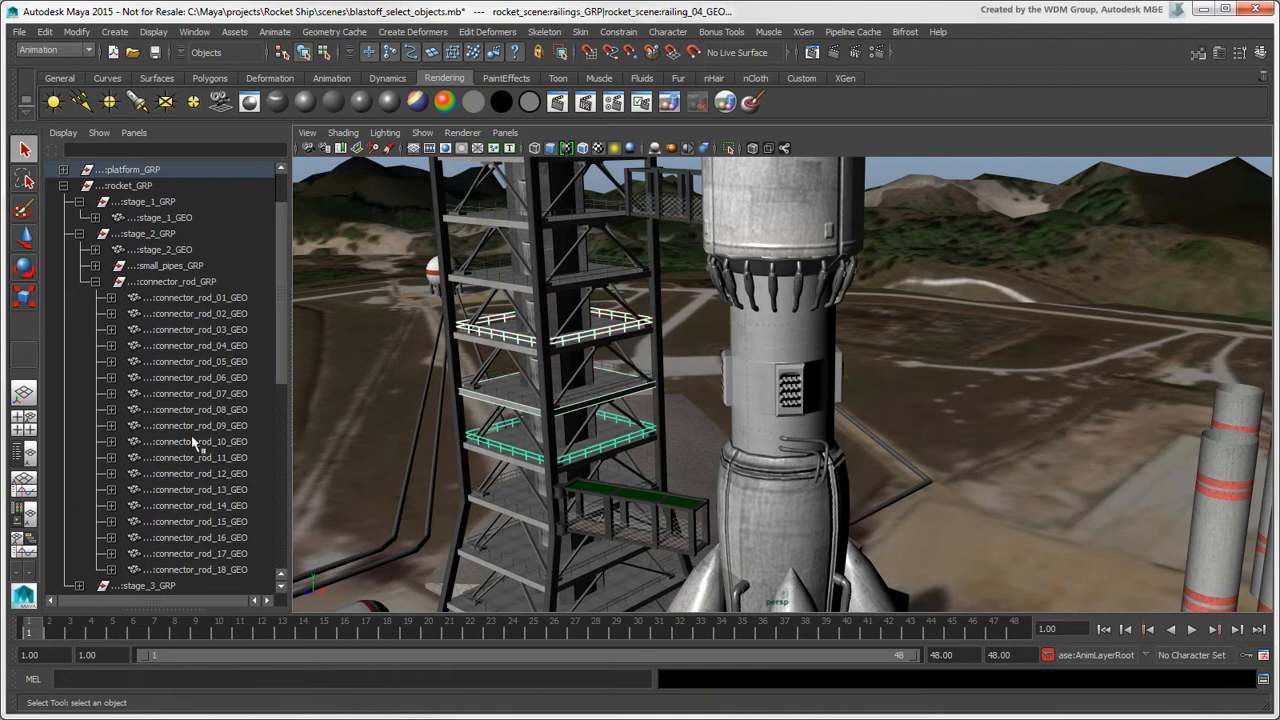
# Step: Collapse platform_GRP, then Shift-expand it to show every floor object and shape node
pyautogui.click(62, 132)
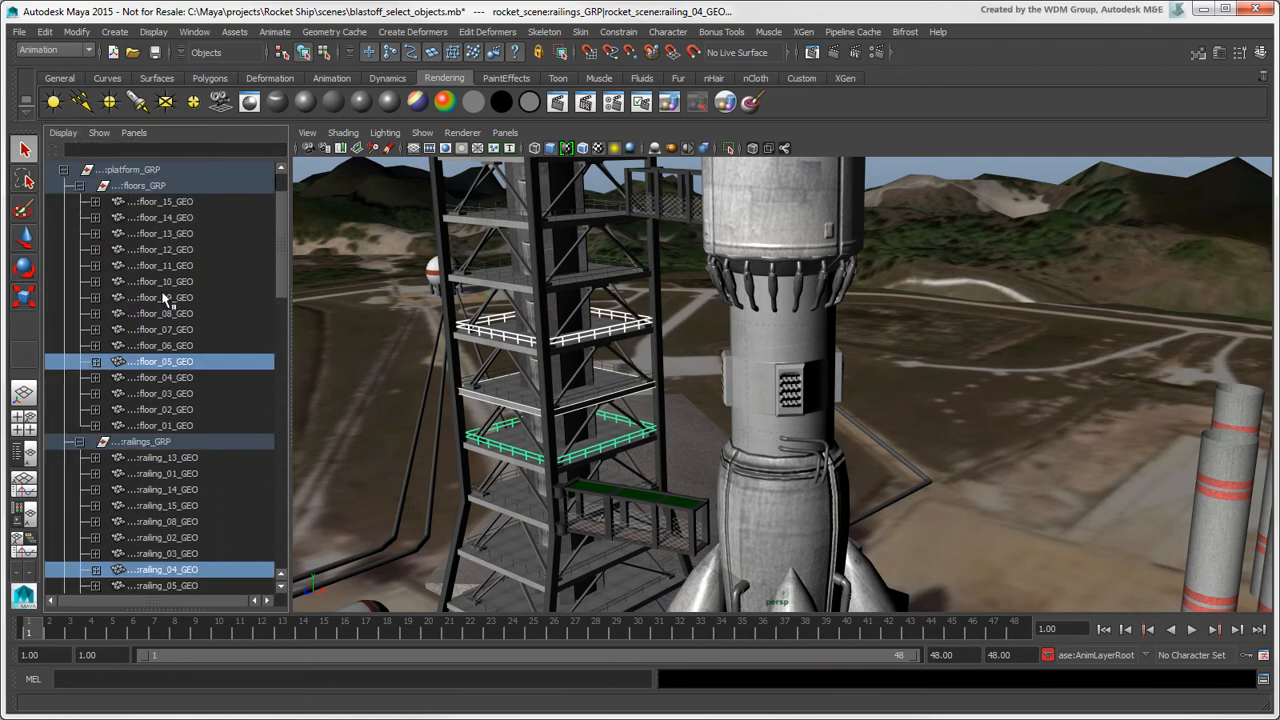
pyautogui.scroll(-3)
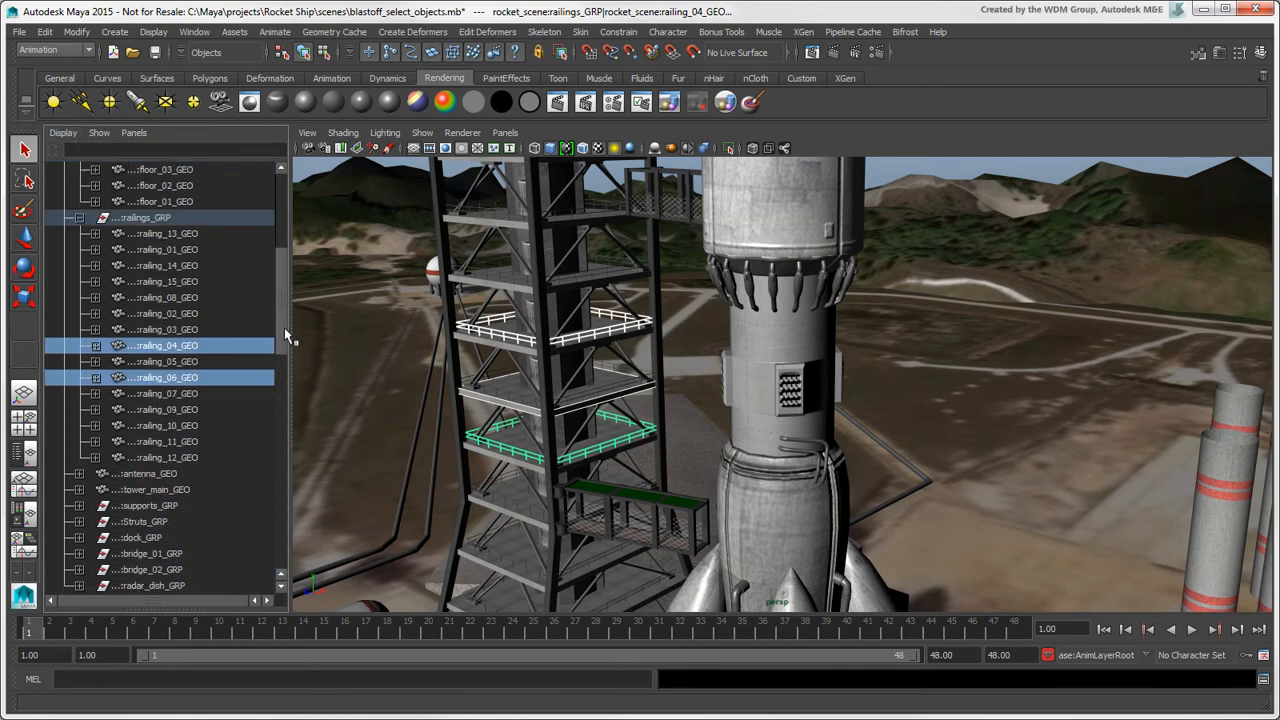
pyautogui.scroll(-3)
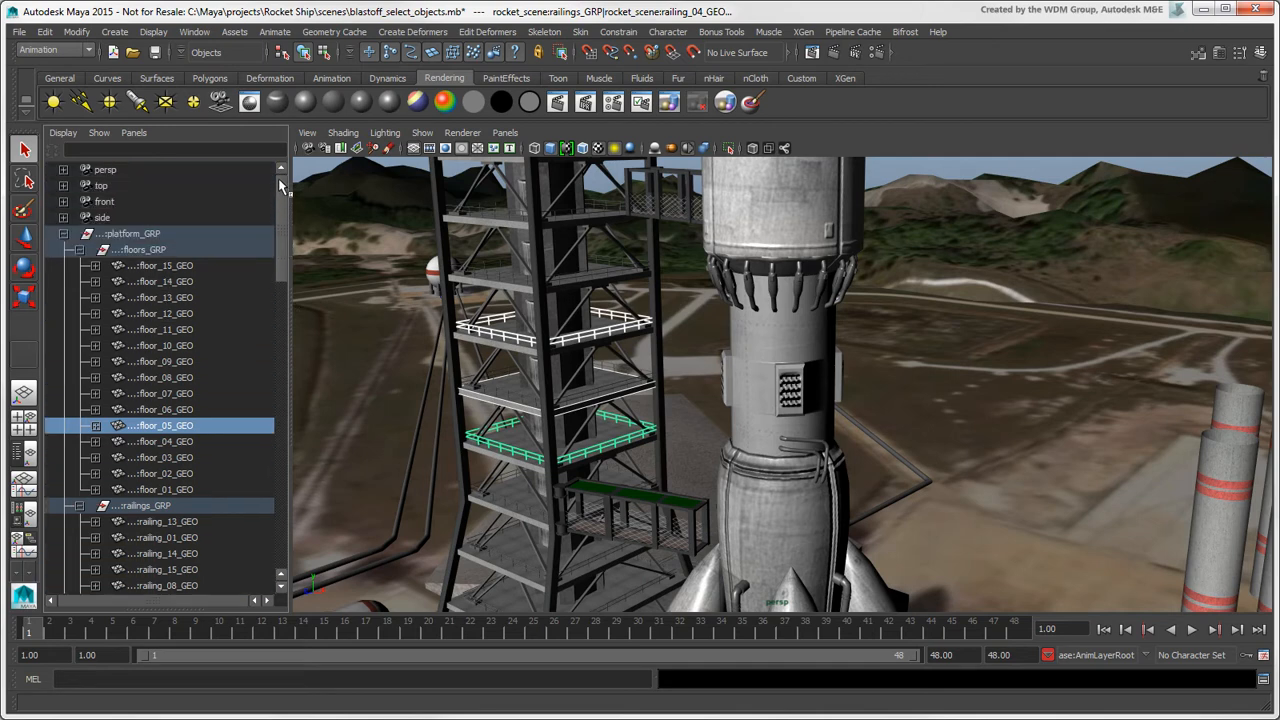
pyautogui.moveTo(222, 240)
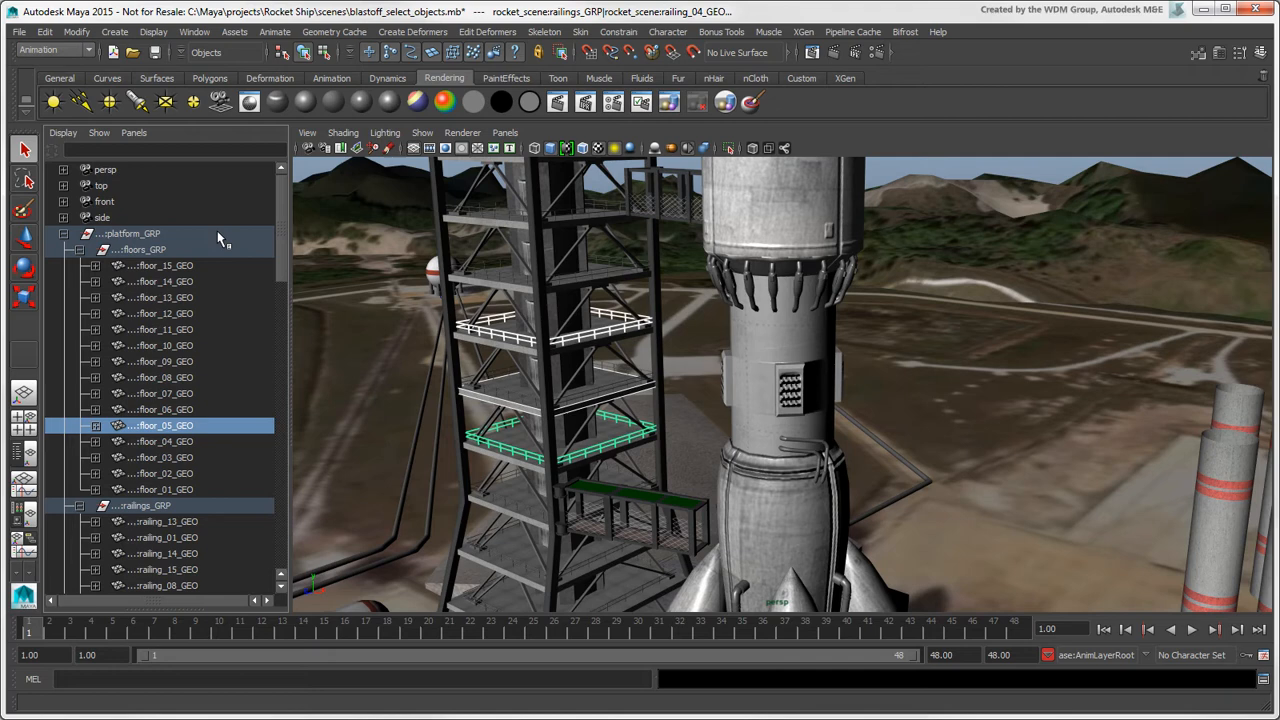
pyautogui.click(80, 504)
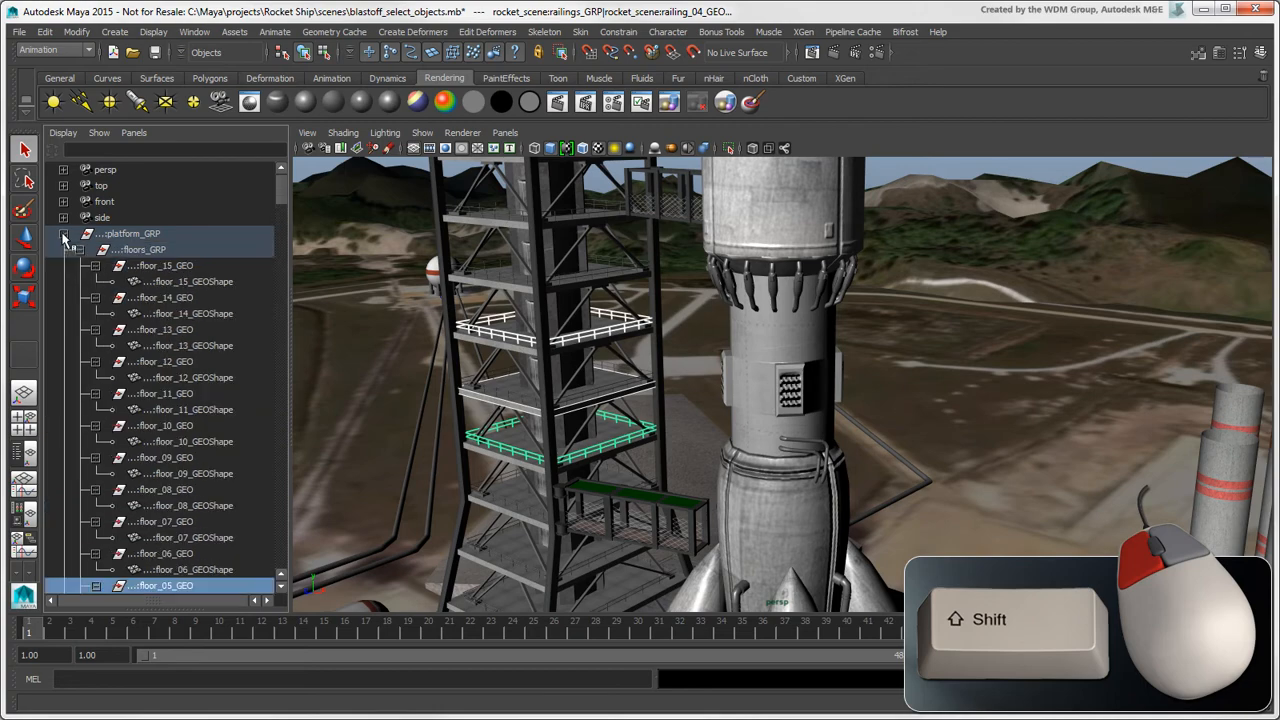
pyautogui.click(64, 248)
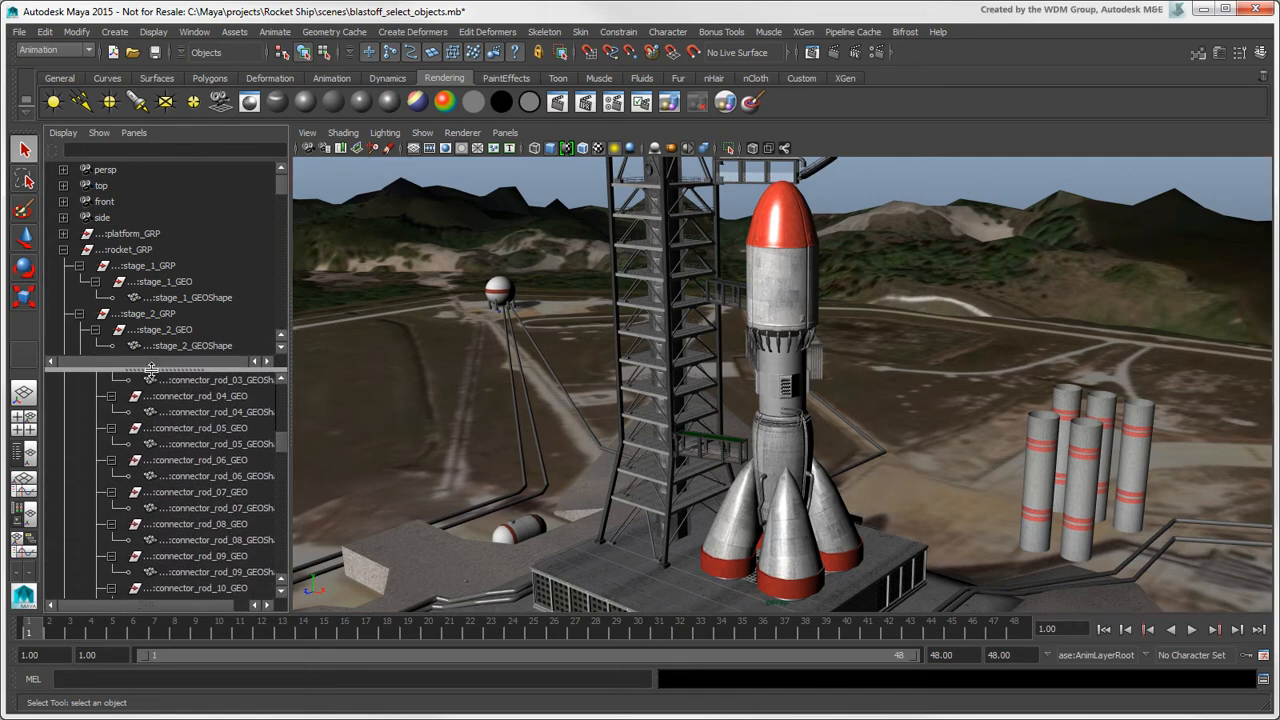
# Step: Select the Zombie rig's control groups from Zombie_Controller to grp_controlObjects01 in the Outliner
pyautogui.scroll(-3)
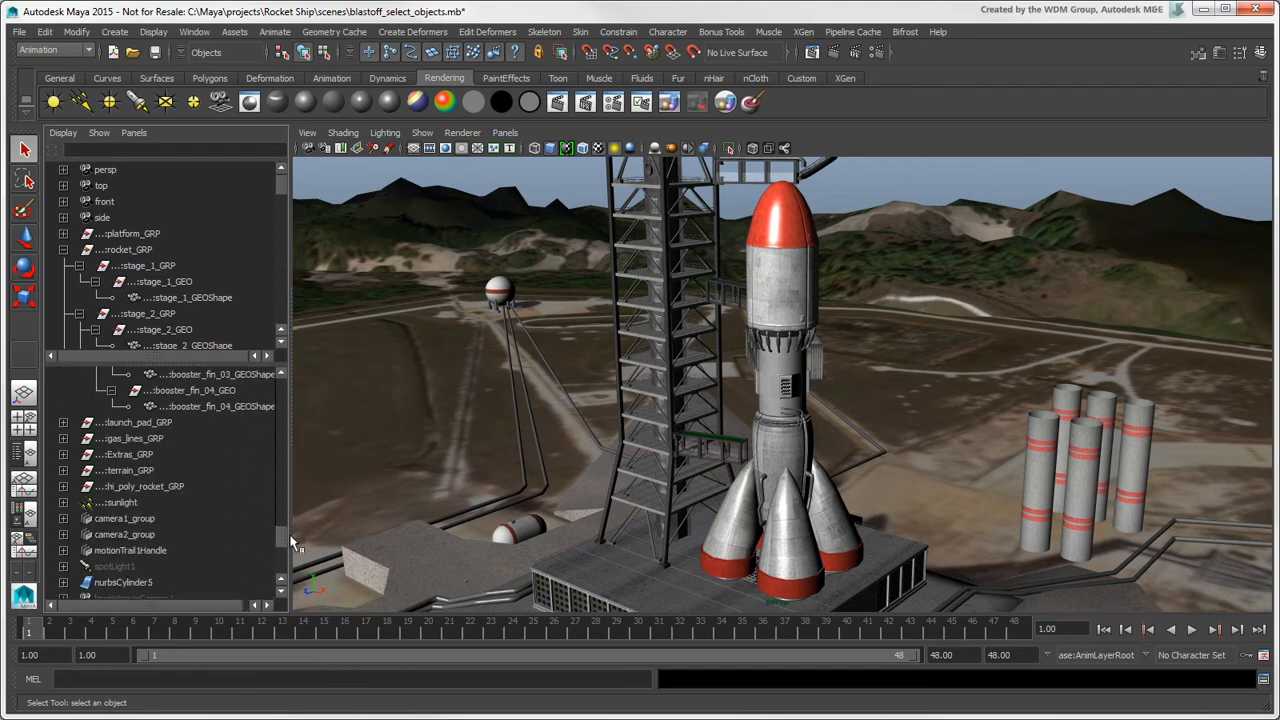
pyautogui.click(156, 454)
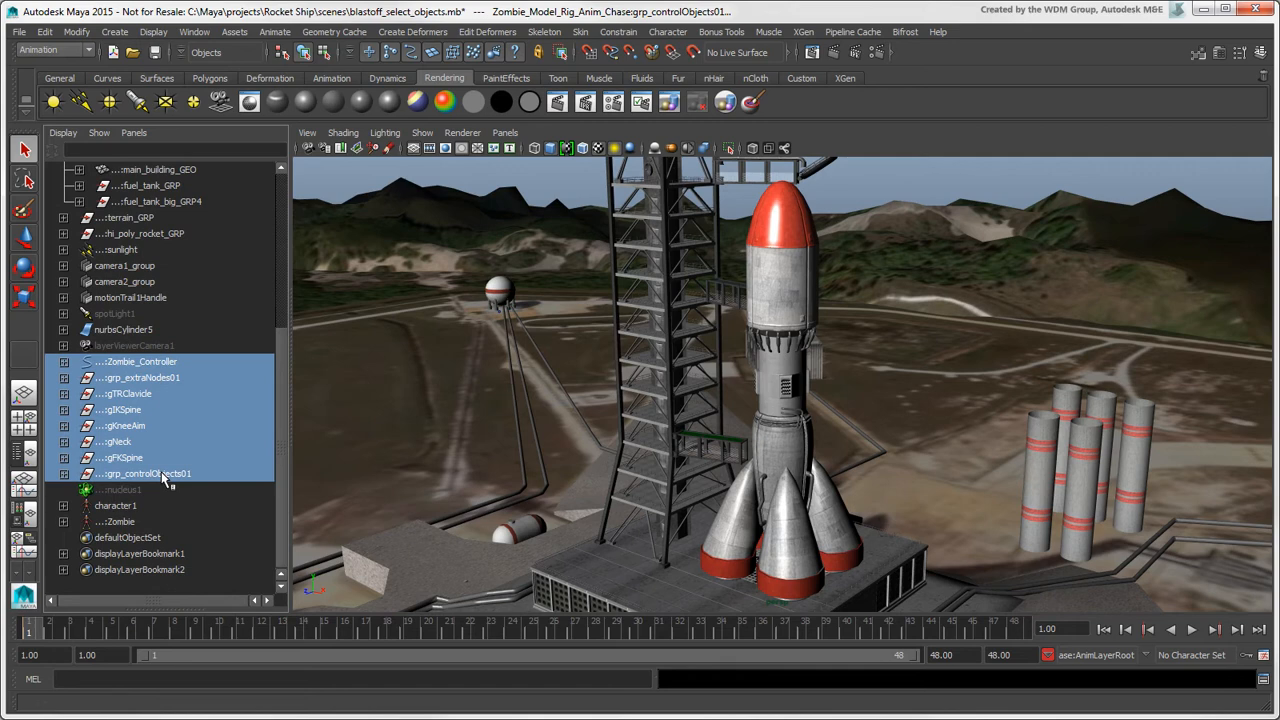
# Step: Hide the selected Zombie controls from the Outliner list, then unhide them
pyautogui.click(62, 132)
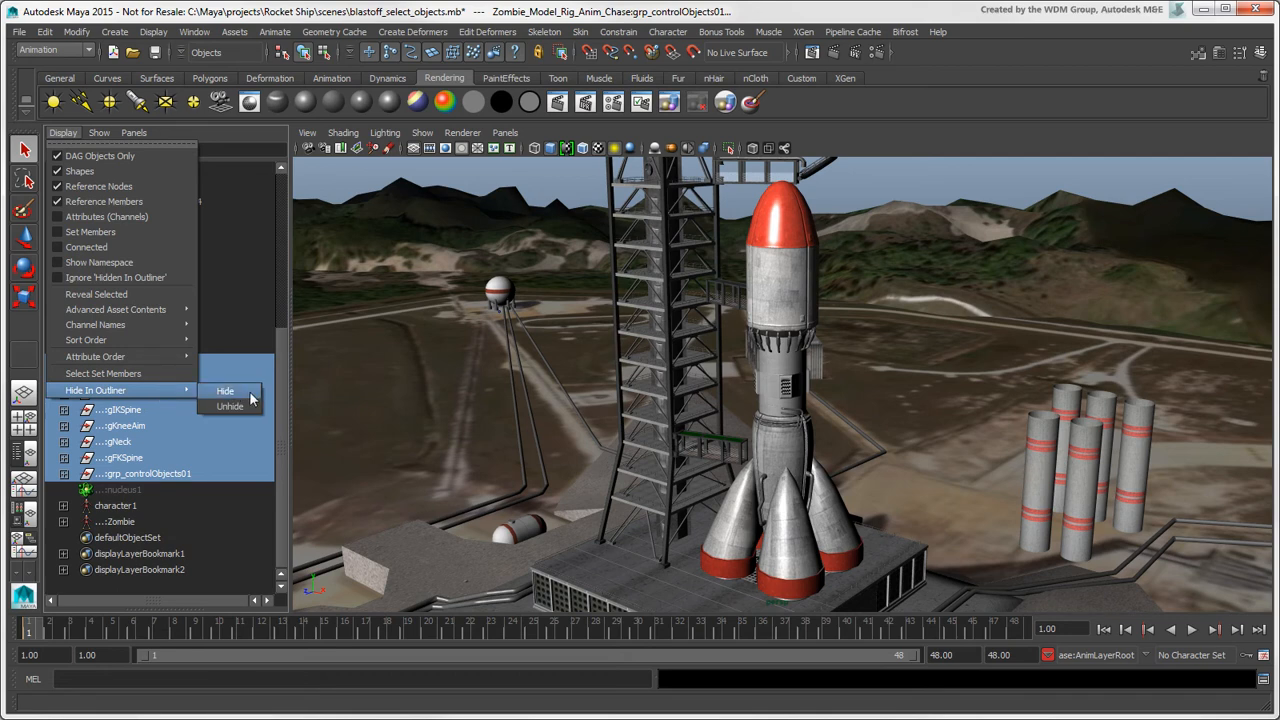
pyautogui.click(228, 406)
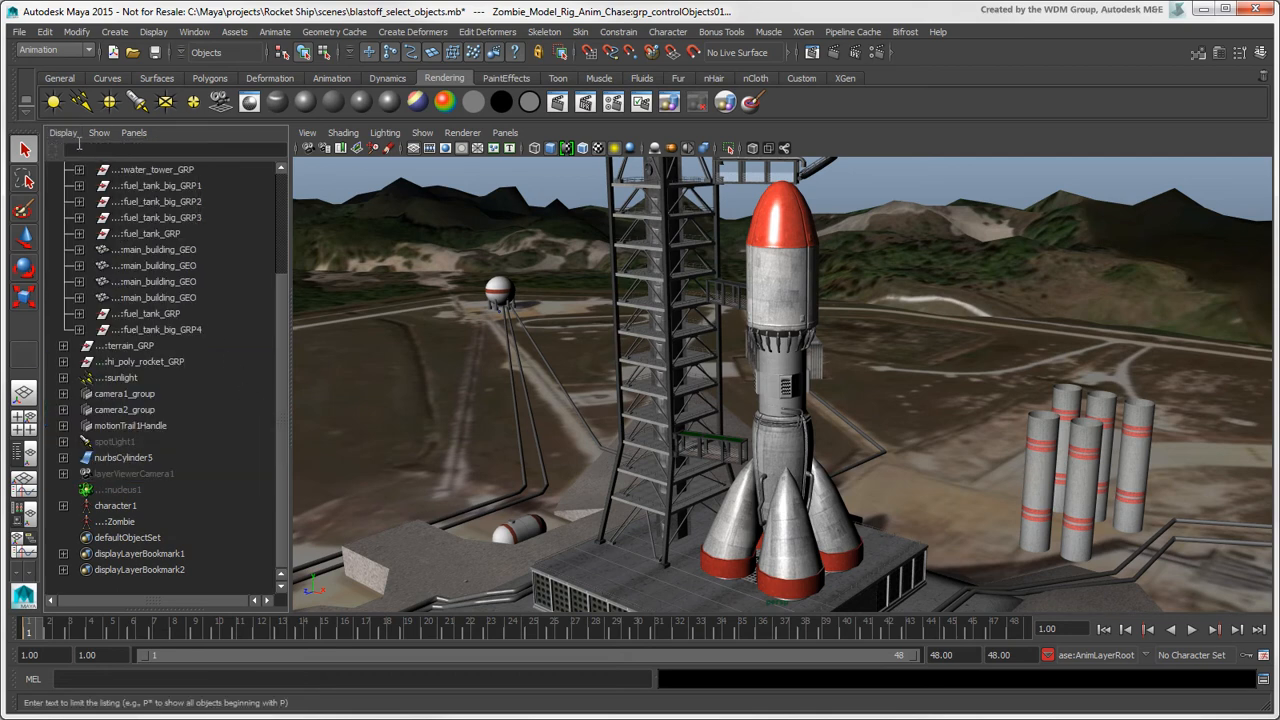
pyautogui.click(64, 132)
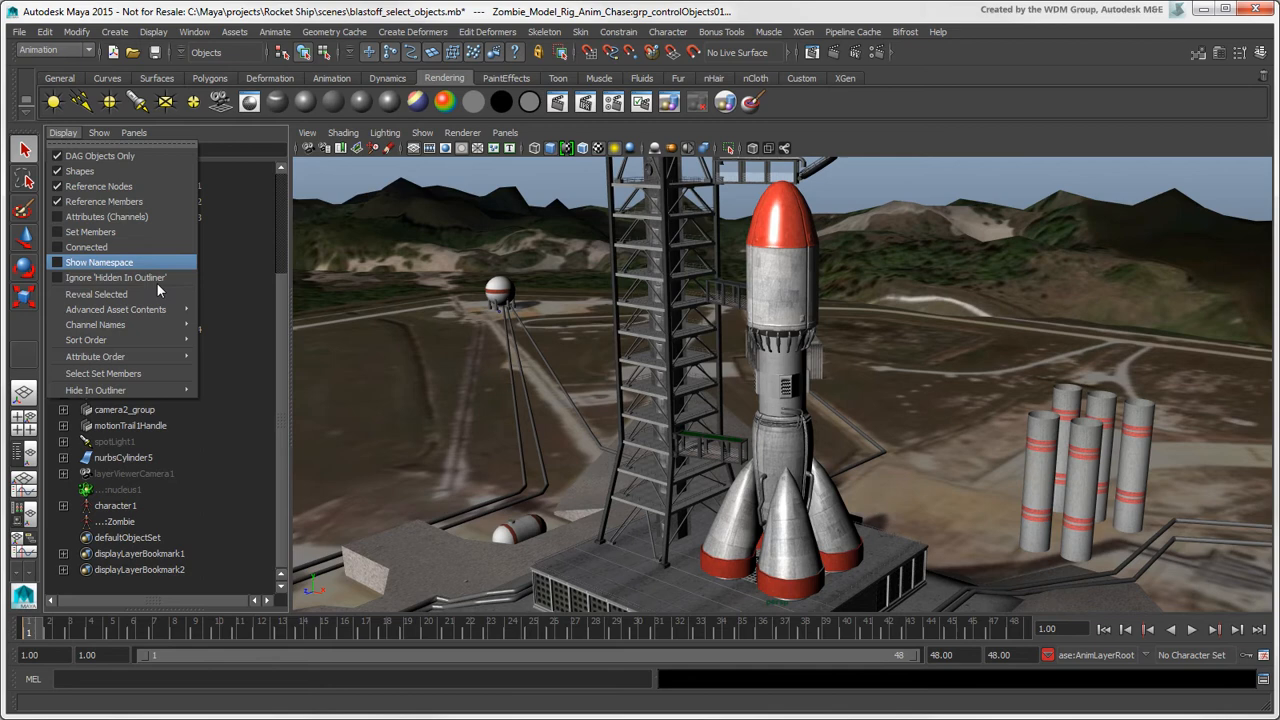
pyautogui.moveTo(96, 390)
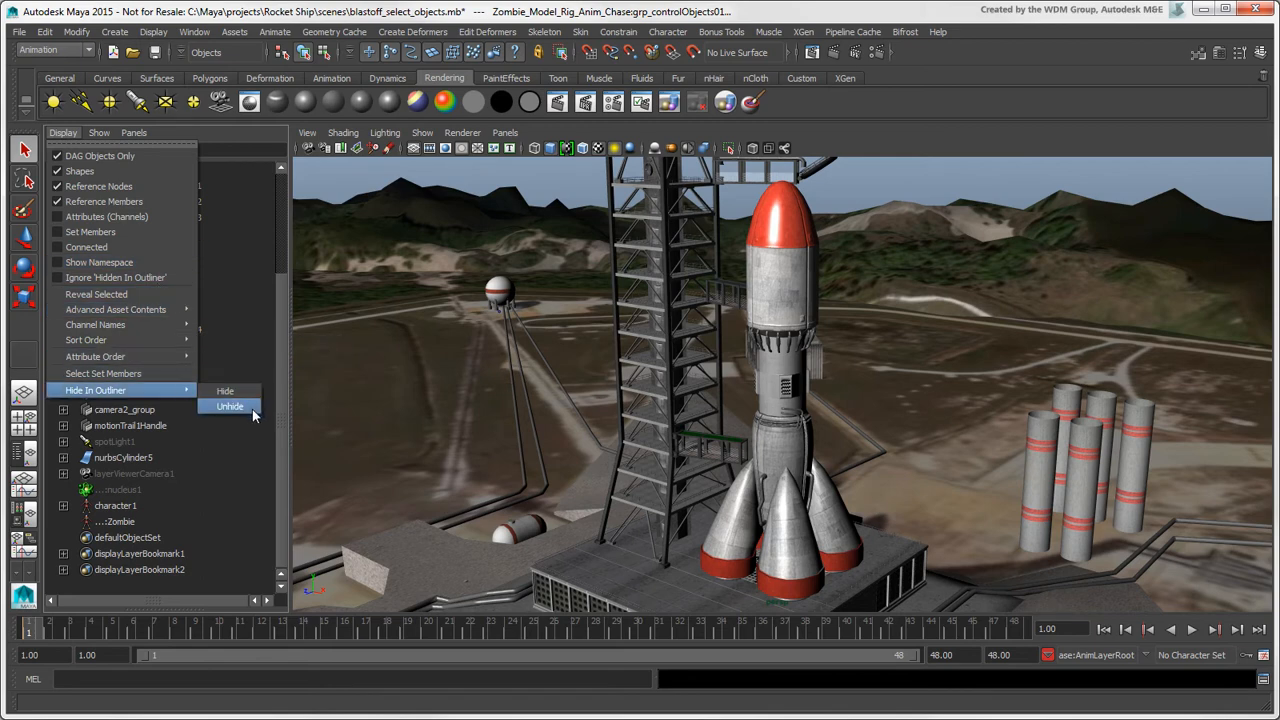
pyautogui.click(230, 406)
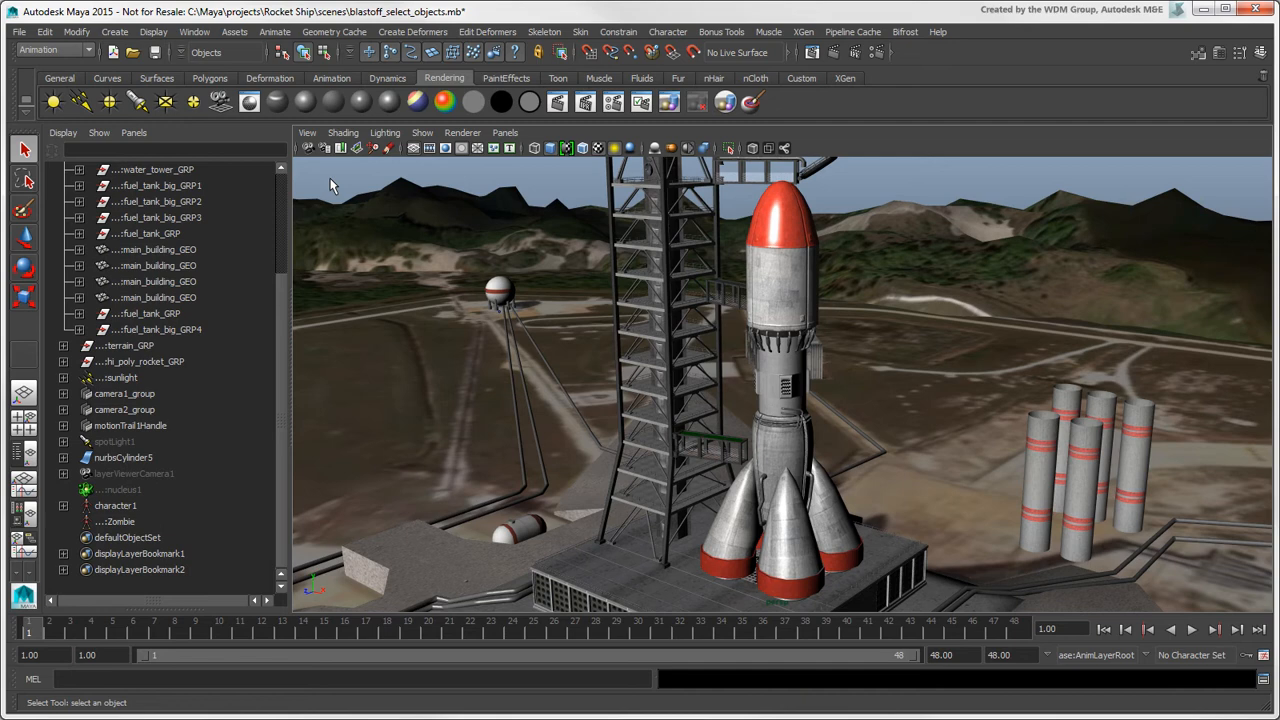
# Step: Hide the Zombie controls again with Ignore Hidden In Outliner on, then deselect them
pyautogui.click(62, 132)
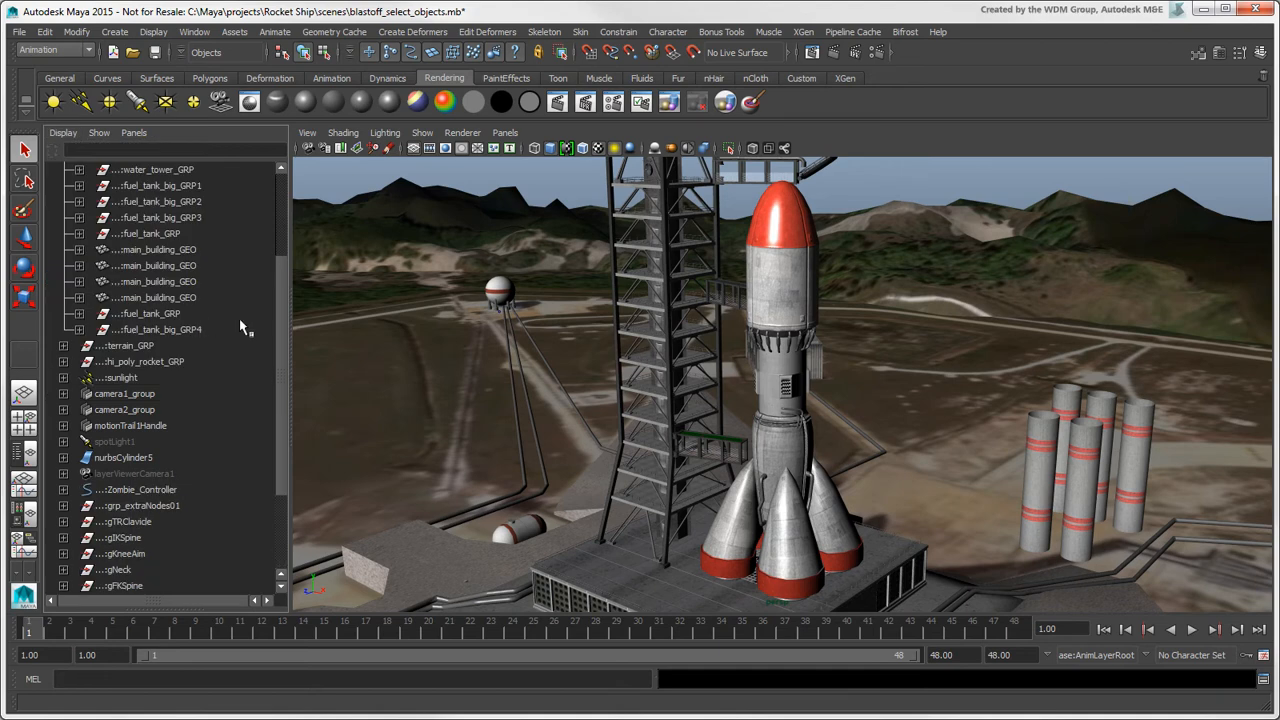
pyautogui.scroll(-3)
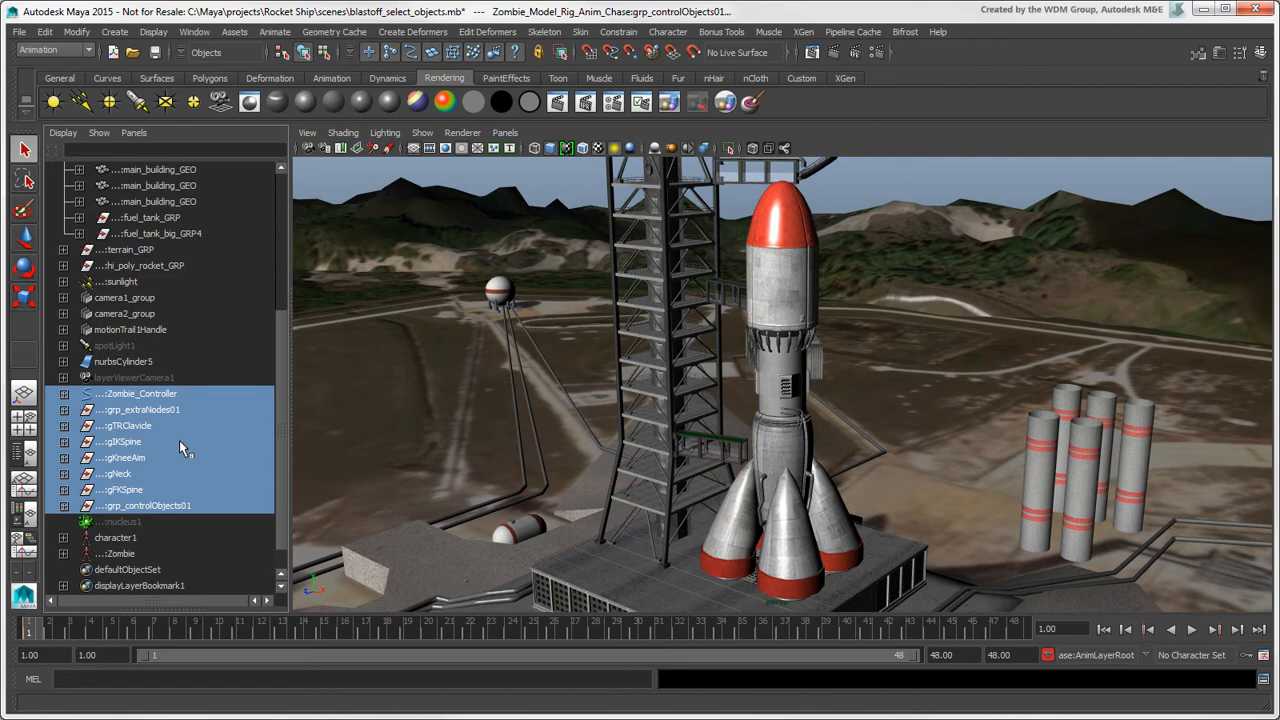
pyautogui.click(62, 132)
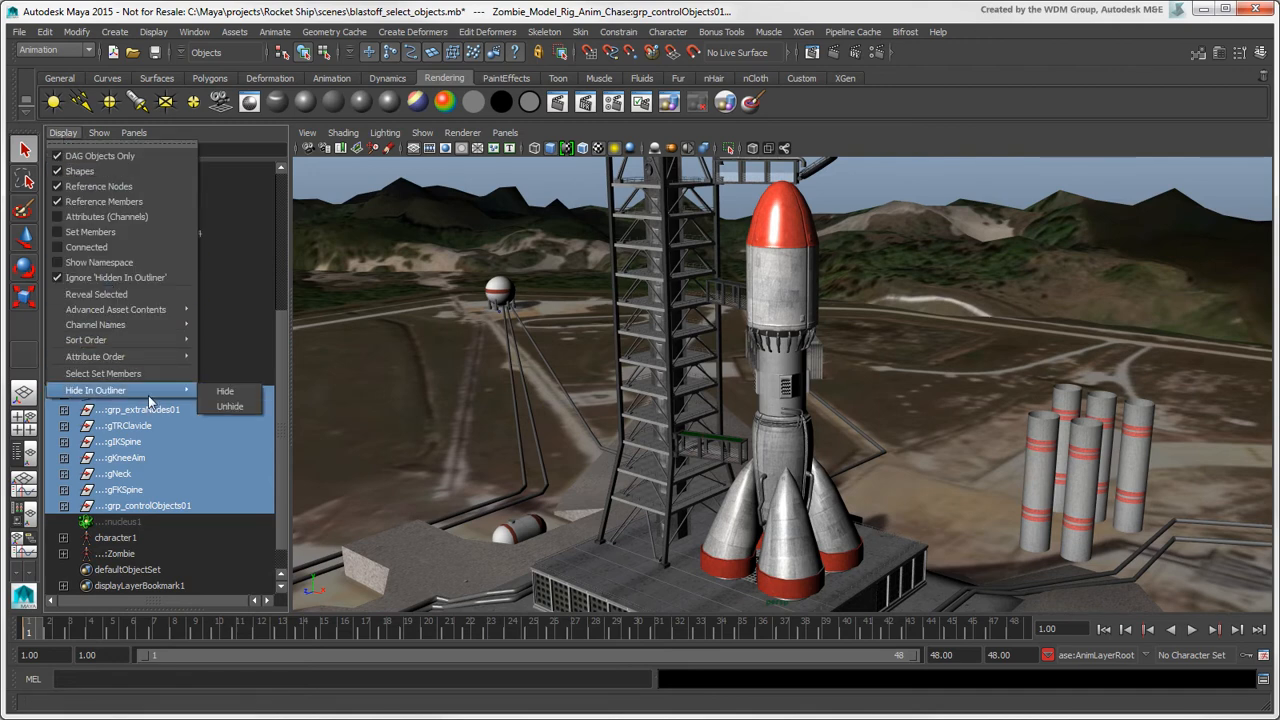
pyautogui.click(228, 406)
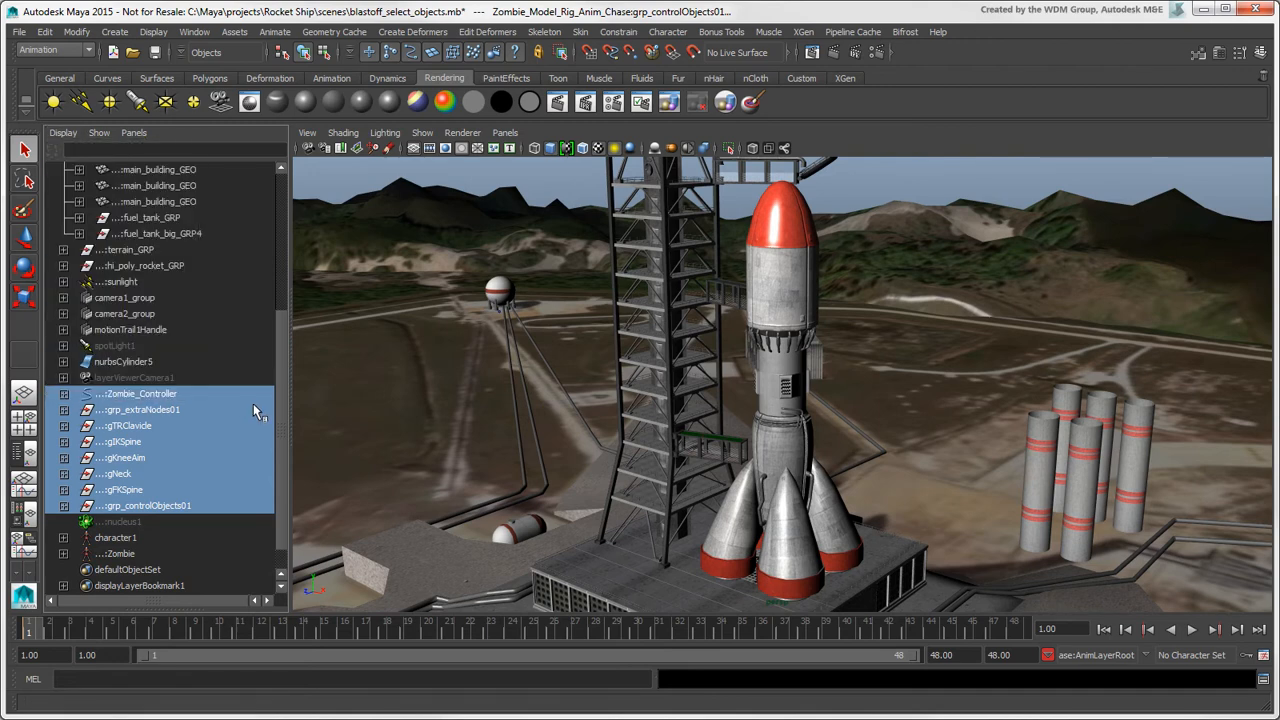
pyautogui.click(336, 192)
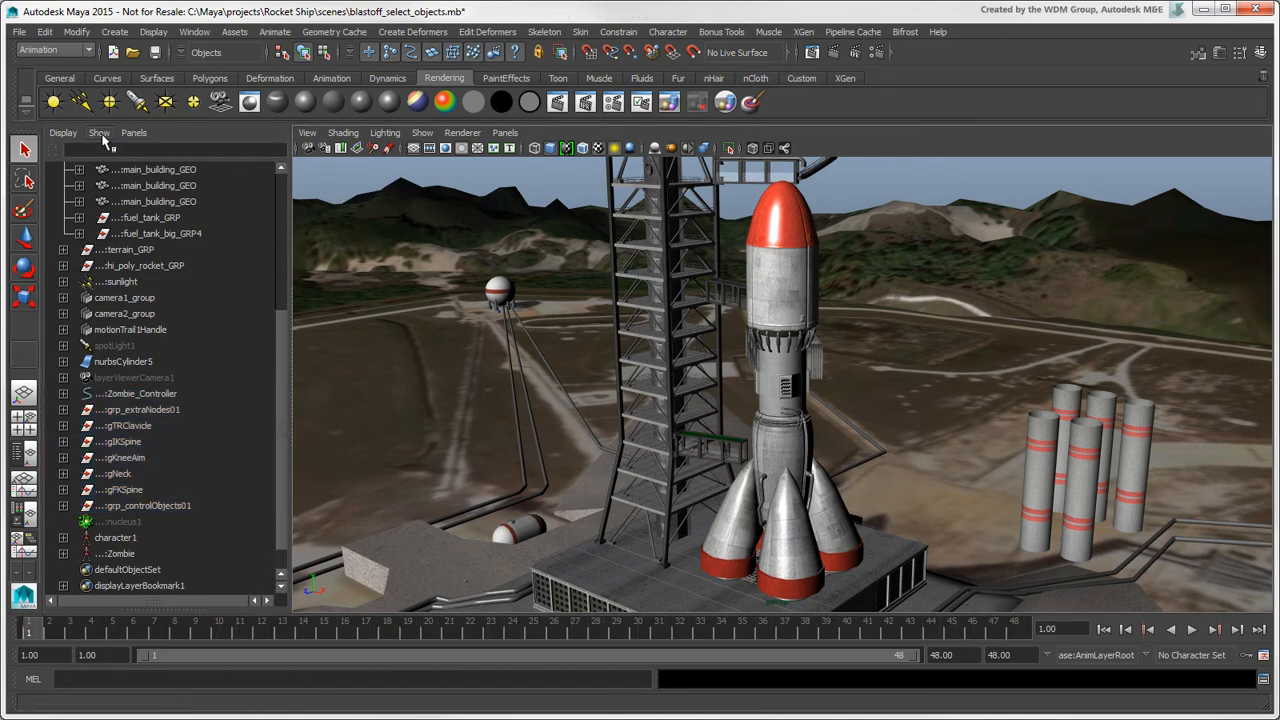
# Step: Filter the Outliner to polygon objects plus cameras, then clear the filters to list everything
pyautogui.click(100, 132)
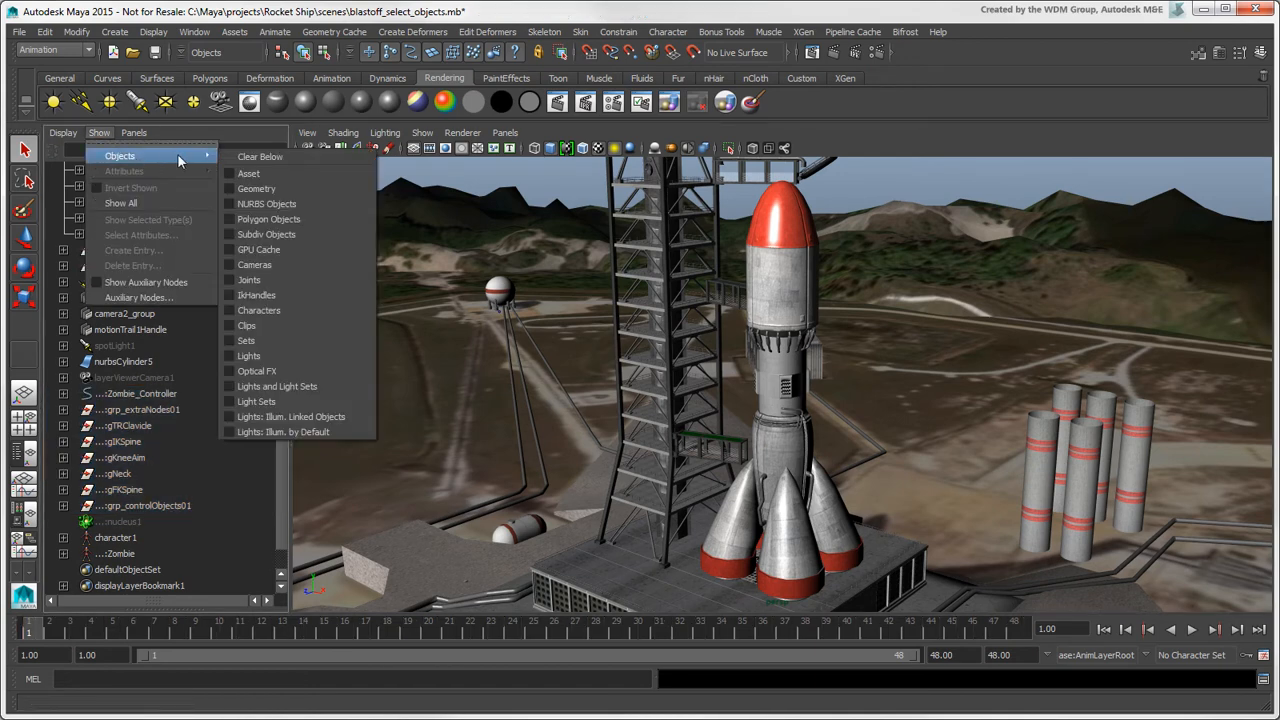
pyautogui.moveTo(260, 156)
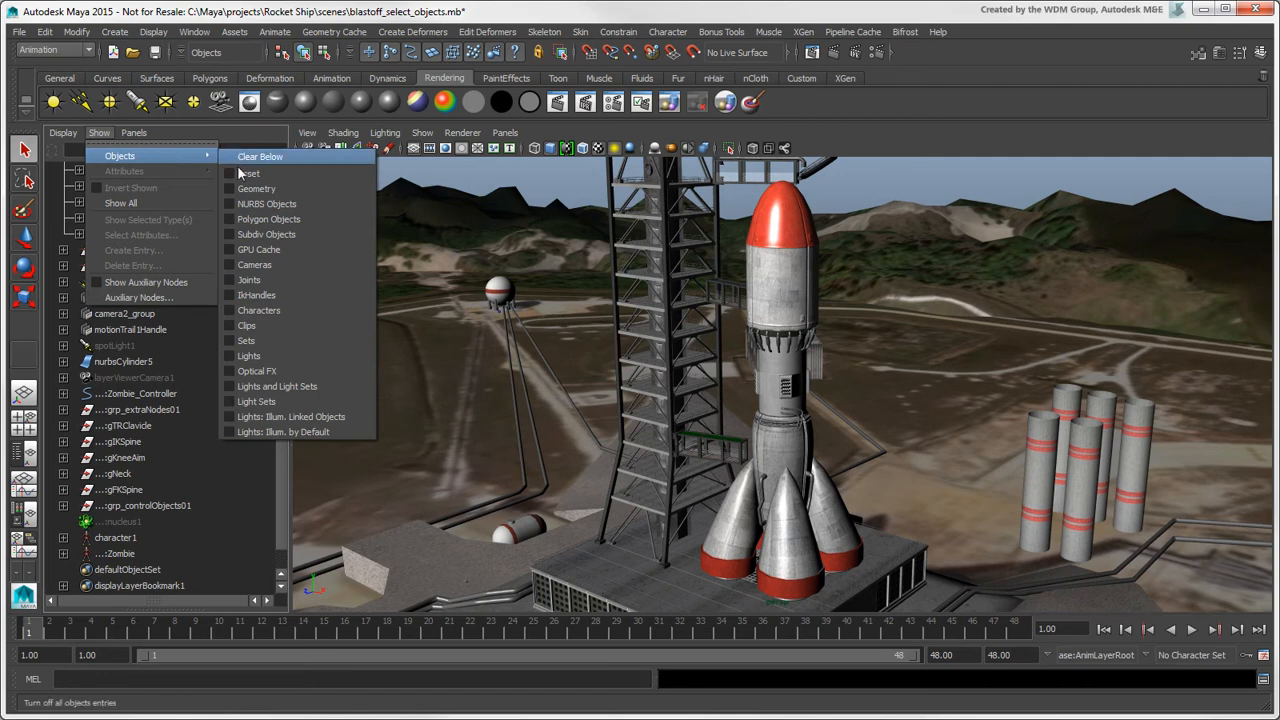
pyautogui.click(268, 218)
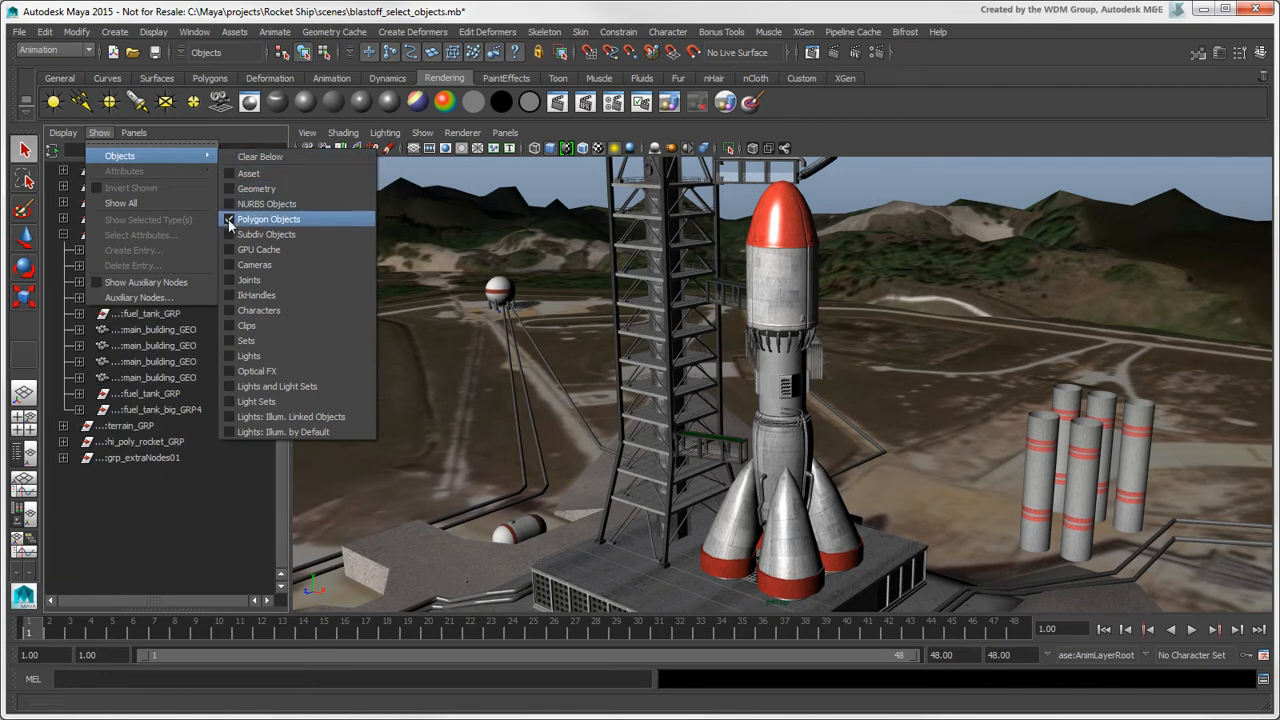
pyautogui.click(268, 218)
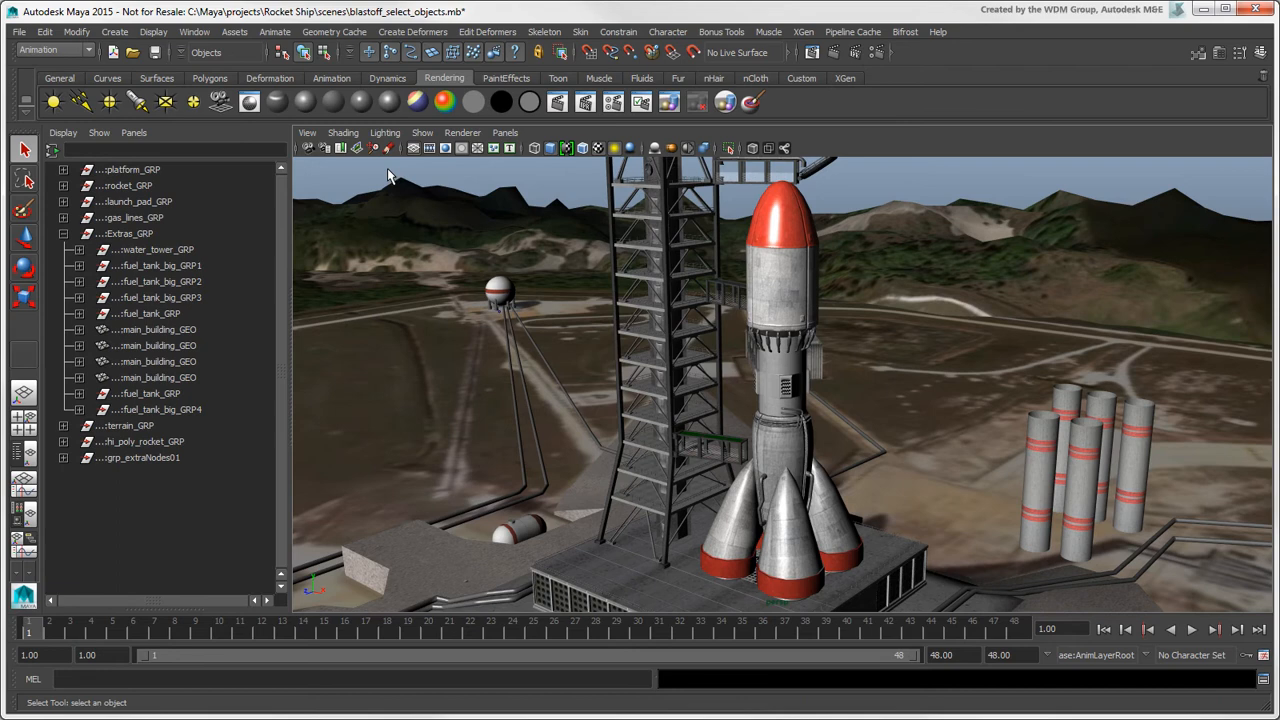
pyautogui.click(100, 132)
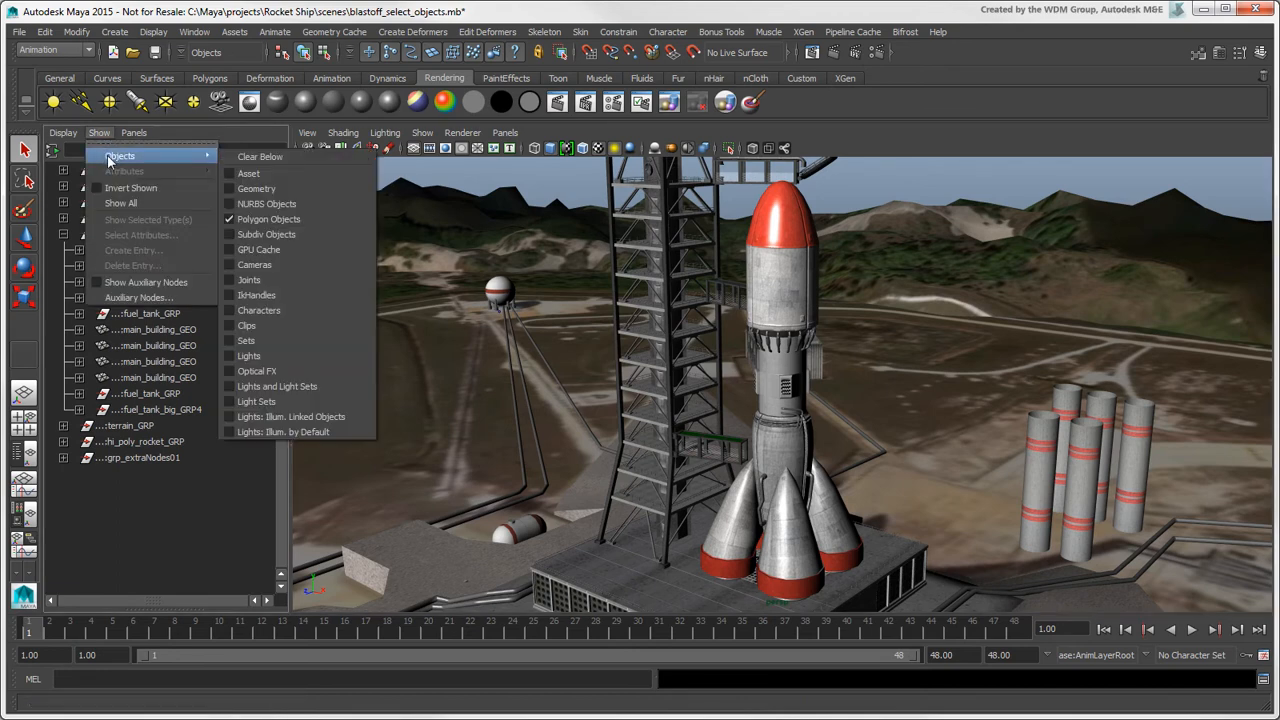
pyautogui.click(254, 264)
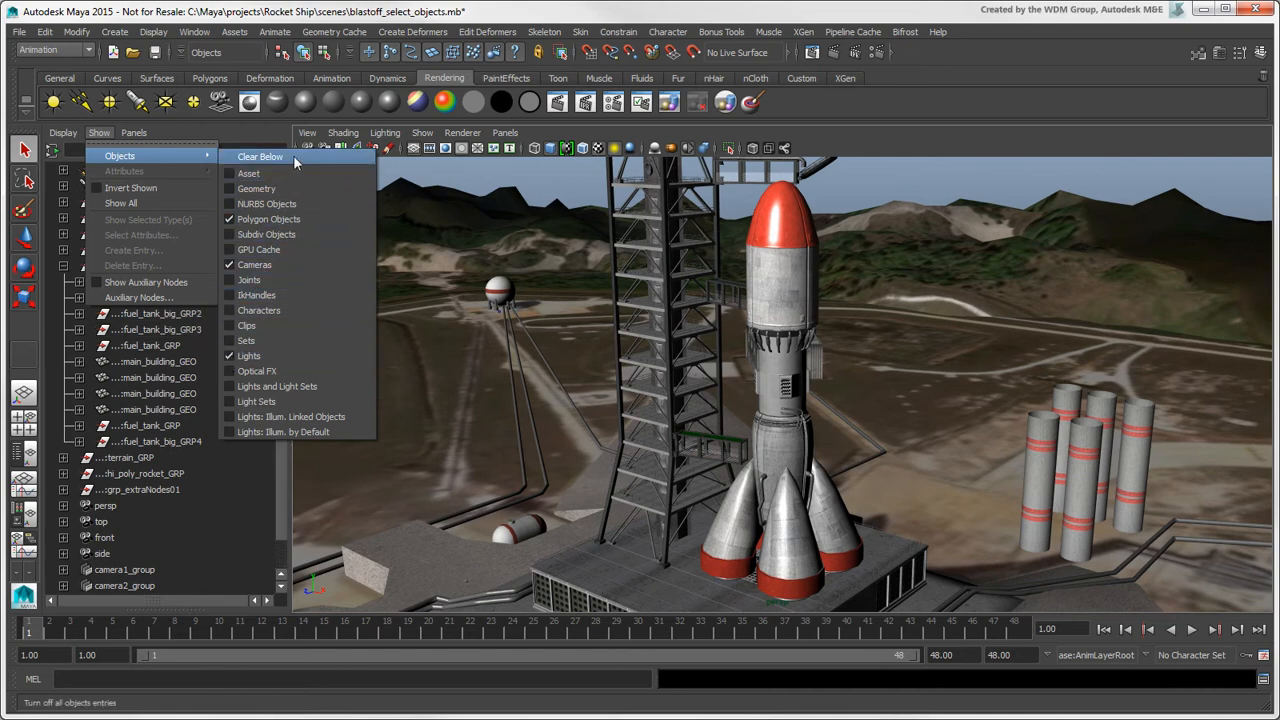
pyautogui.click(260, 156)
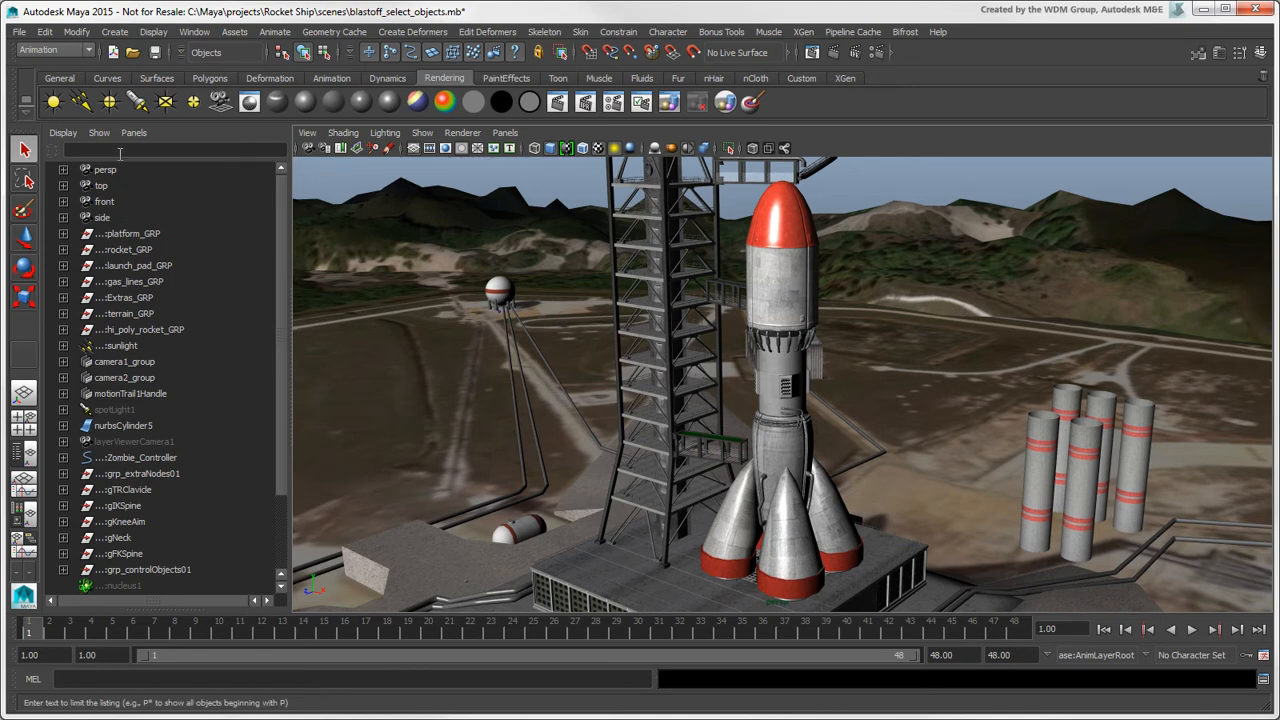
# Step: Enable Attributes (Channels) in the Outliner and collapse a node's attribute list
pyautogui.click(62, 132)
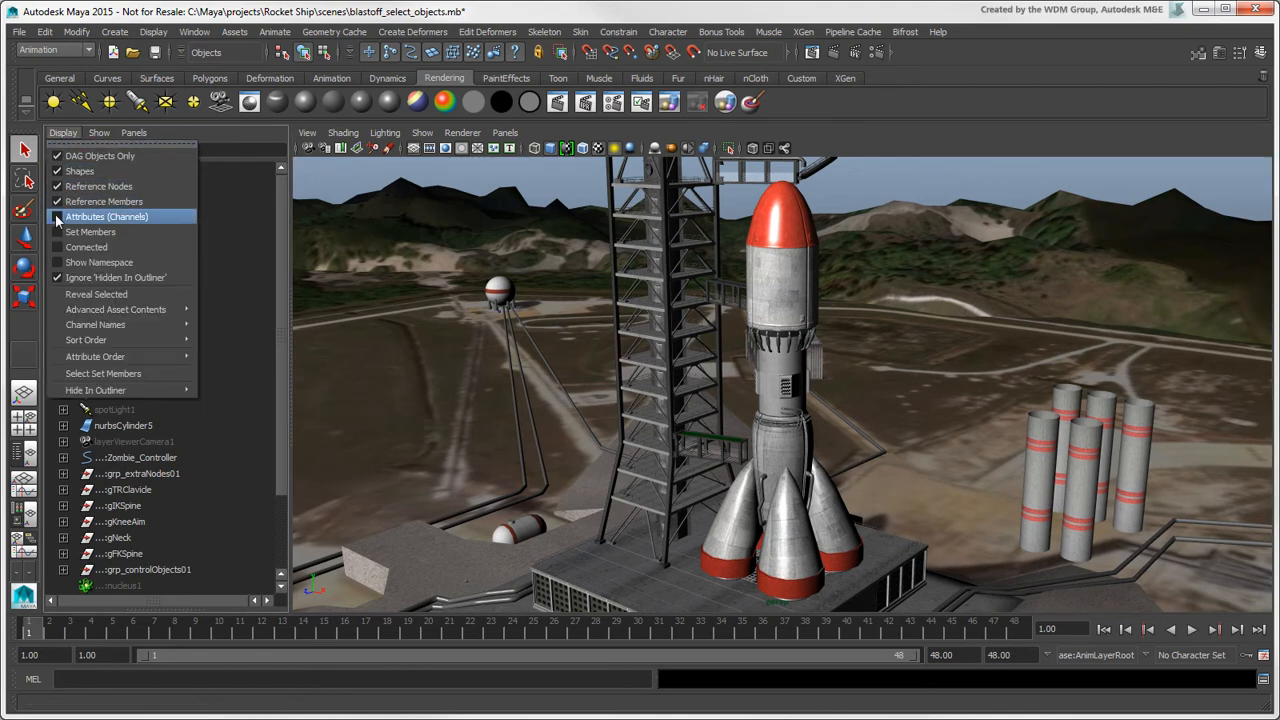
pyautogui.click(106, 216)
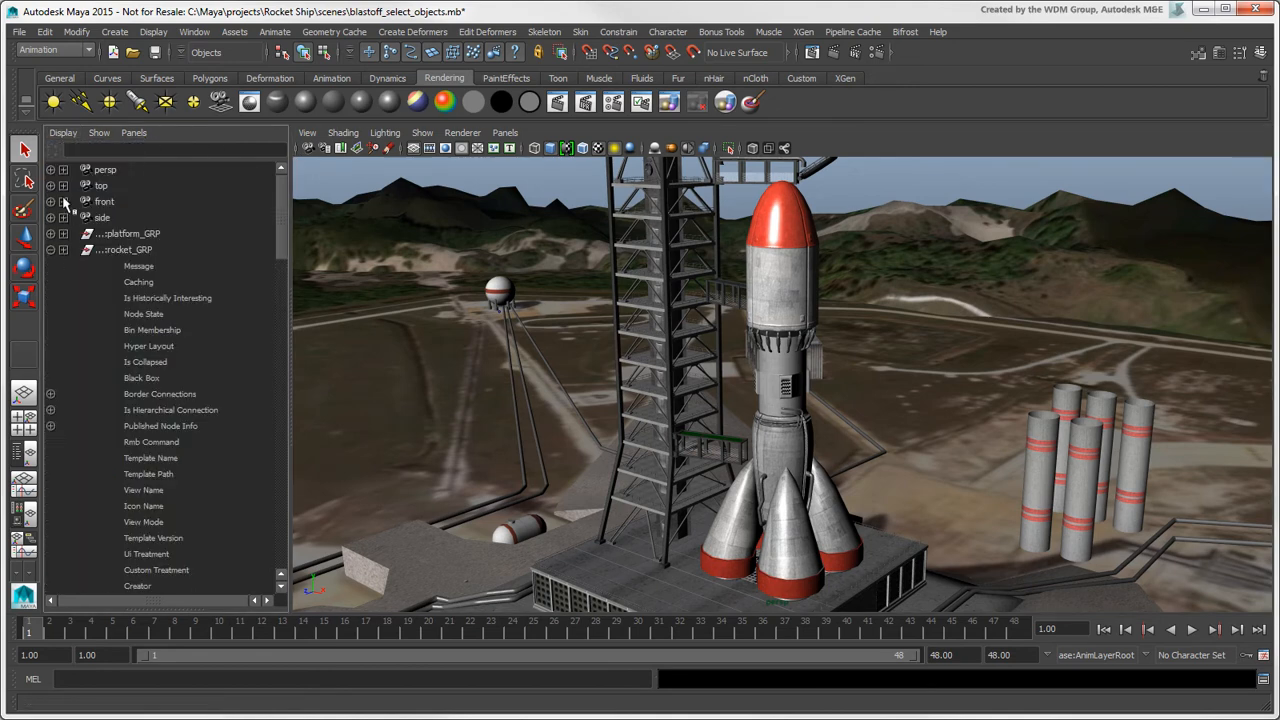
pyautogui.click(98, 132)
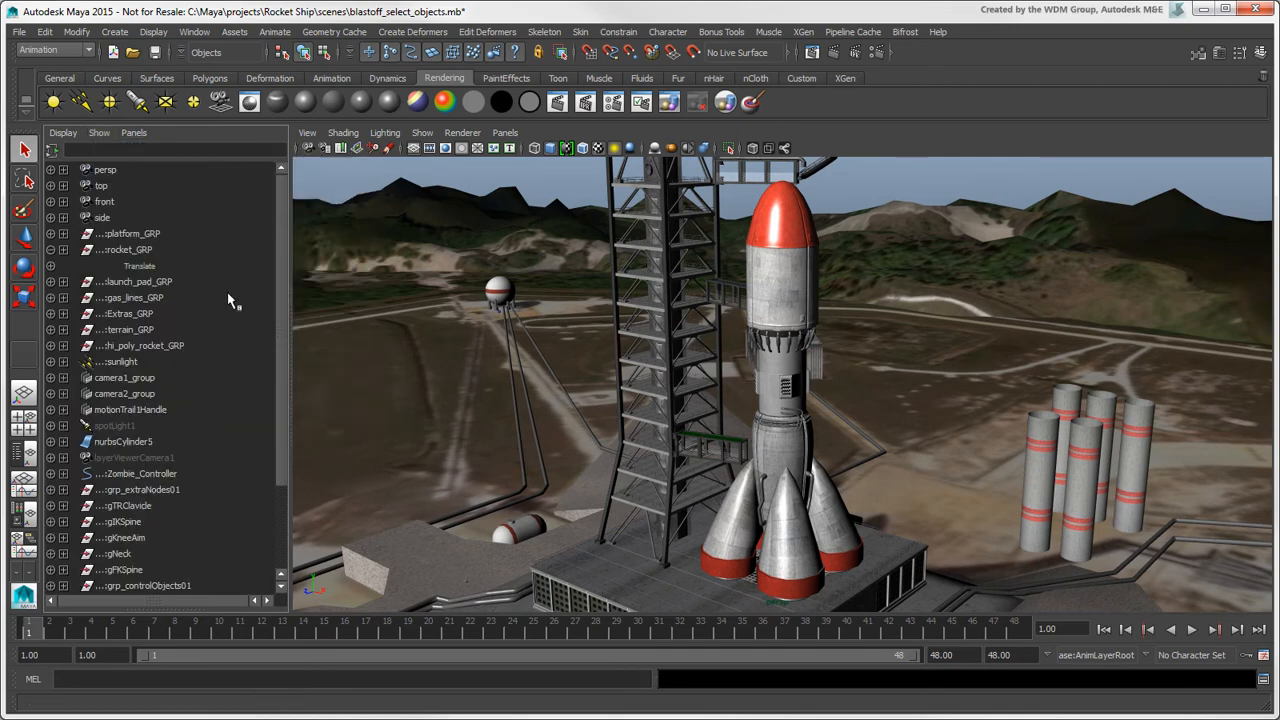
pyautogui.click(52, 248)
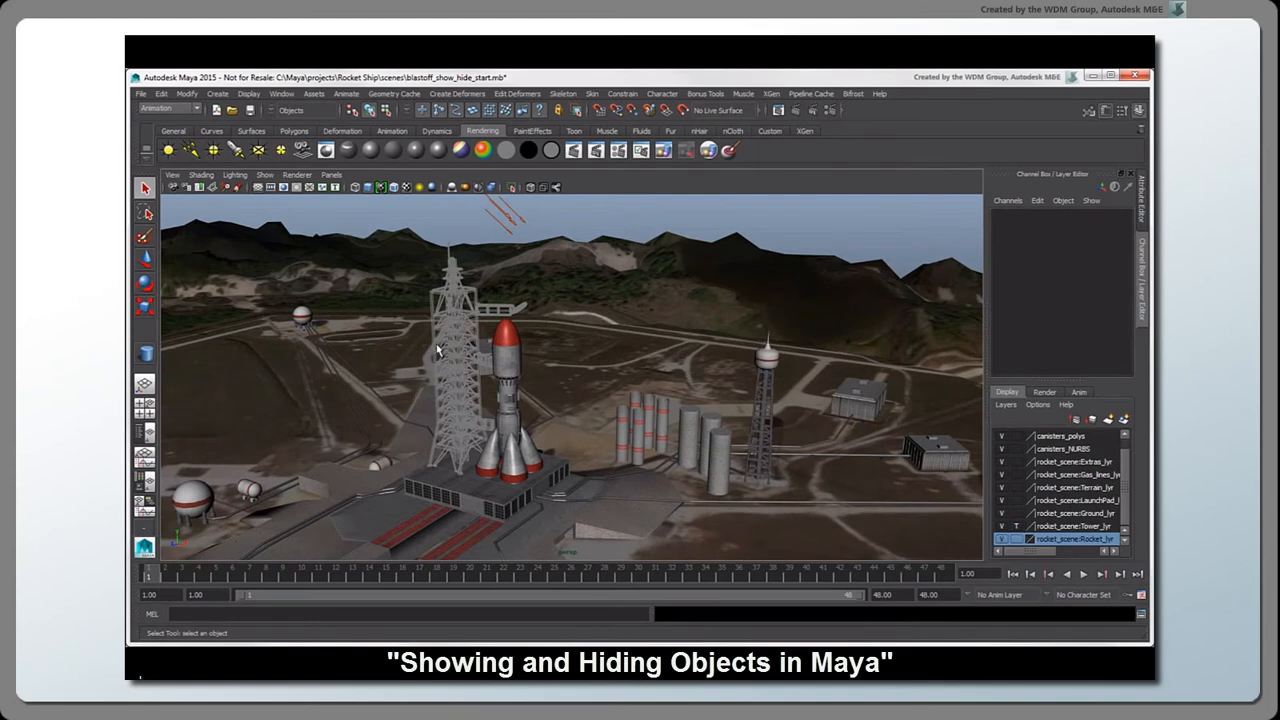
pyautogui.moveTo(478, 236)
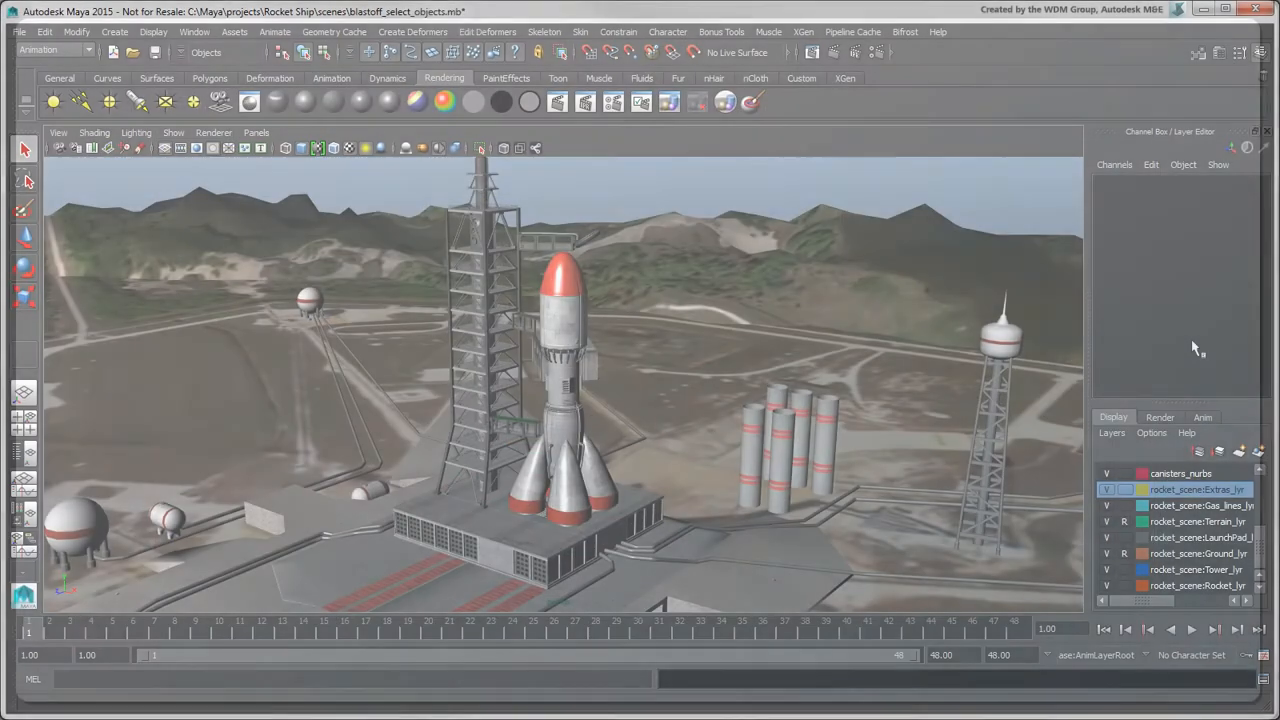
# Step: Select the objects on the chosen display layer via Layers > Select Objects in Selected Layers
pyautogui.click(1200, 552)
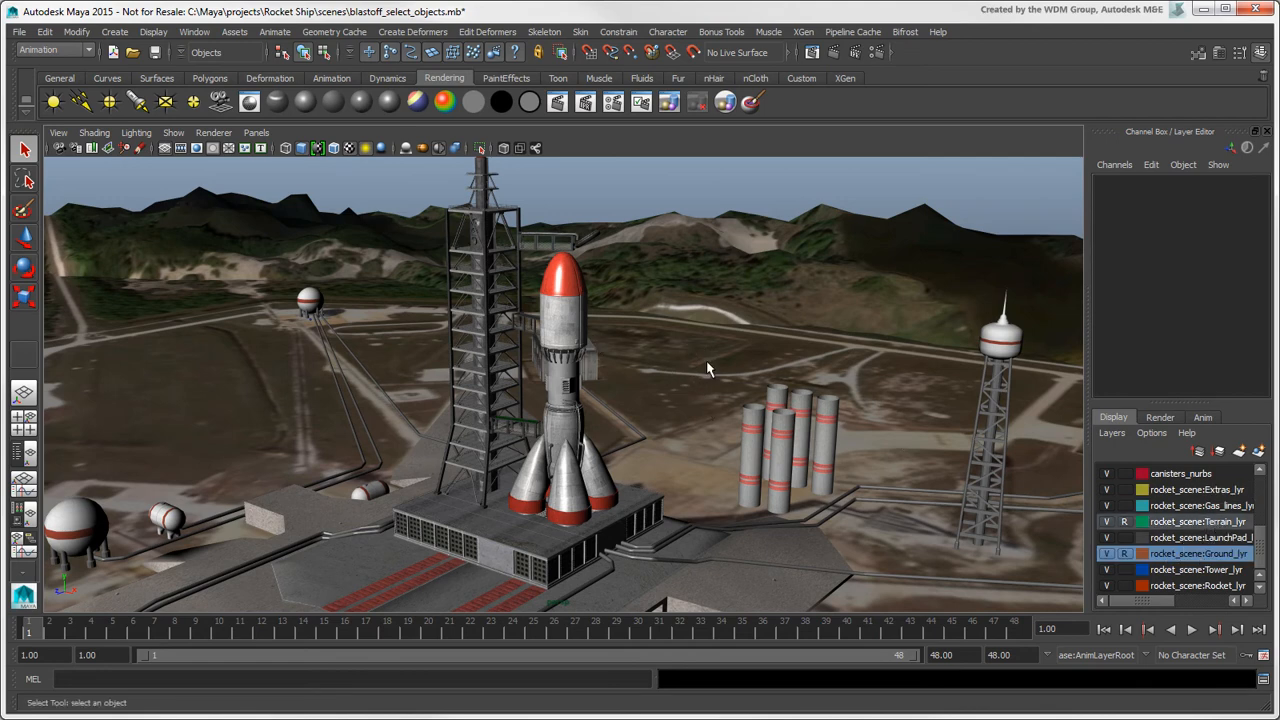
pyautogui.moveTo(900, 340)
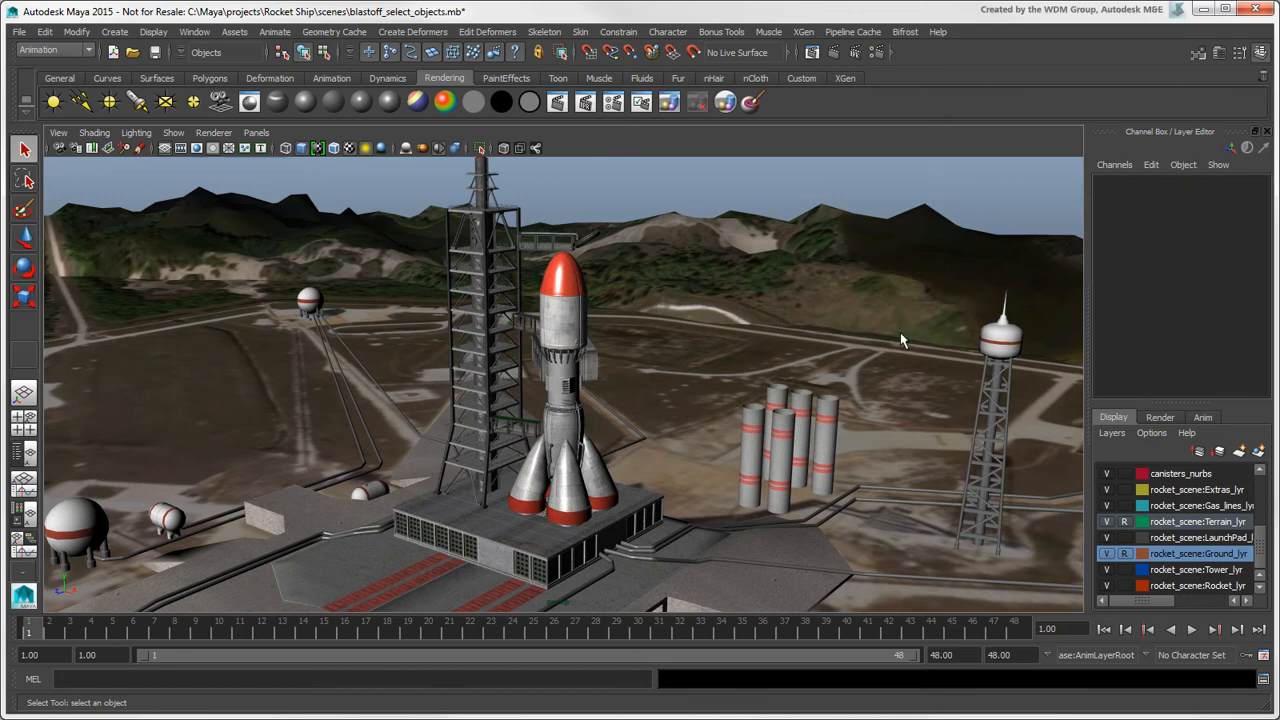
pyautogui.click(1196, 584)
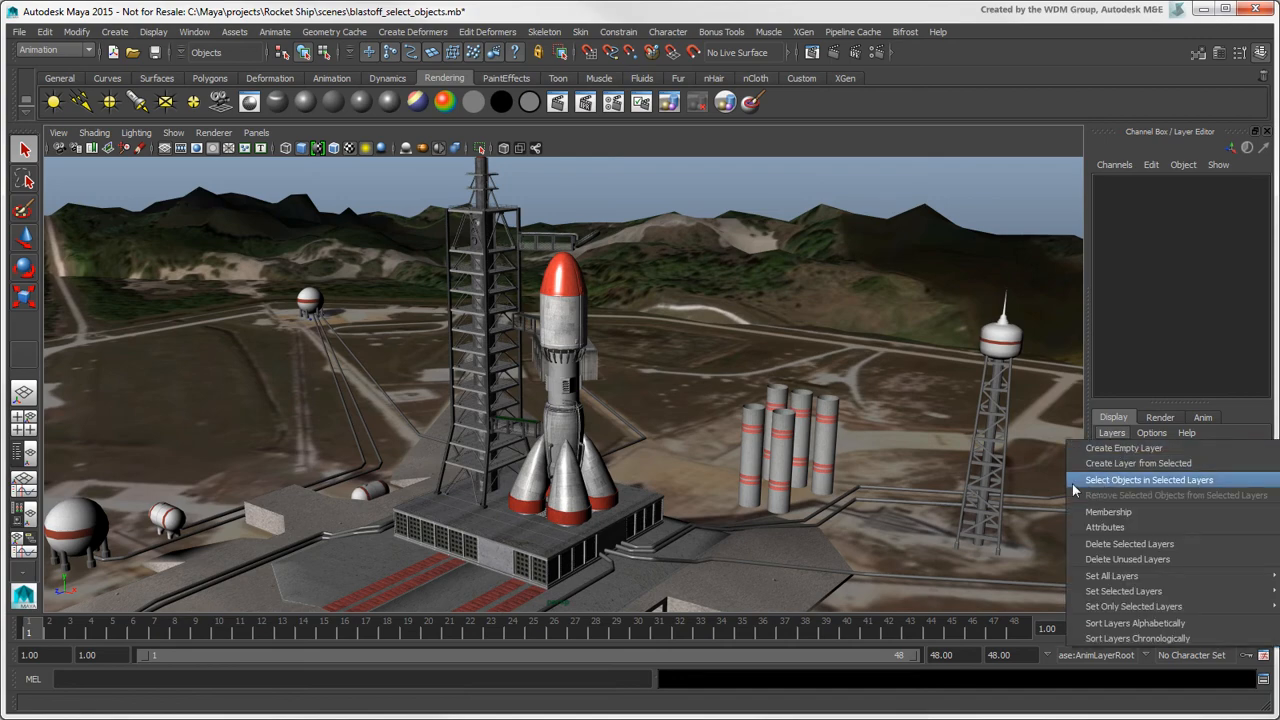
pyautogui.click(1148, 480)
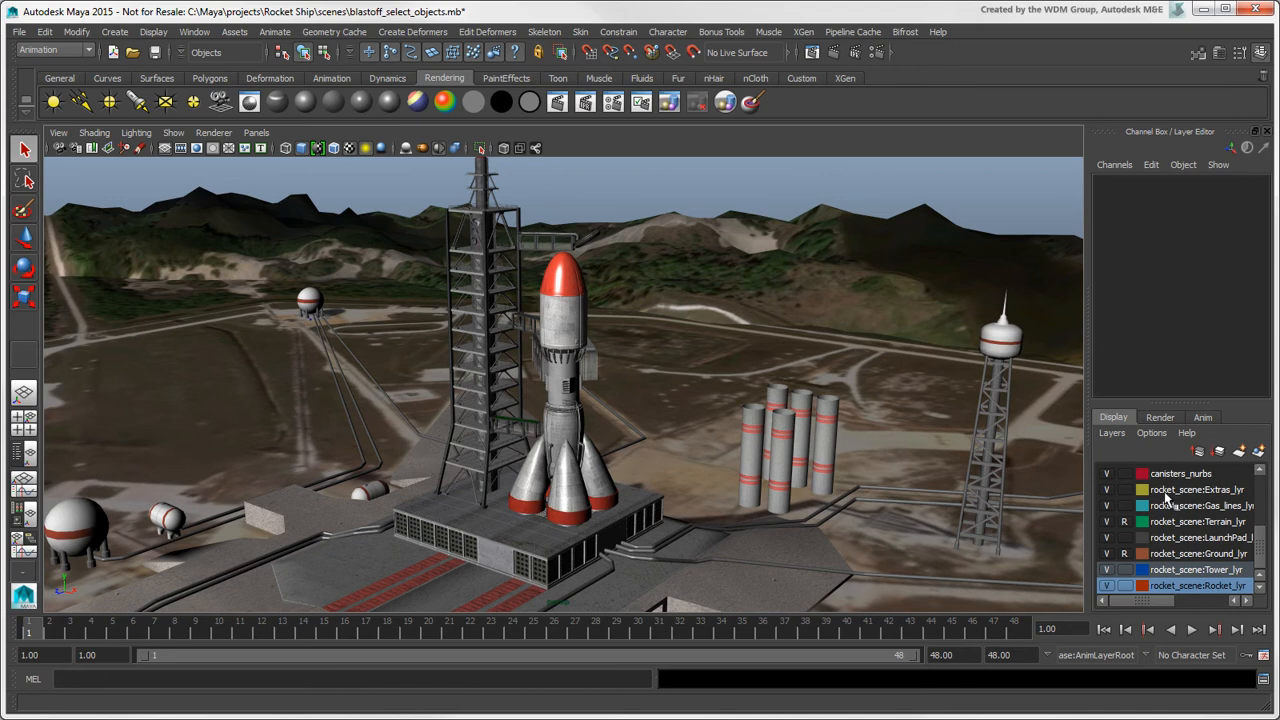
# Step: Select every object on rocket_scene:Extras_lyr through the layer's right-click Select Objects
pyautogui.rightClick(1196, 488)
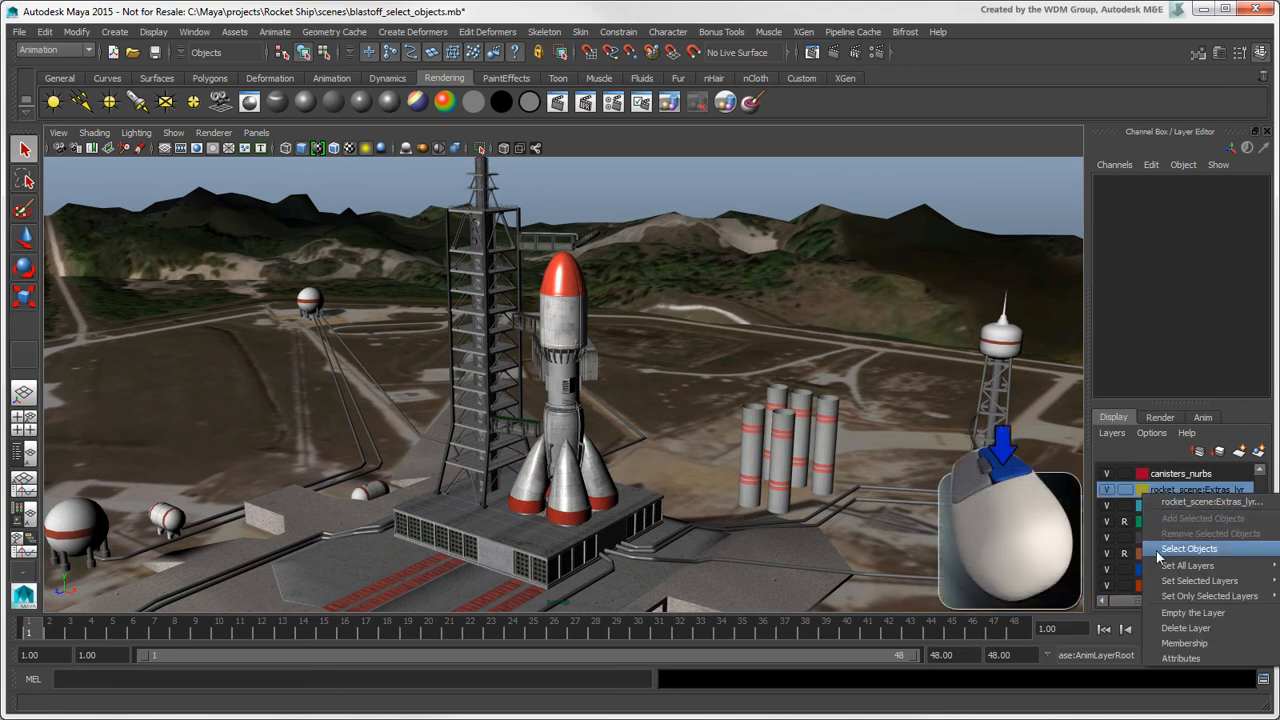
pyautogui.click(1188, 548)
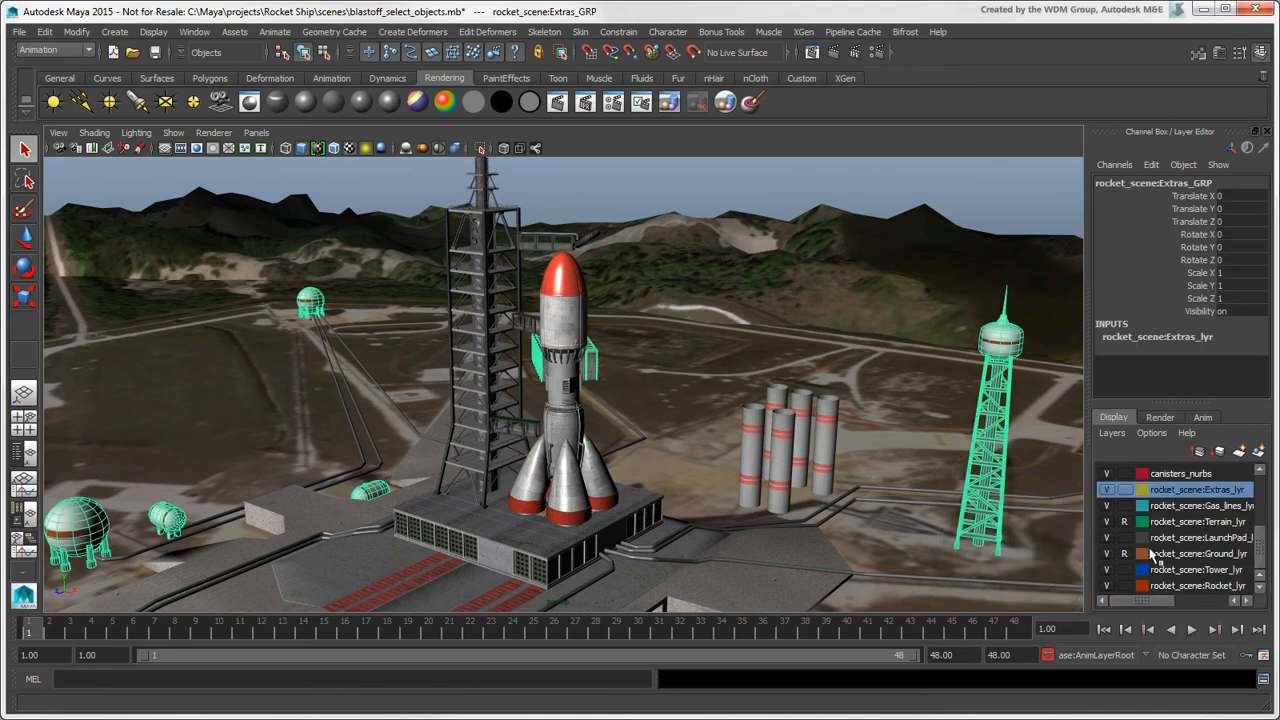